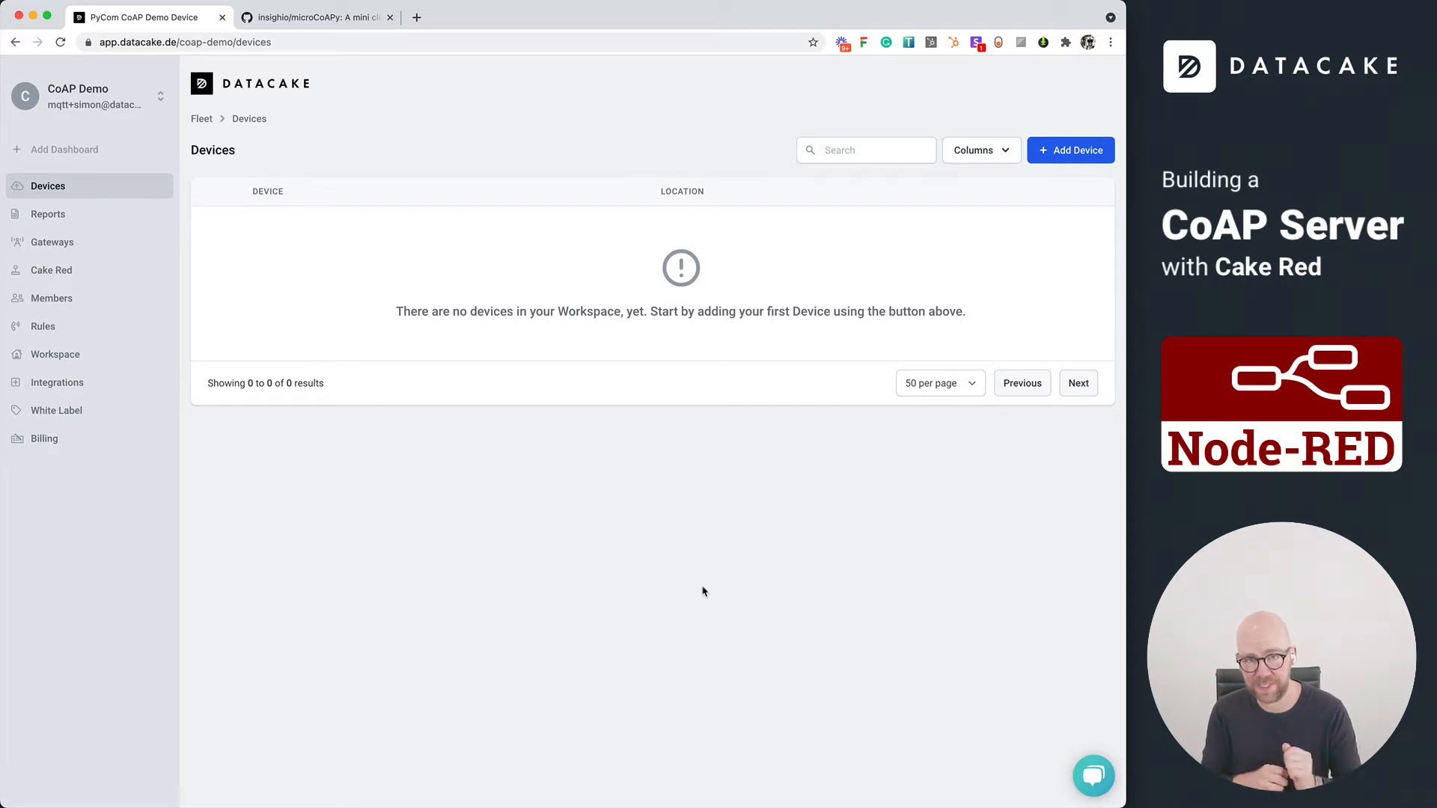
mouse_move(647, 450)
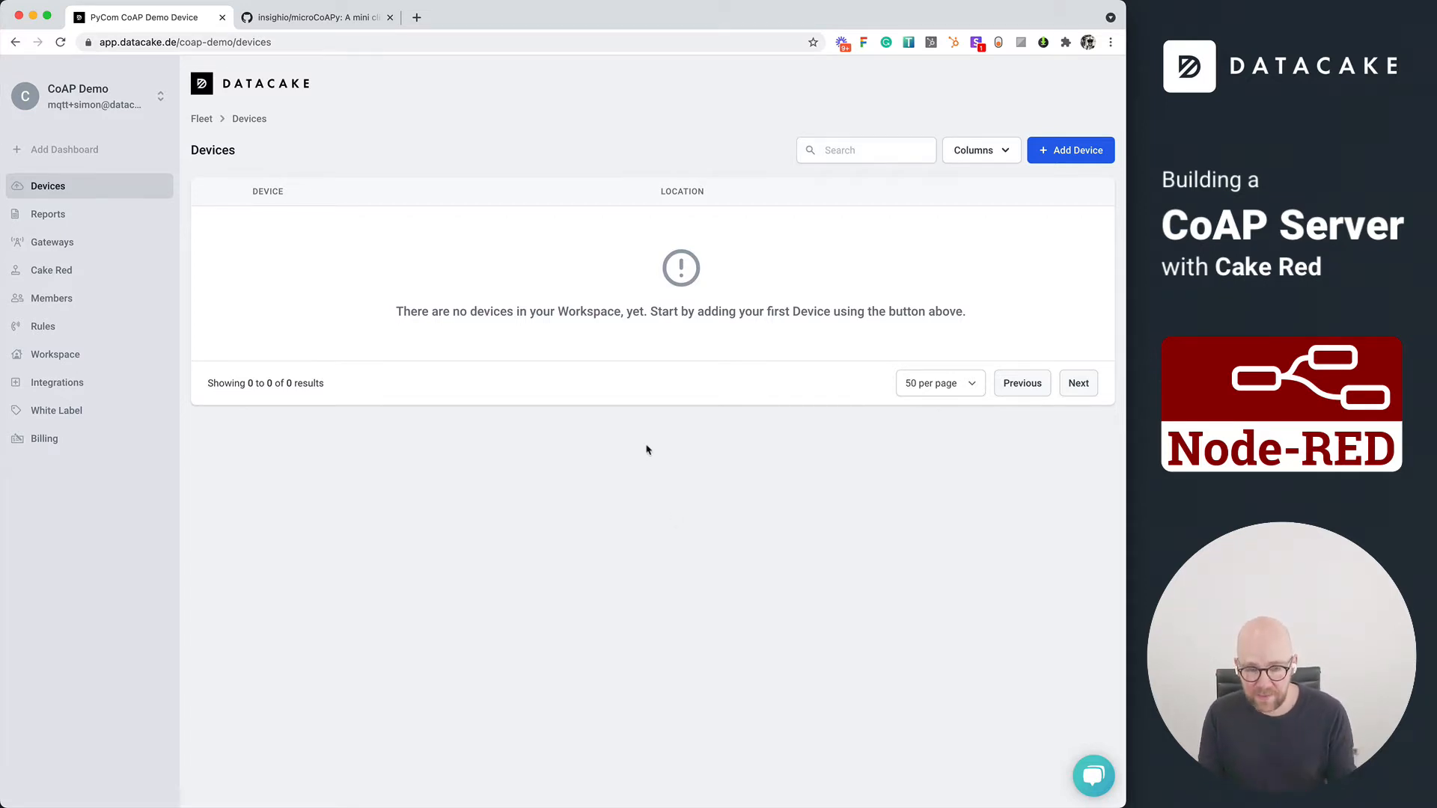
mouse_move(756, 325)
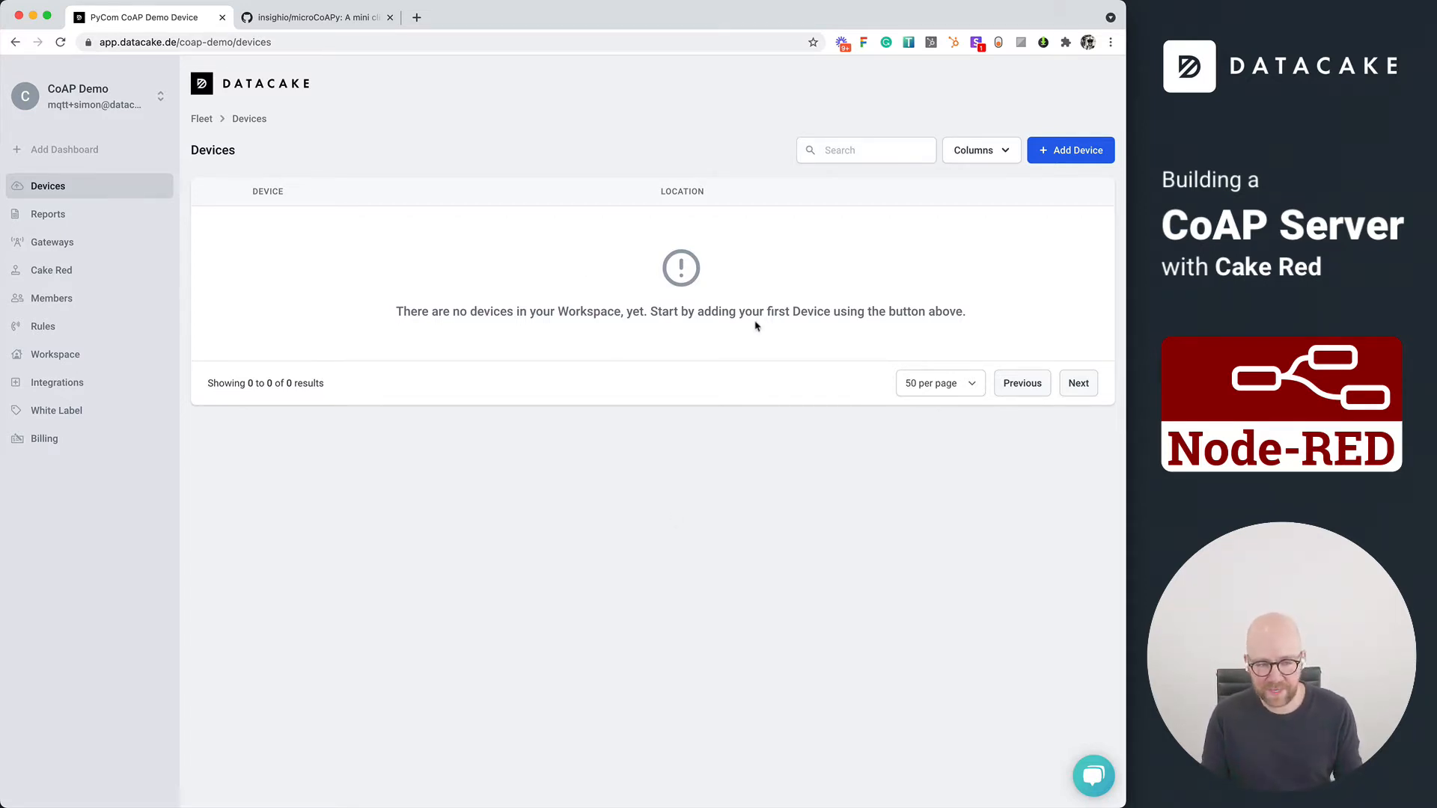
mouse_move(52, 243)
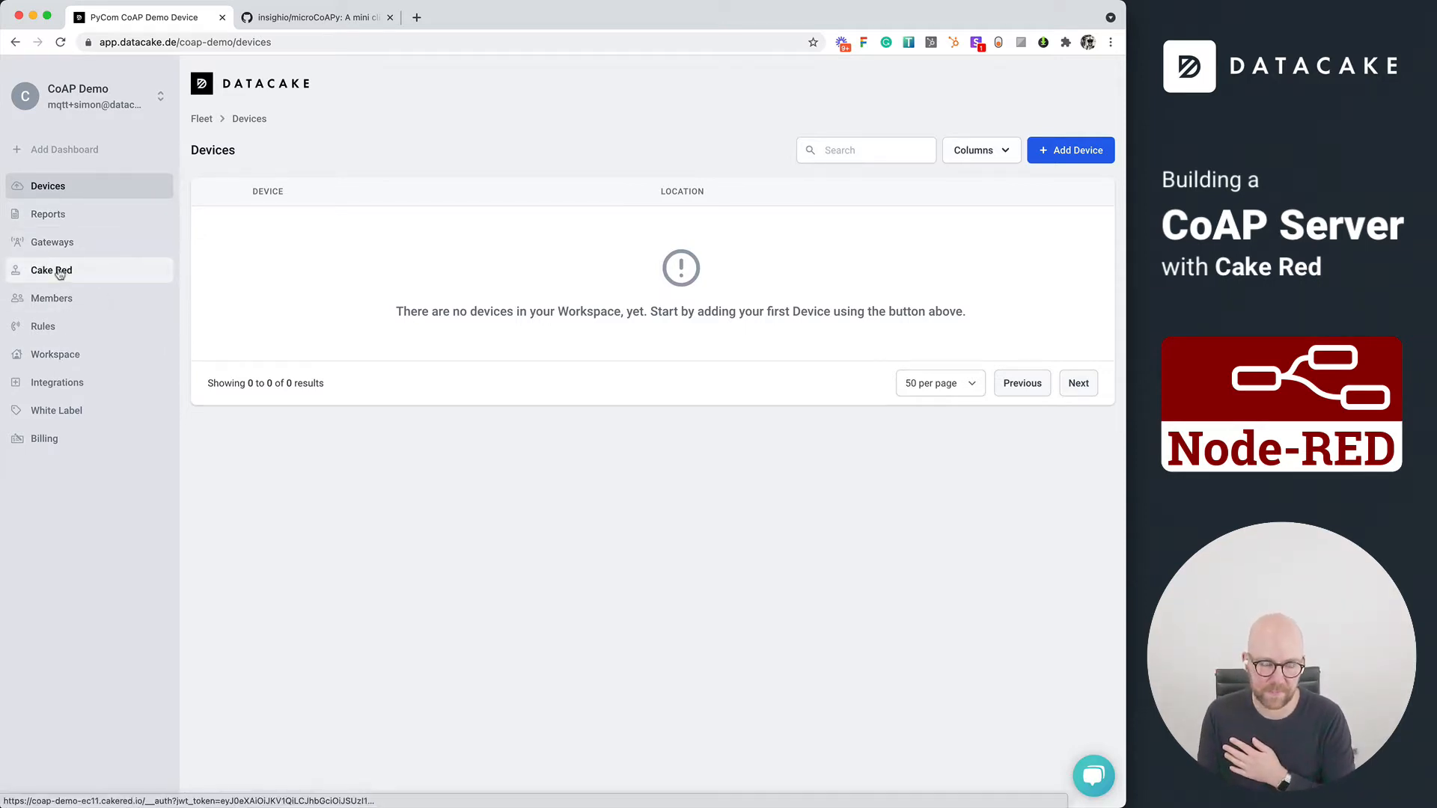
Step: Launch the Cake Red editor from the sidebar and view the workspace billing subscription details
click(43, 439)
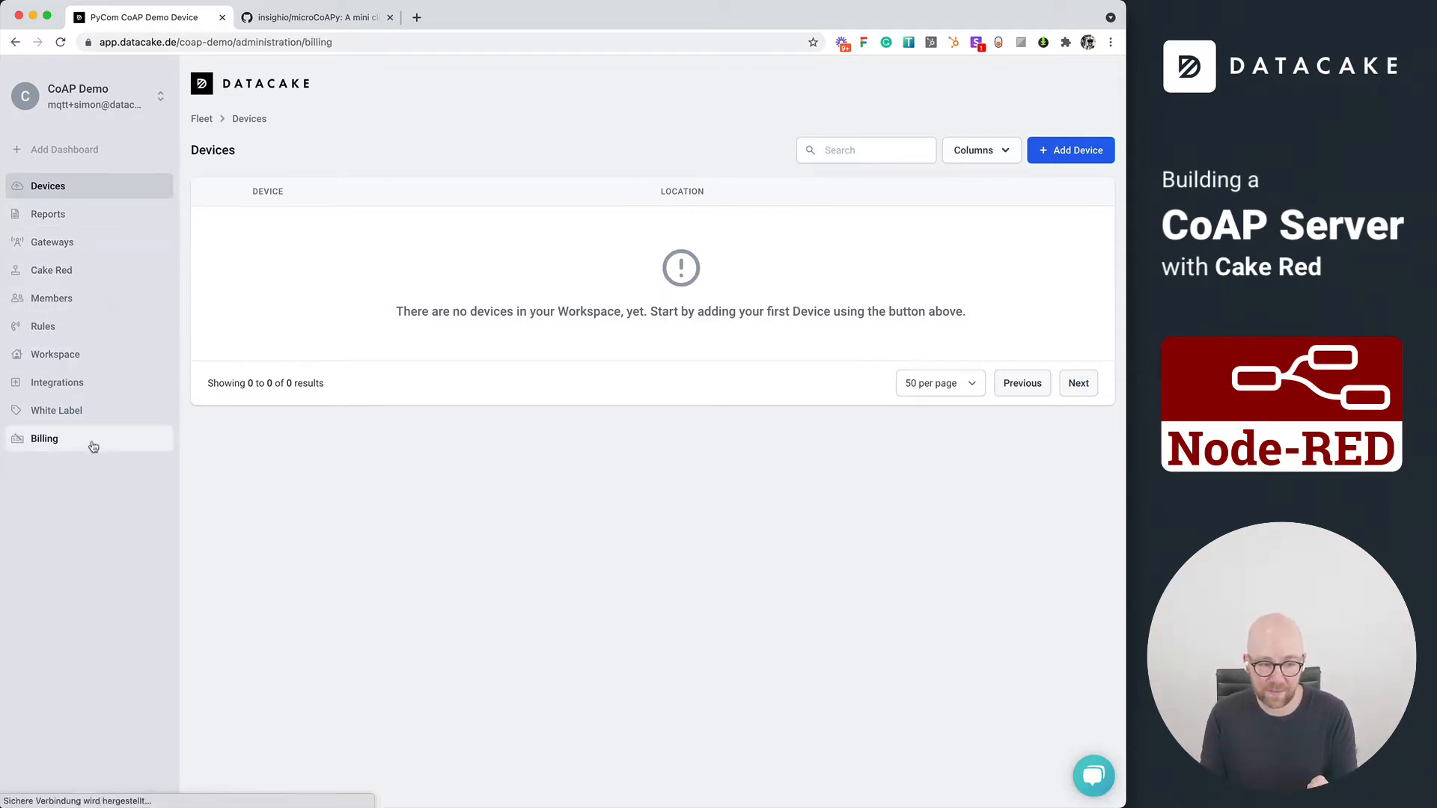
click(43, 439)
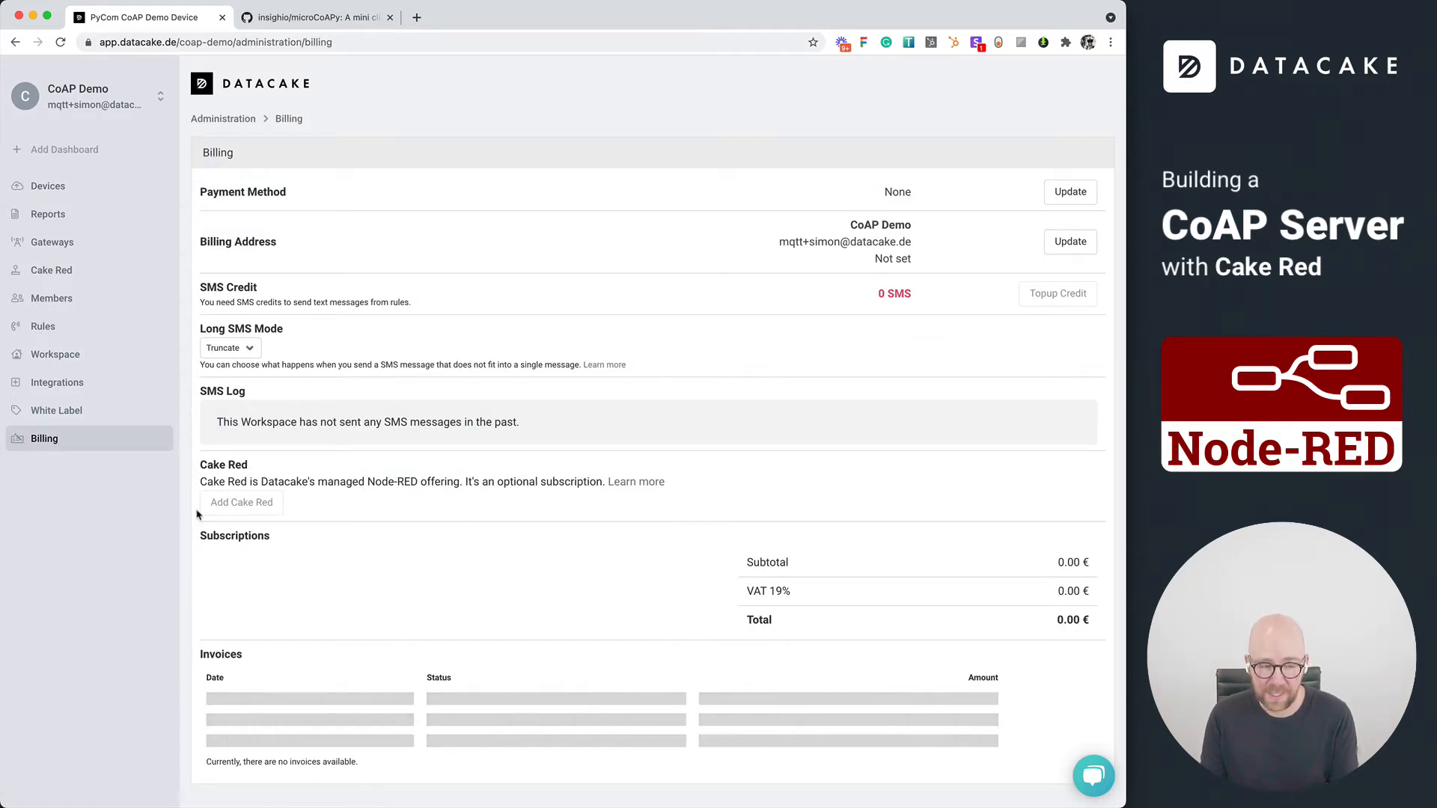
mouse_move(50, 297)
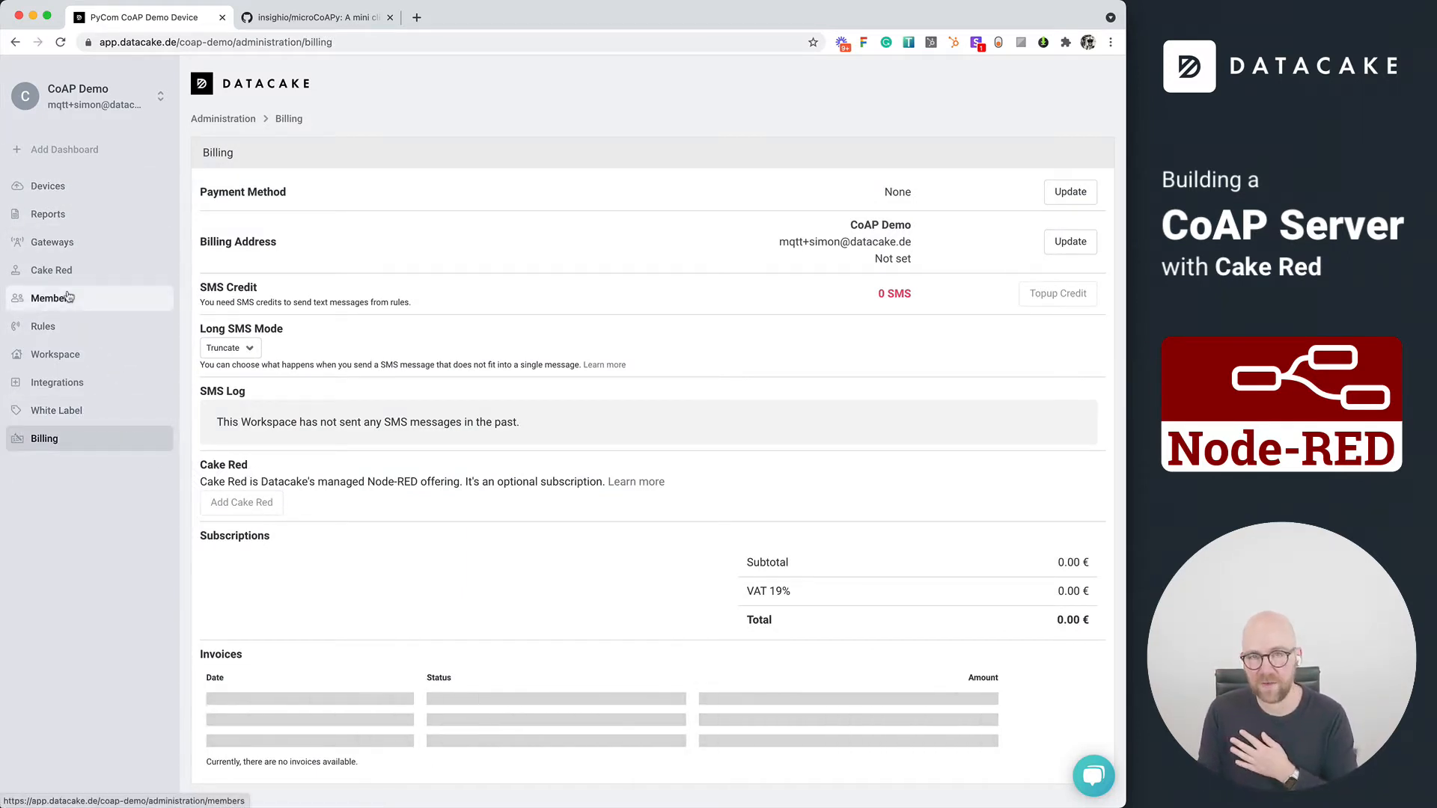
mouse_move(89, 497)
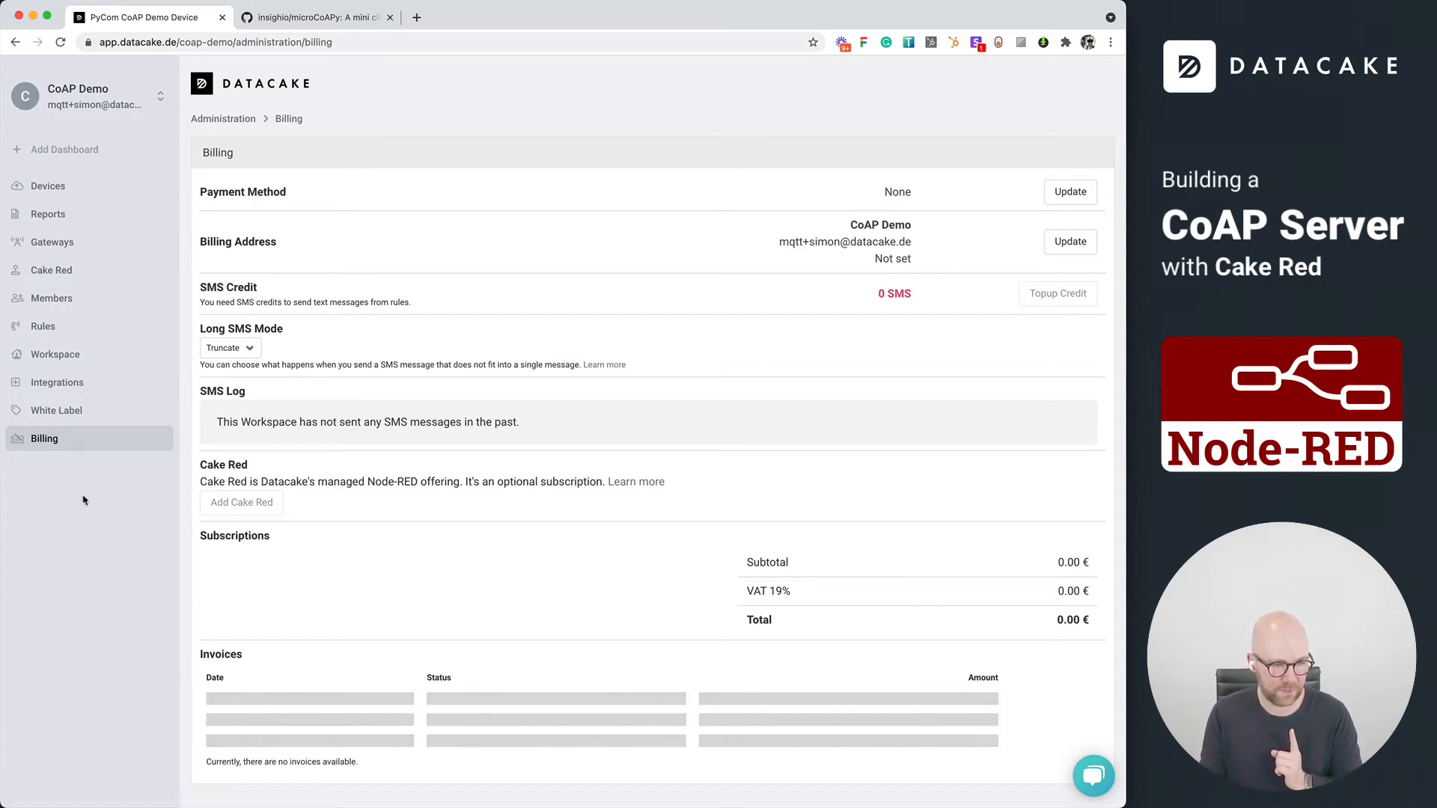
mouse_move(51, 269)
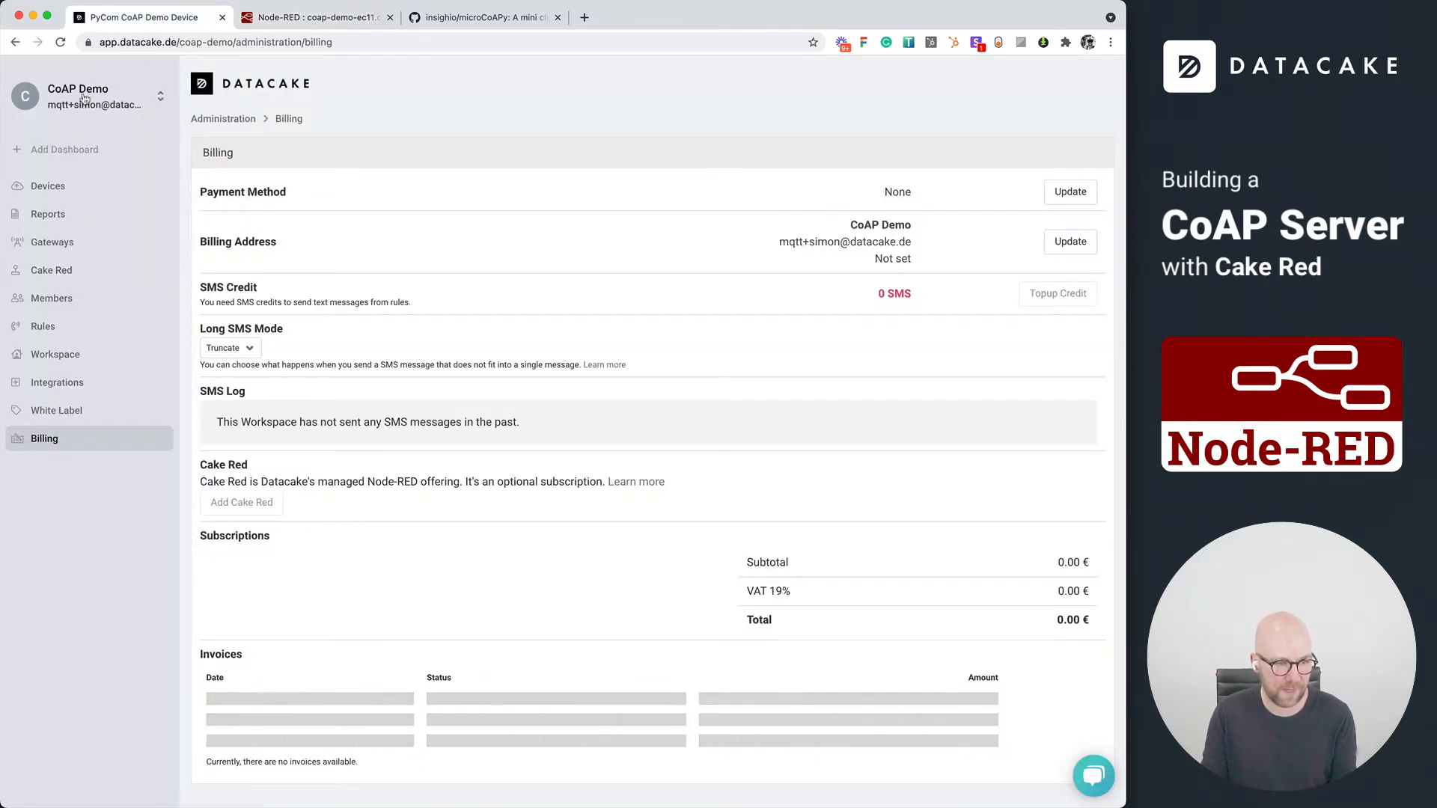
Step: Return to the empty Datacake devices list and switch to the Cake Red editor tab
click(48, 185)
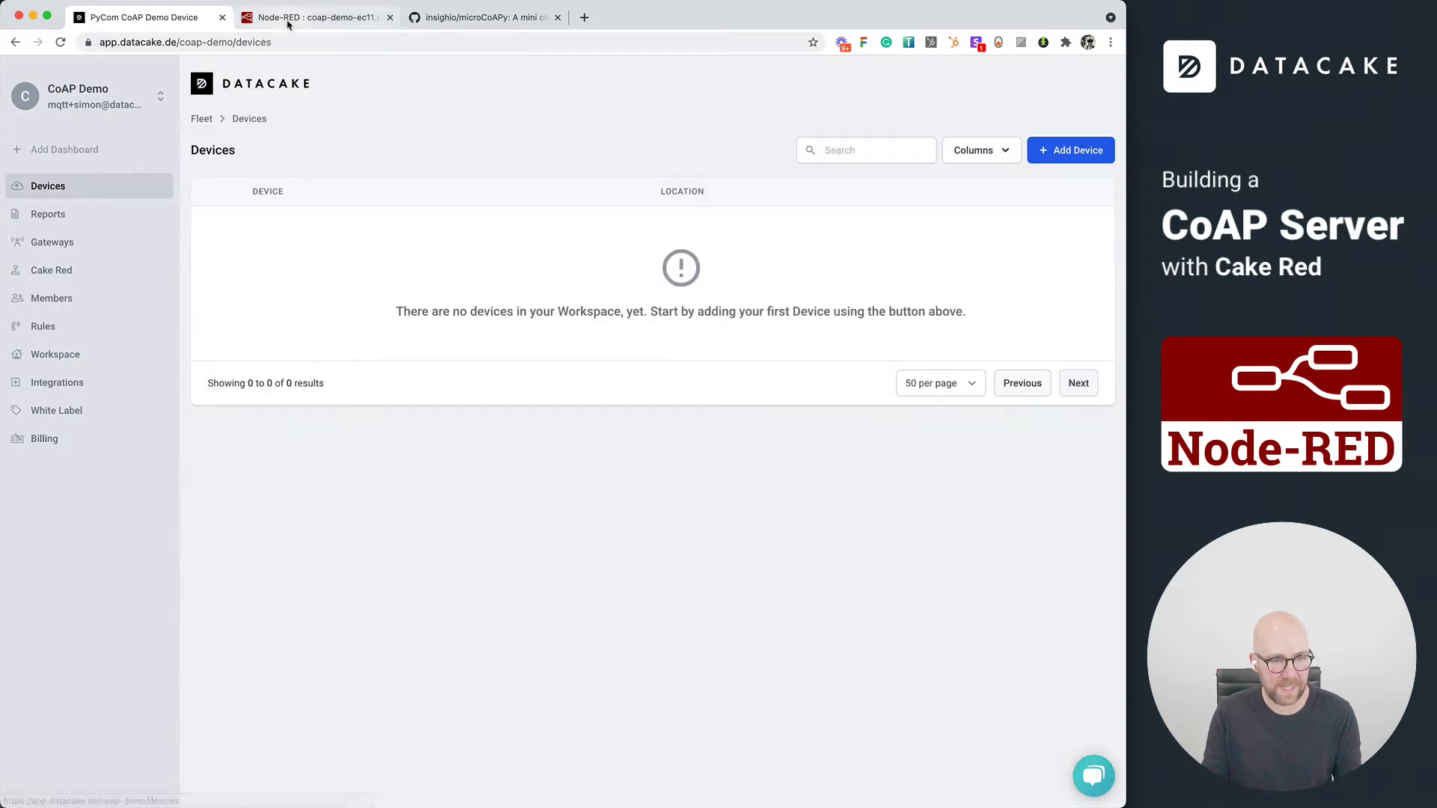
click(316, 17)
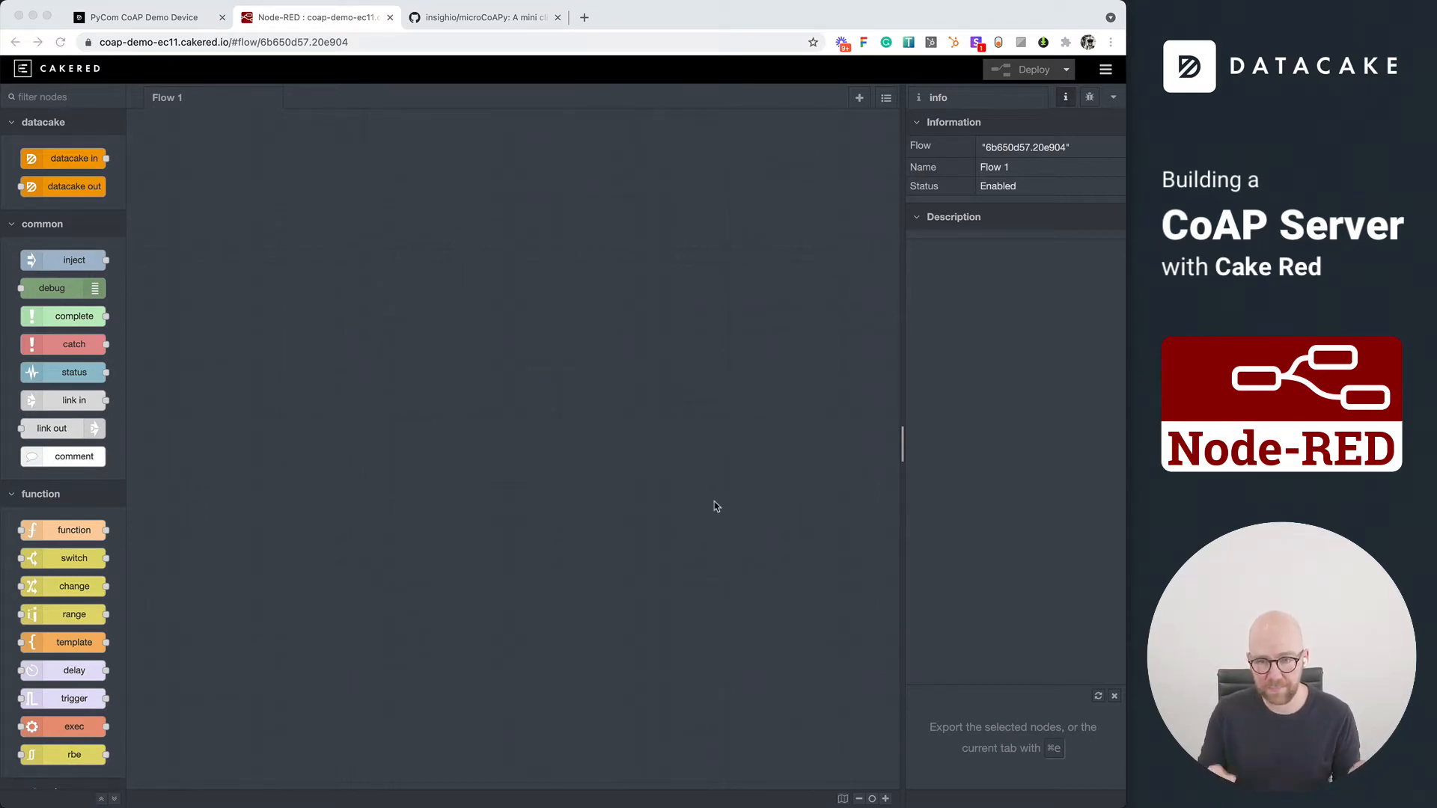
mouse_move(725, 503)
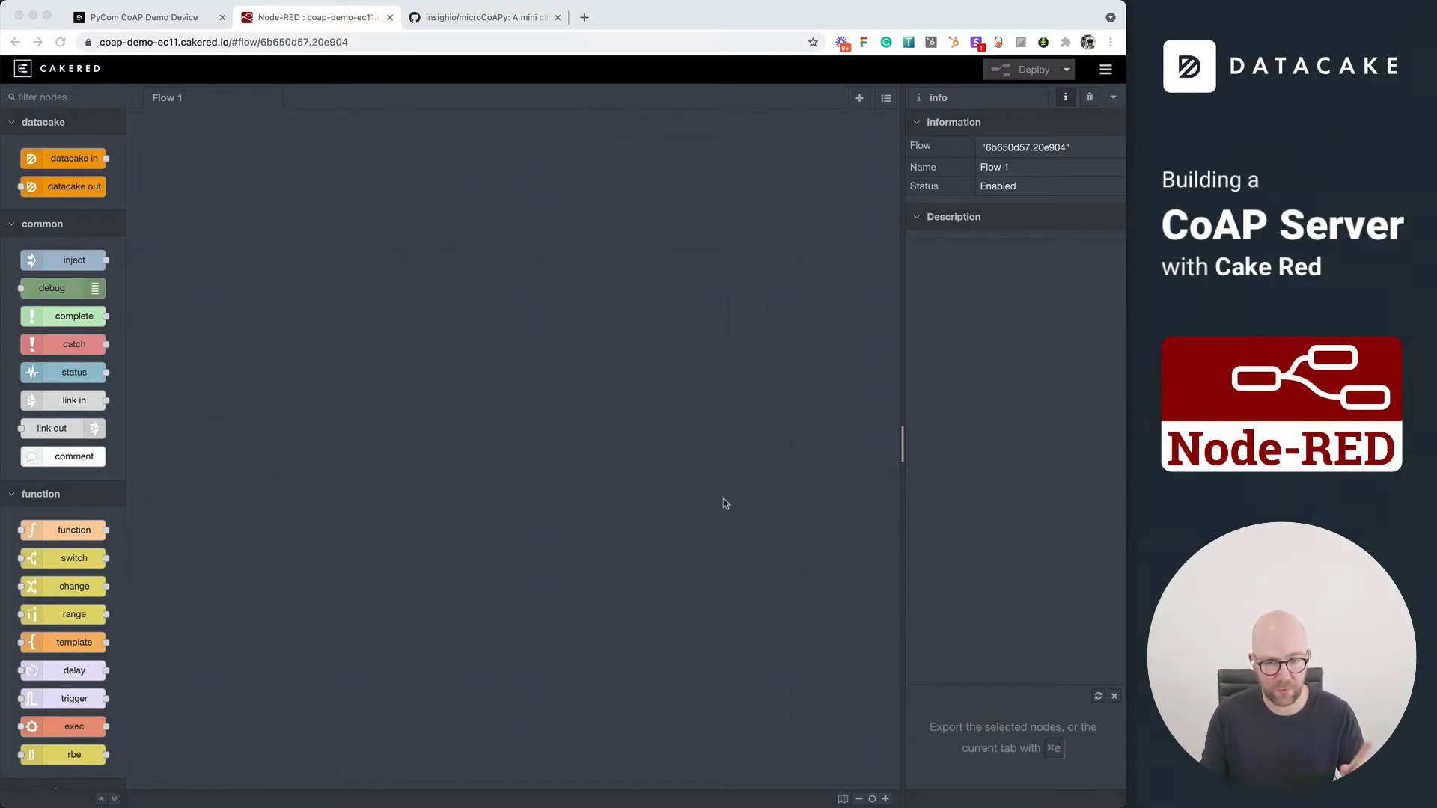
mouse_move(1095, 73)
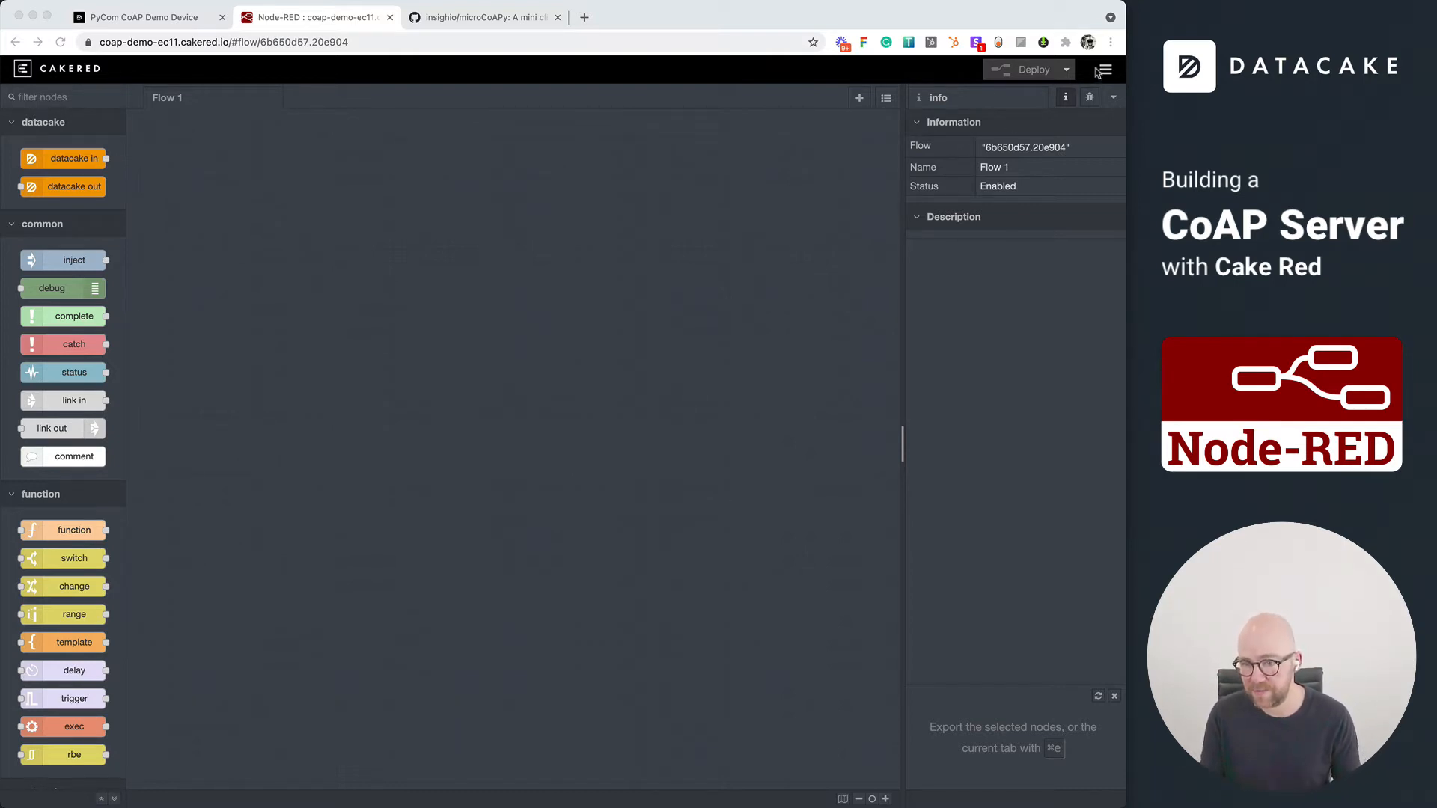
Step: In Manage palette's Install list, search for 'coap' to locate node-red-contrib-coap
click(1104, 70)
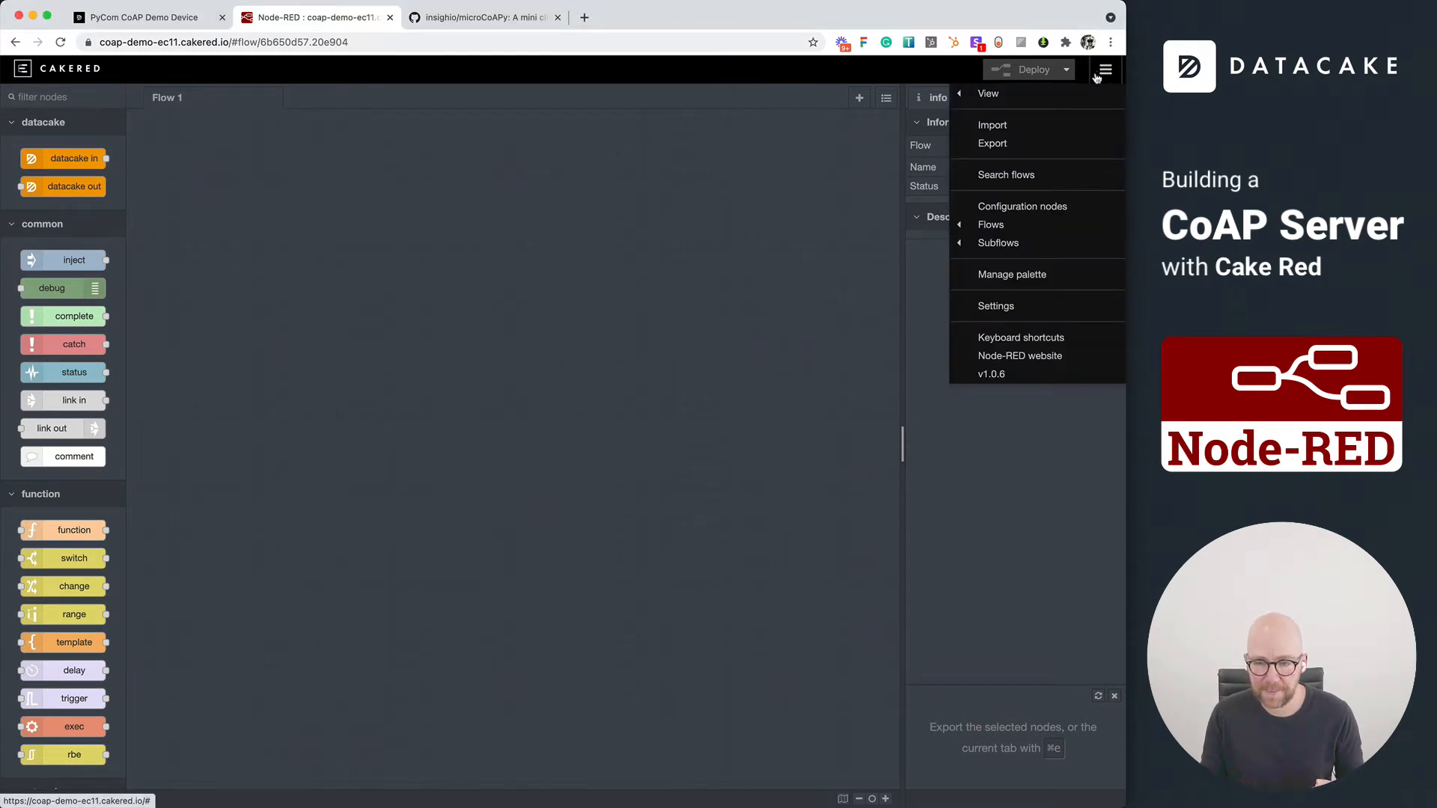
mouse_move(1013, 276)
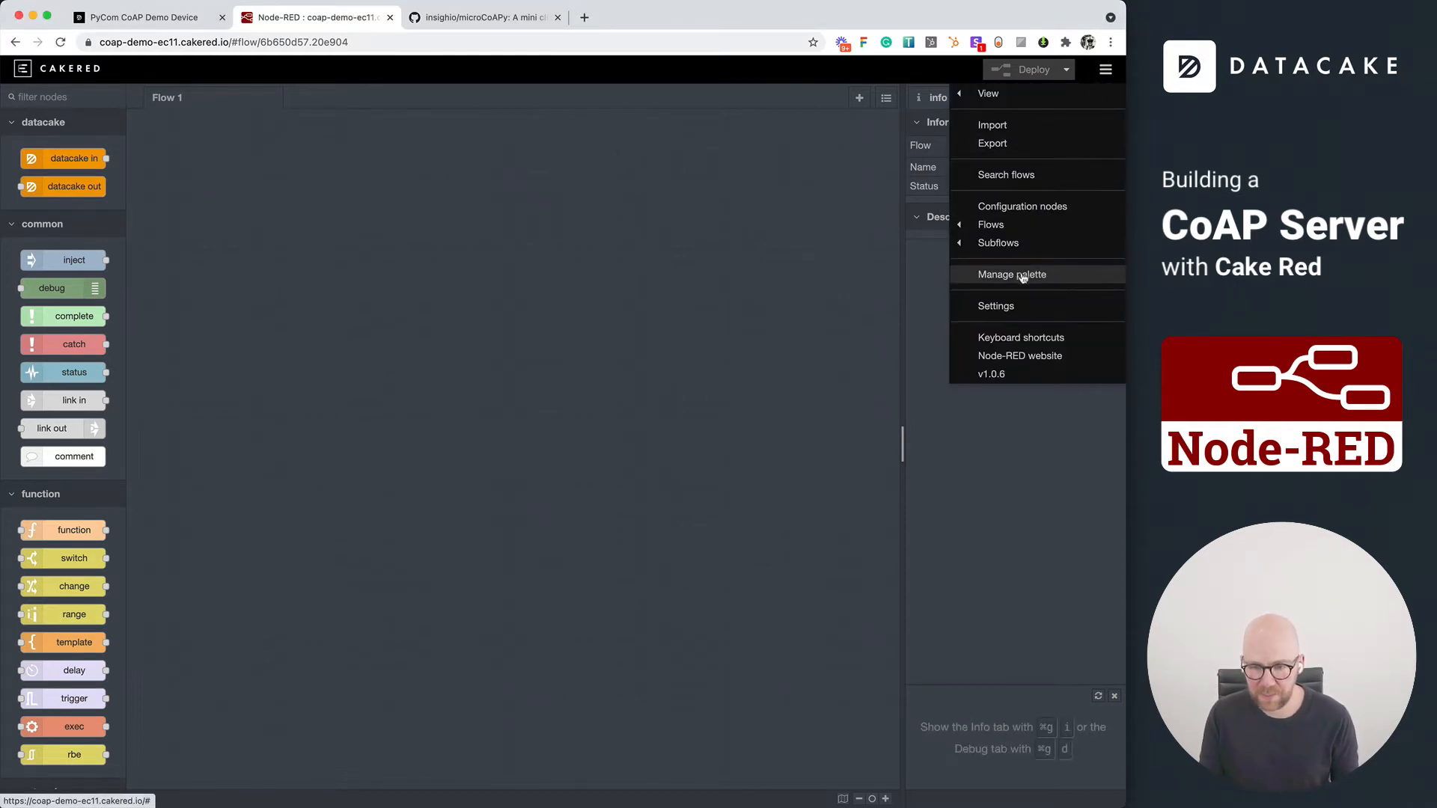
click(1010, 274)
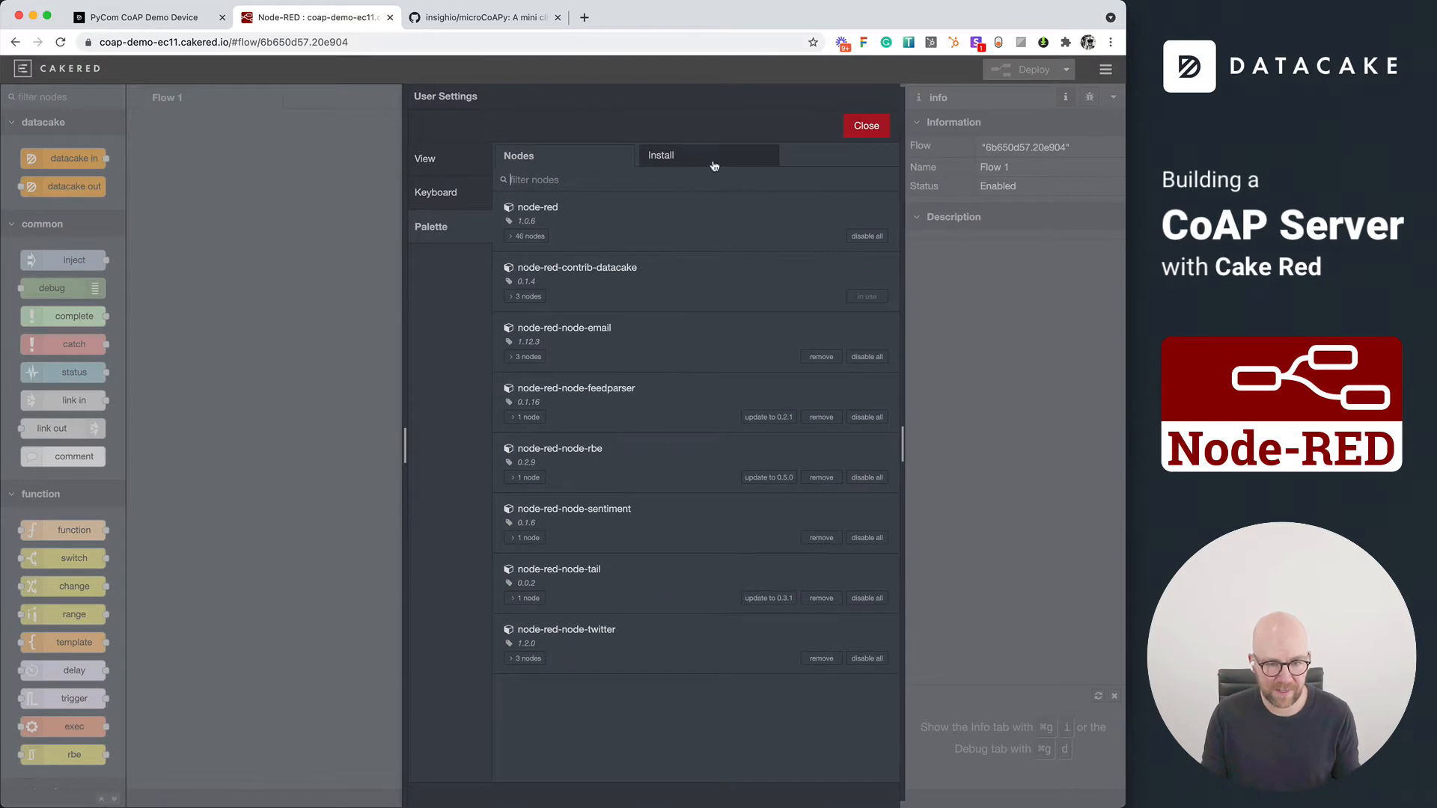
click(661, 155)
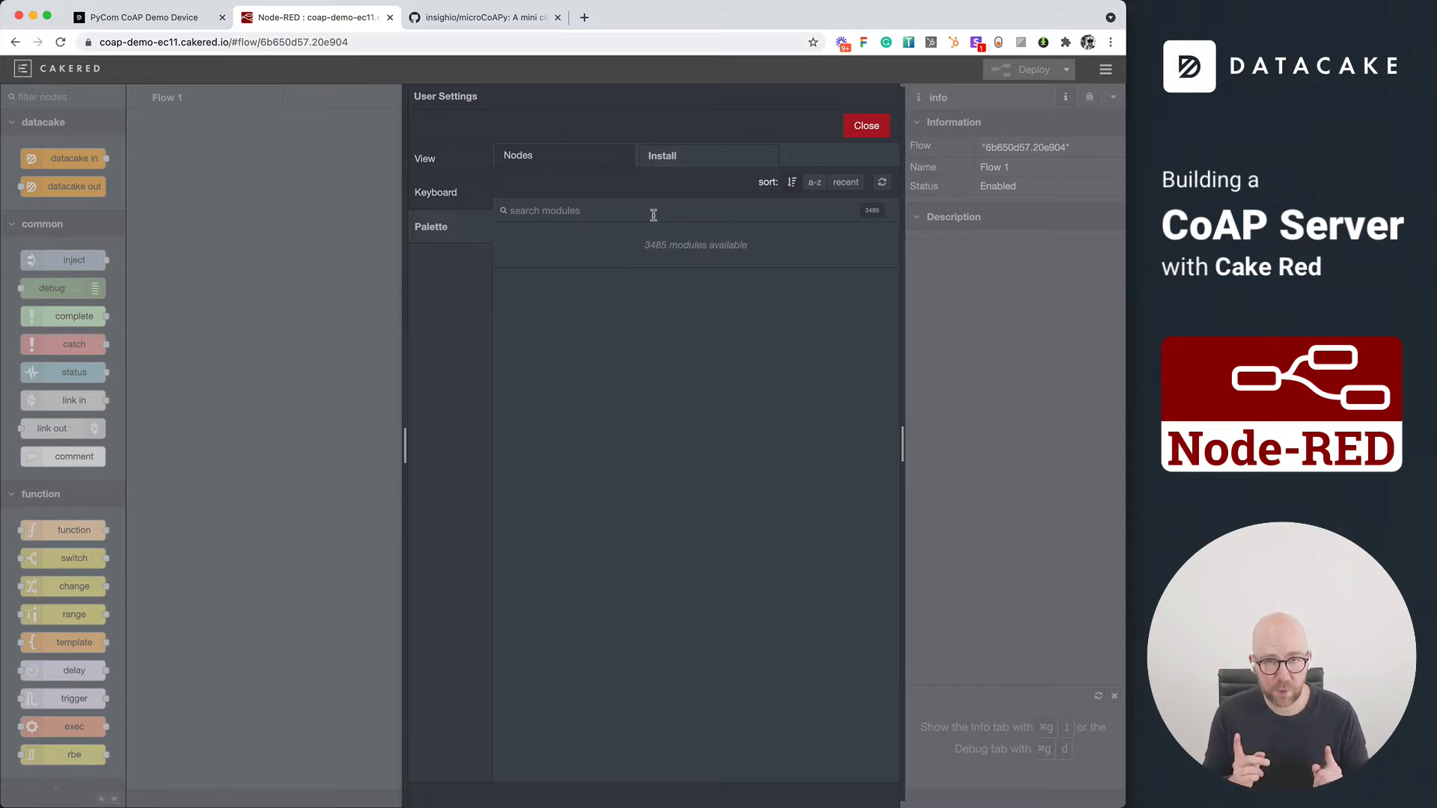
text(coap)
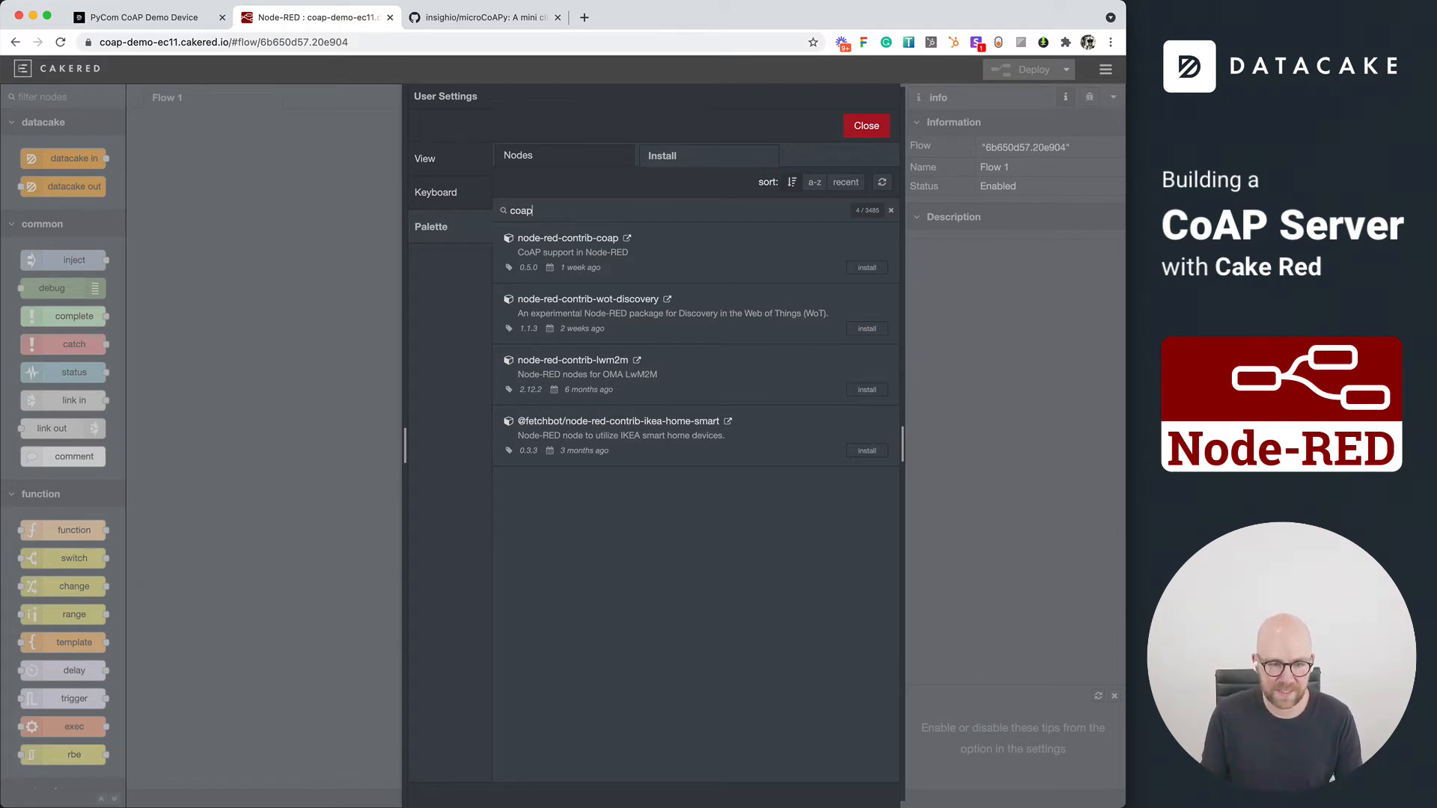
mouse_move(705, 301)
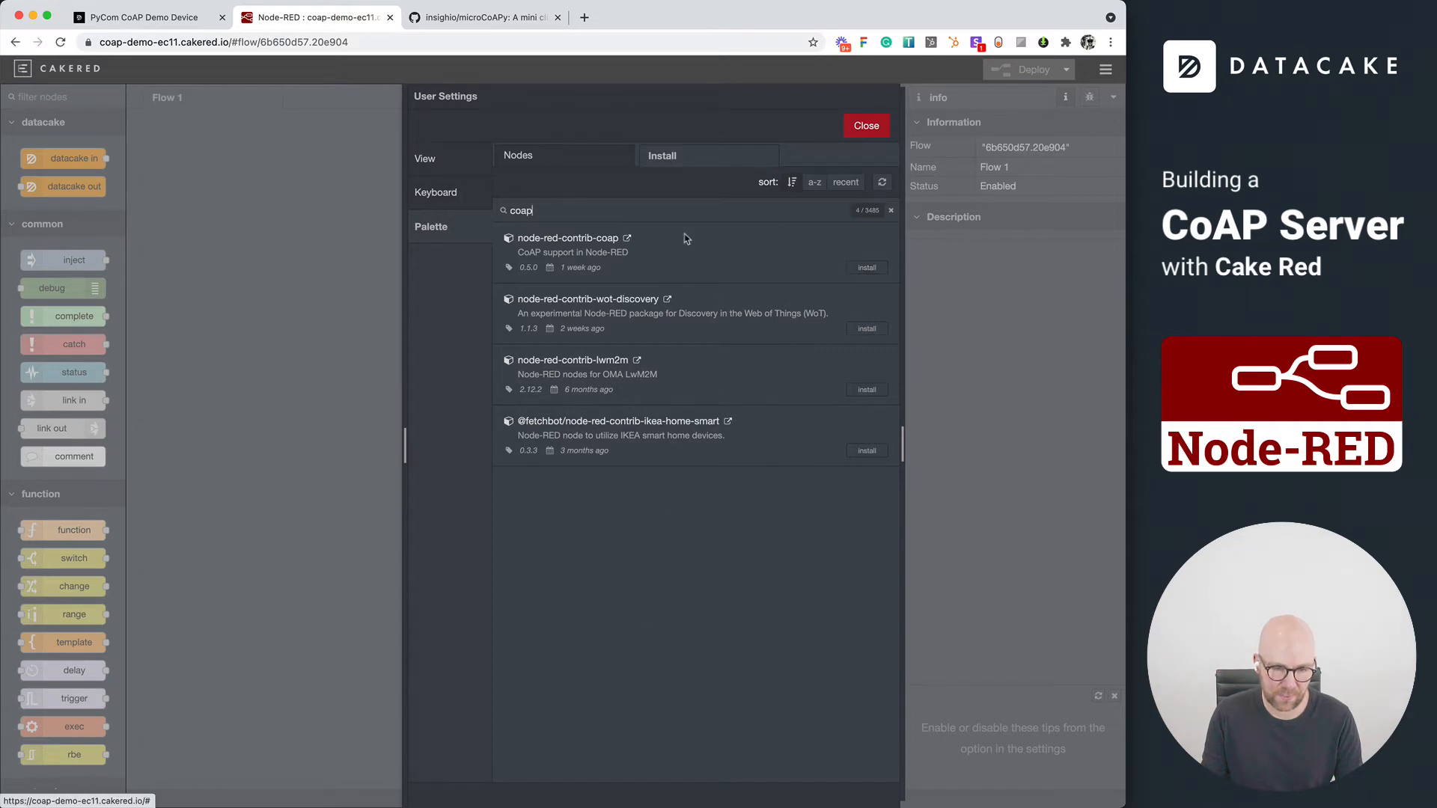
Step: Install node-red-contrib-coap, confirm it, and close the palette manager back to Flow 1
click(865, 268)
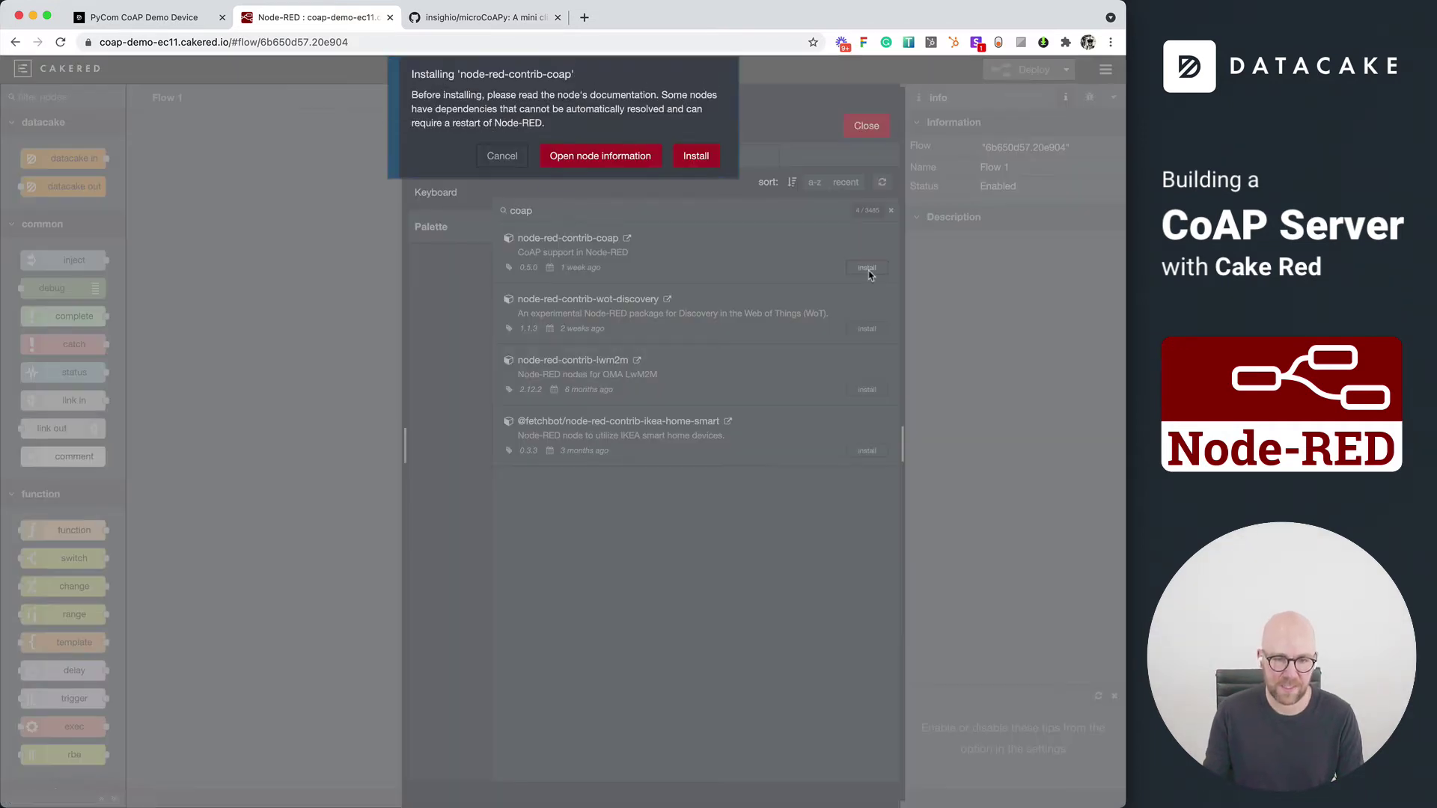
click(694, 156)
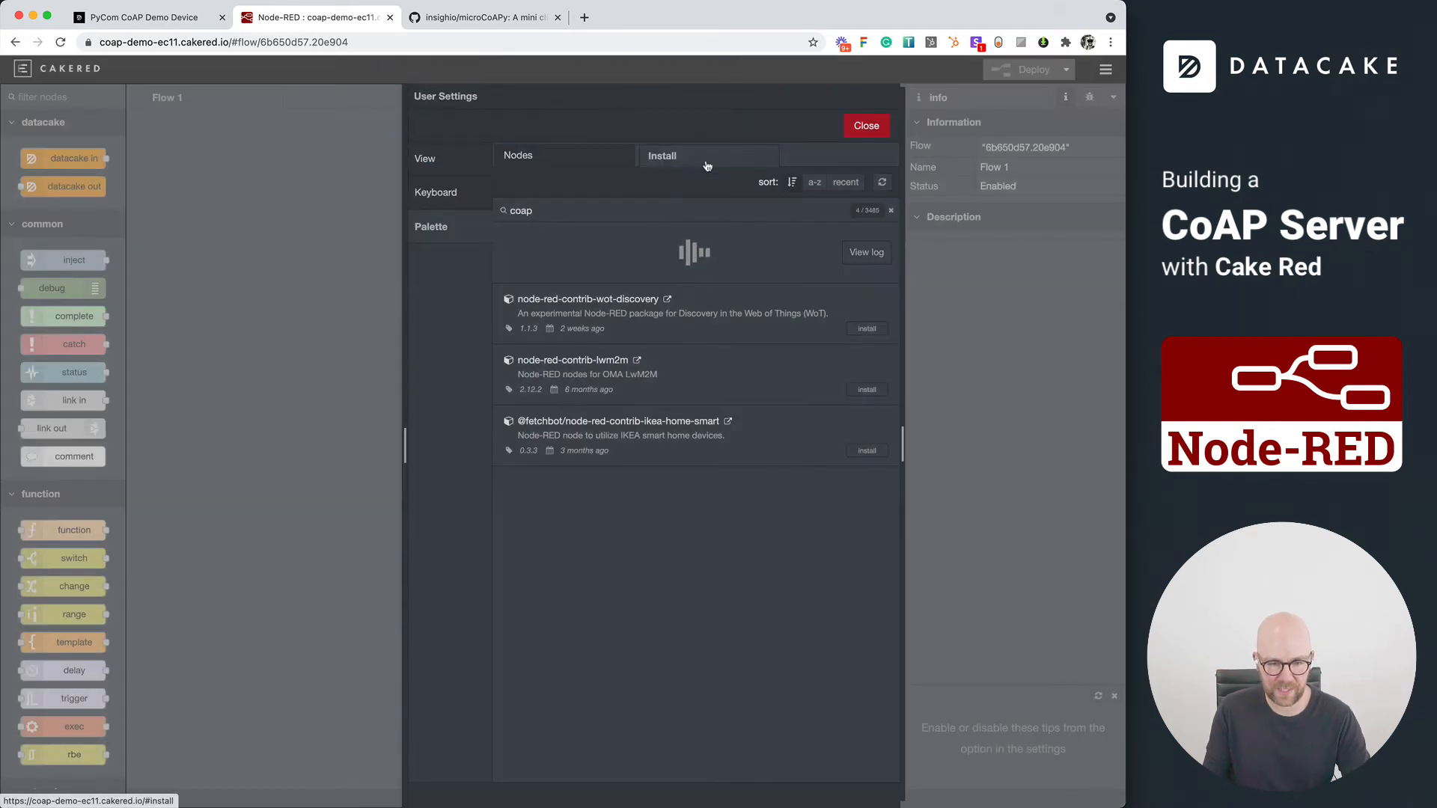
click(865, 266)
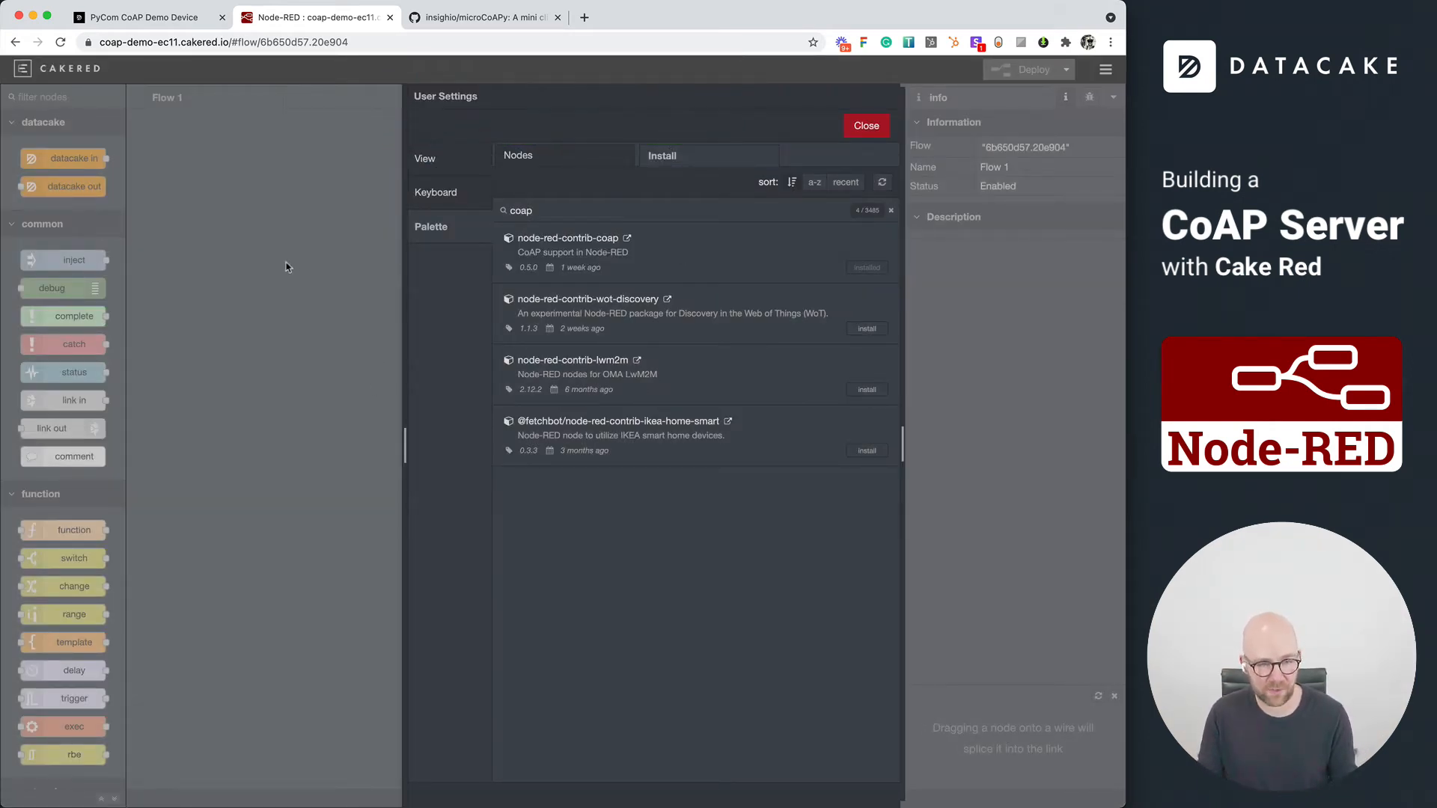
click(863, 126)
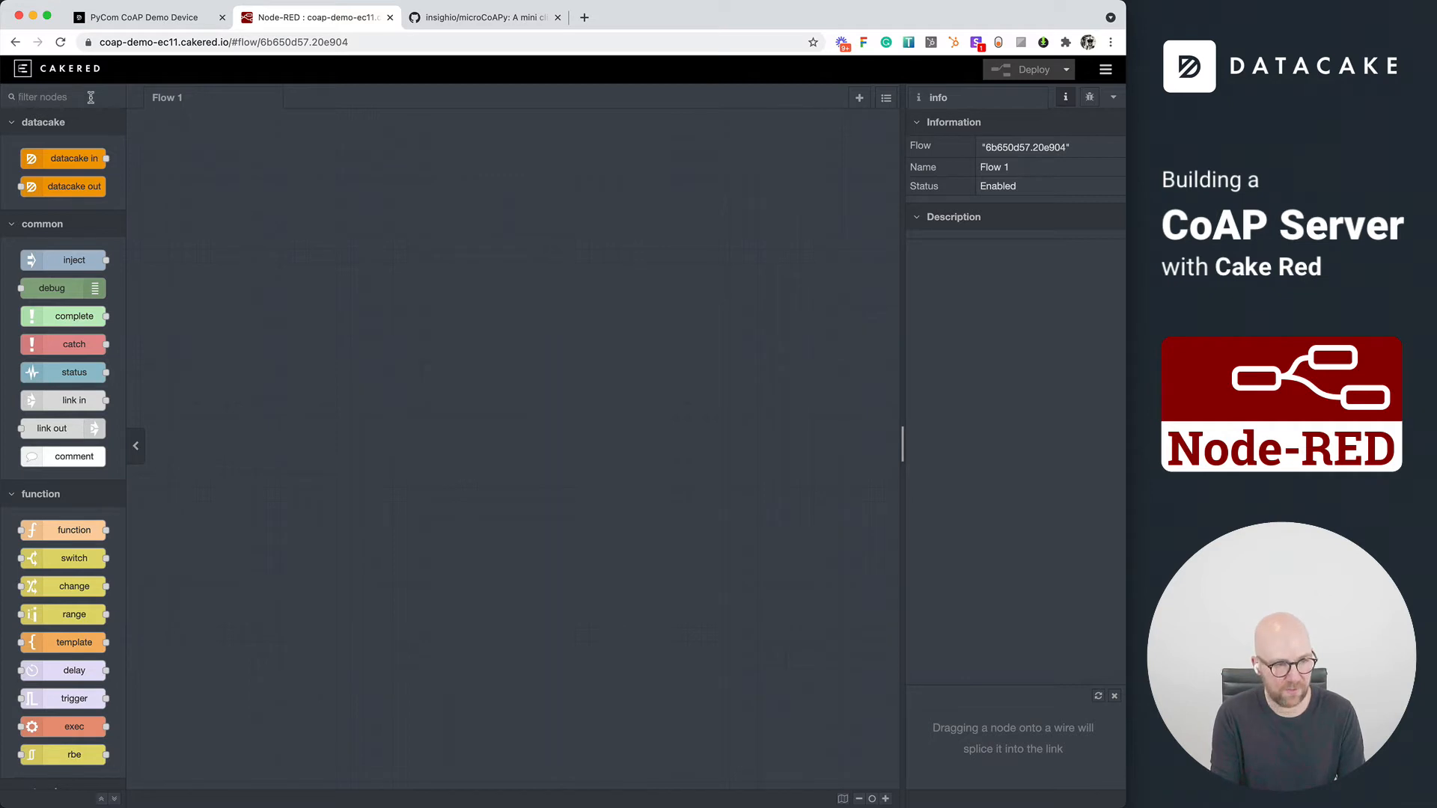
Step: Place a coap in node on Flow 1 with a new CoAP server configuration on UDP port 5683
text(co)
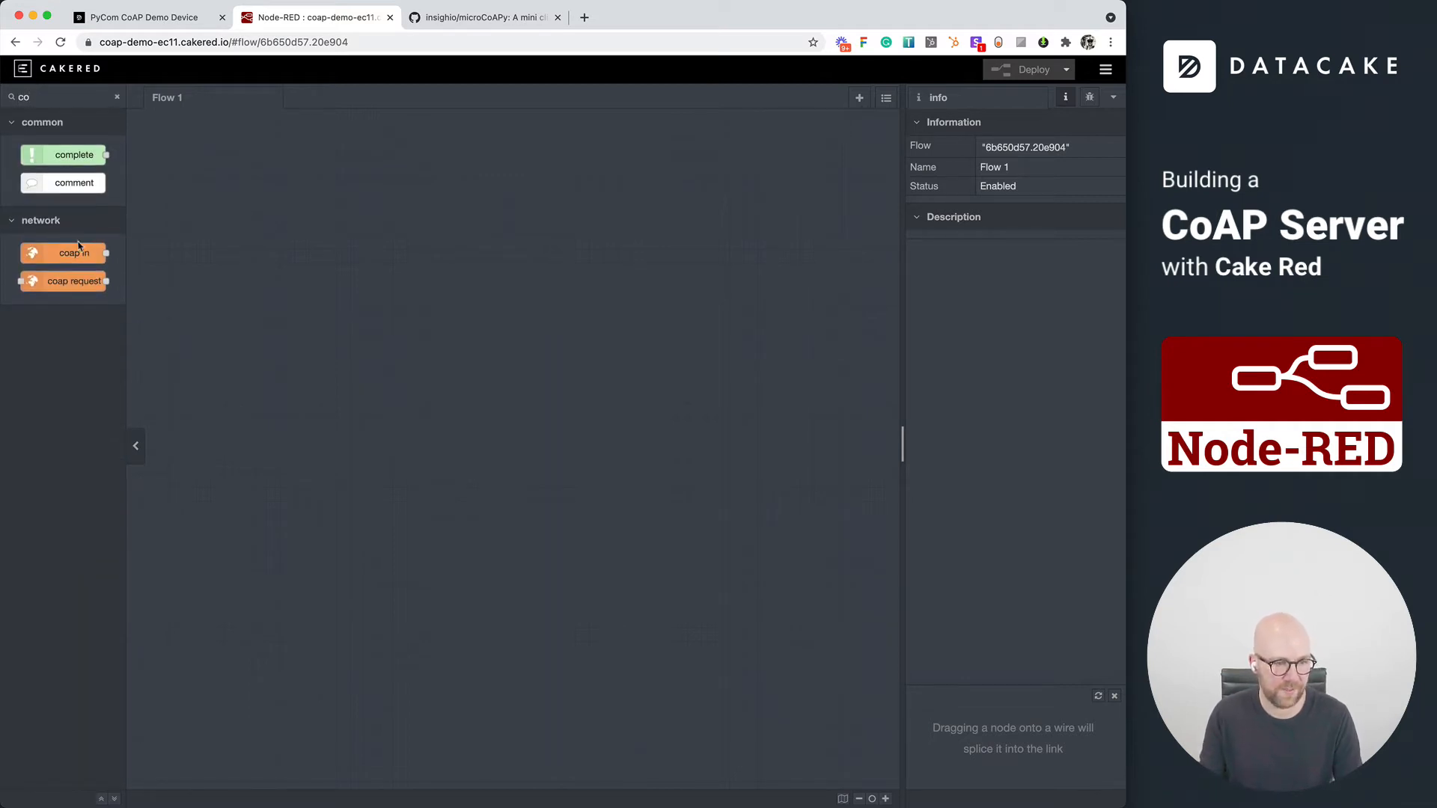
mouse_move(63, 253)
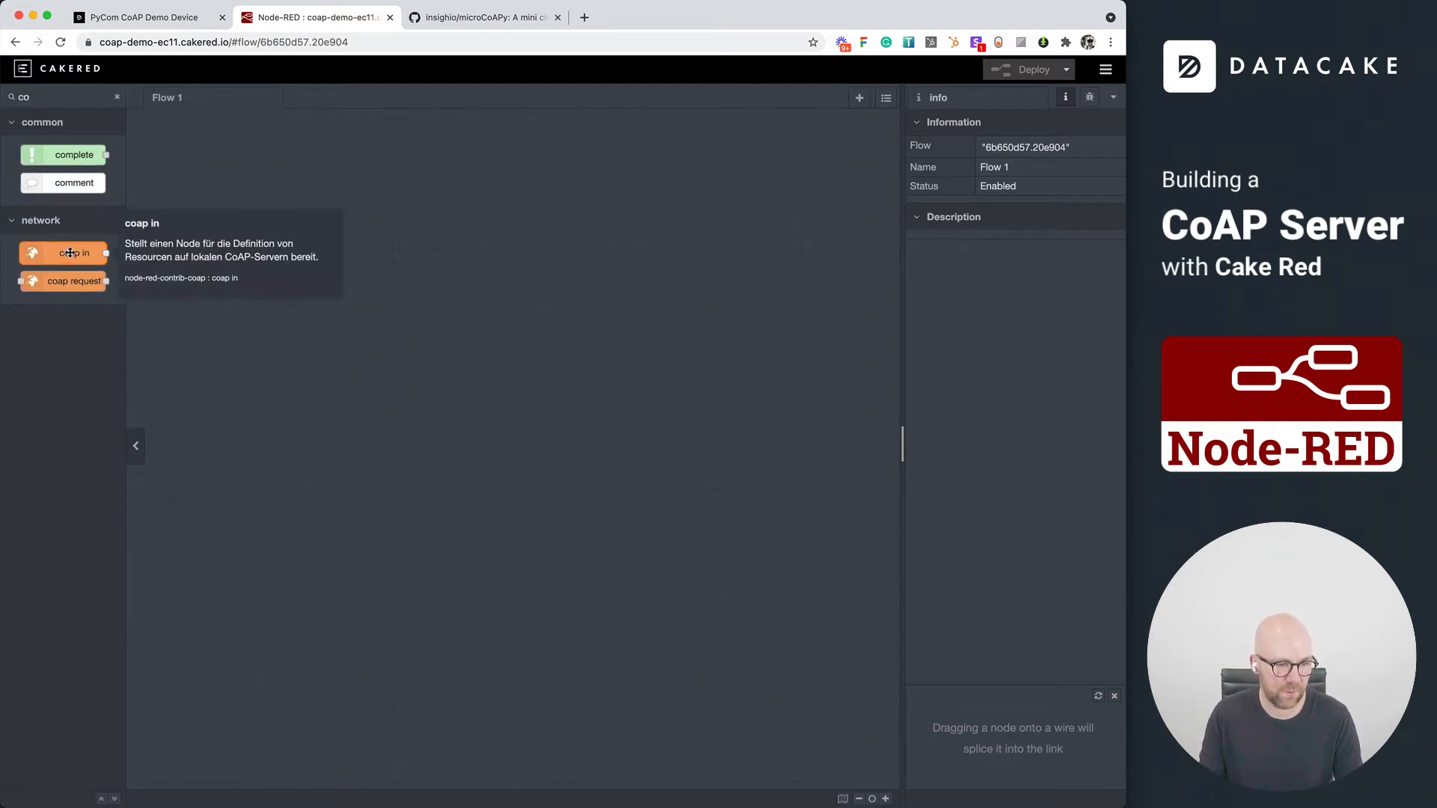
drag(63, 253, 245, 165)
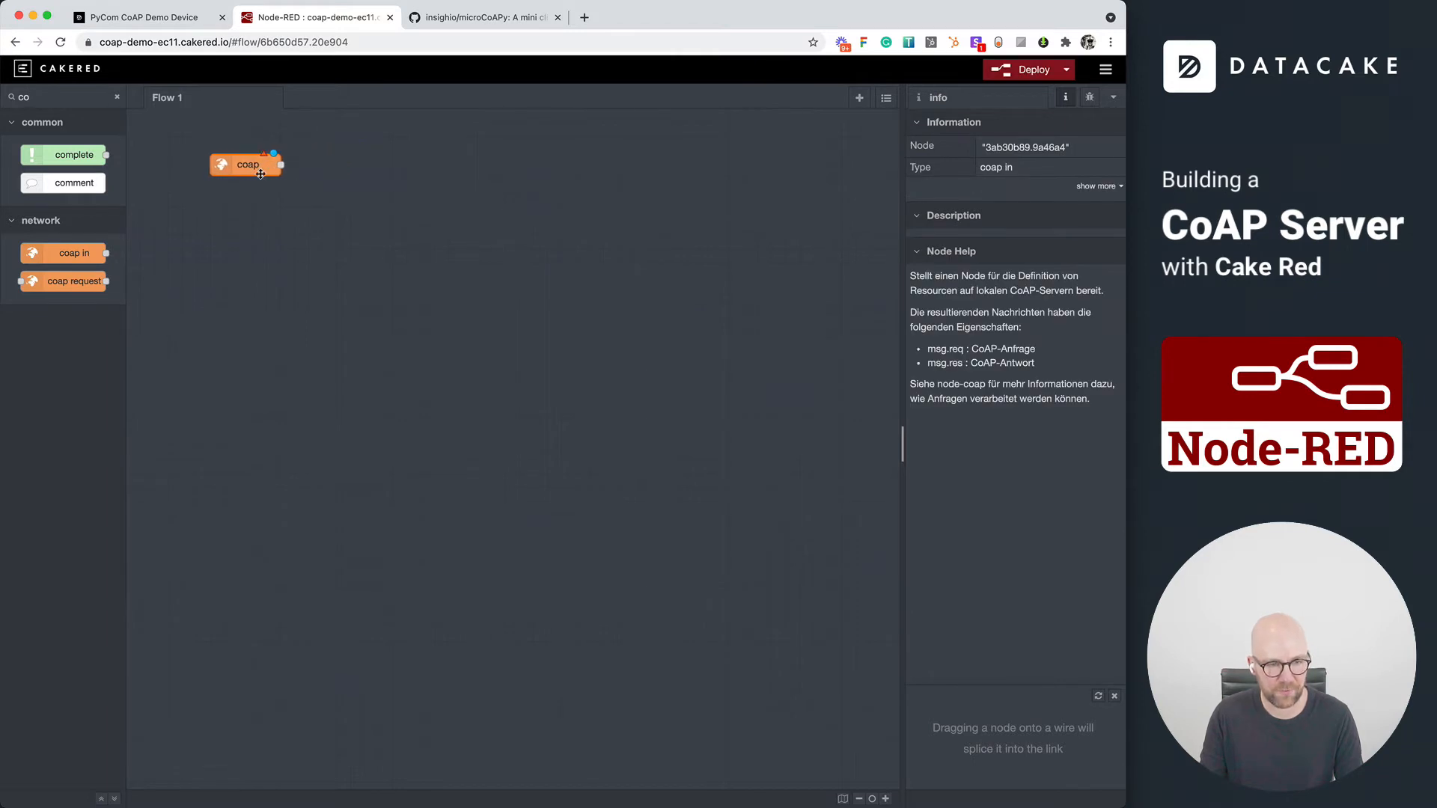
double_click(246, 165)
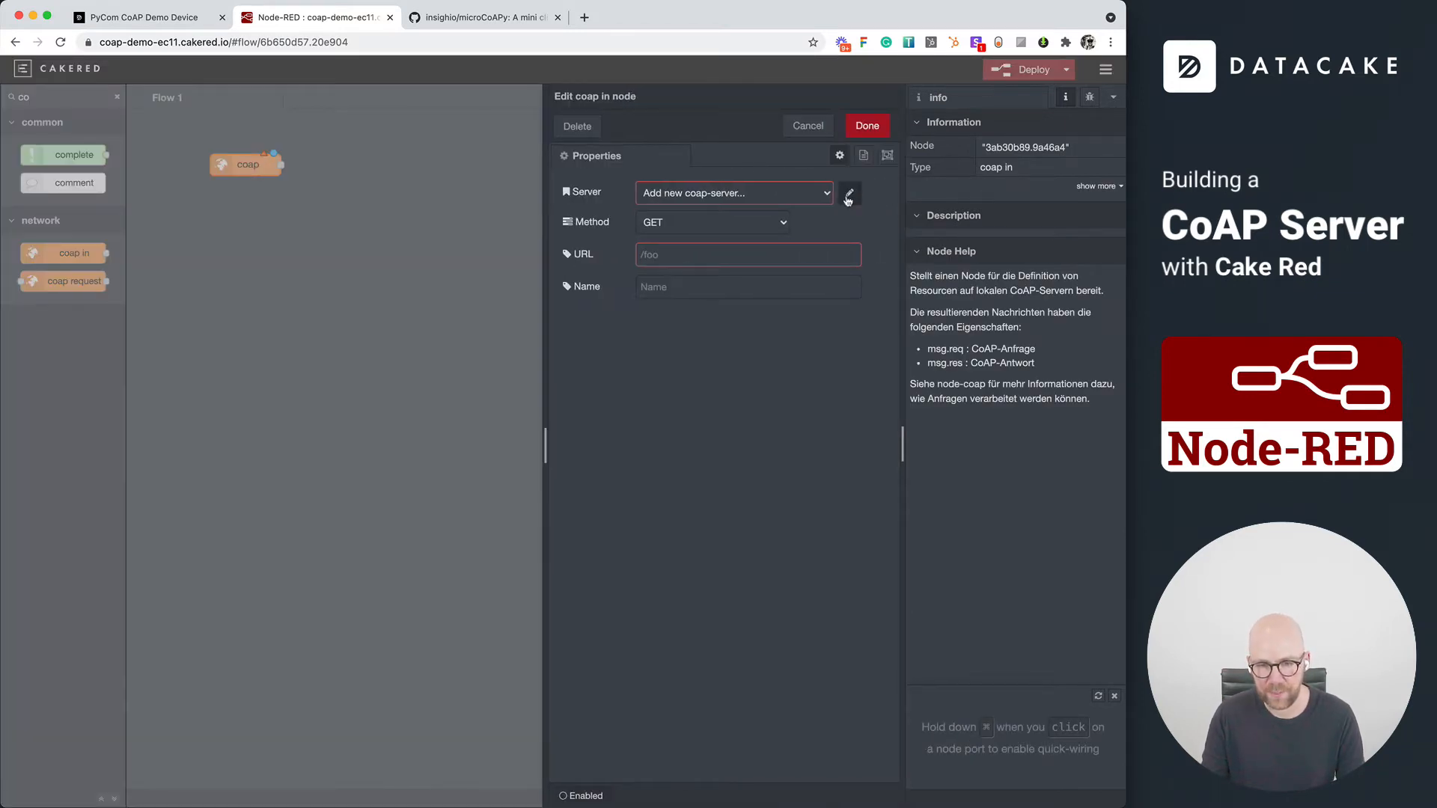
click(847, 193)
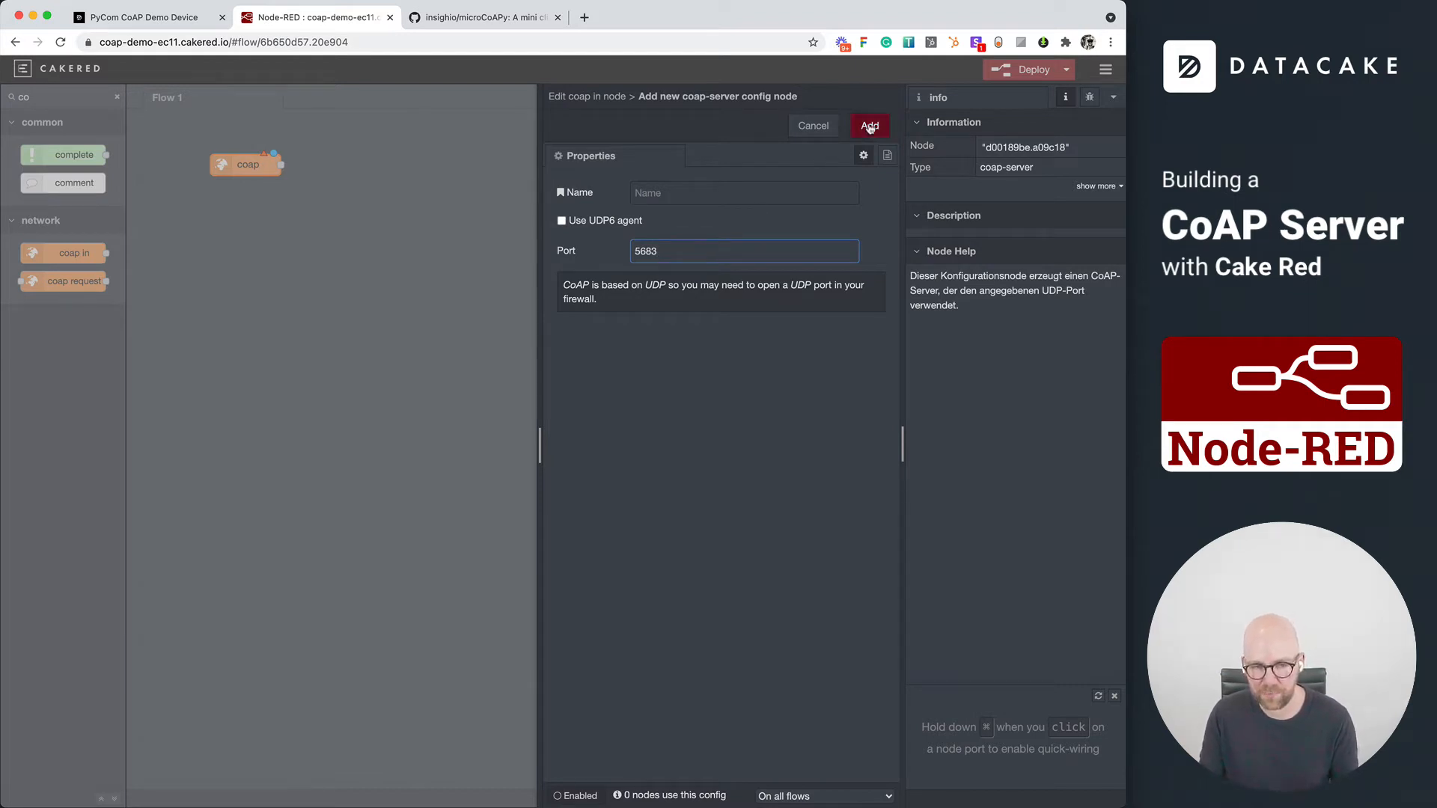
click(868, 126)
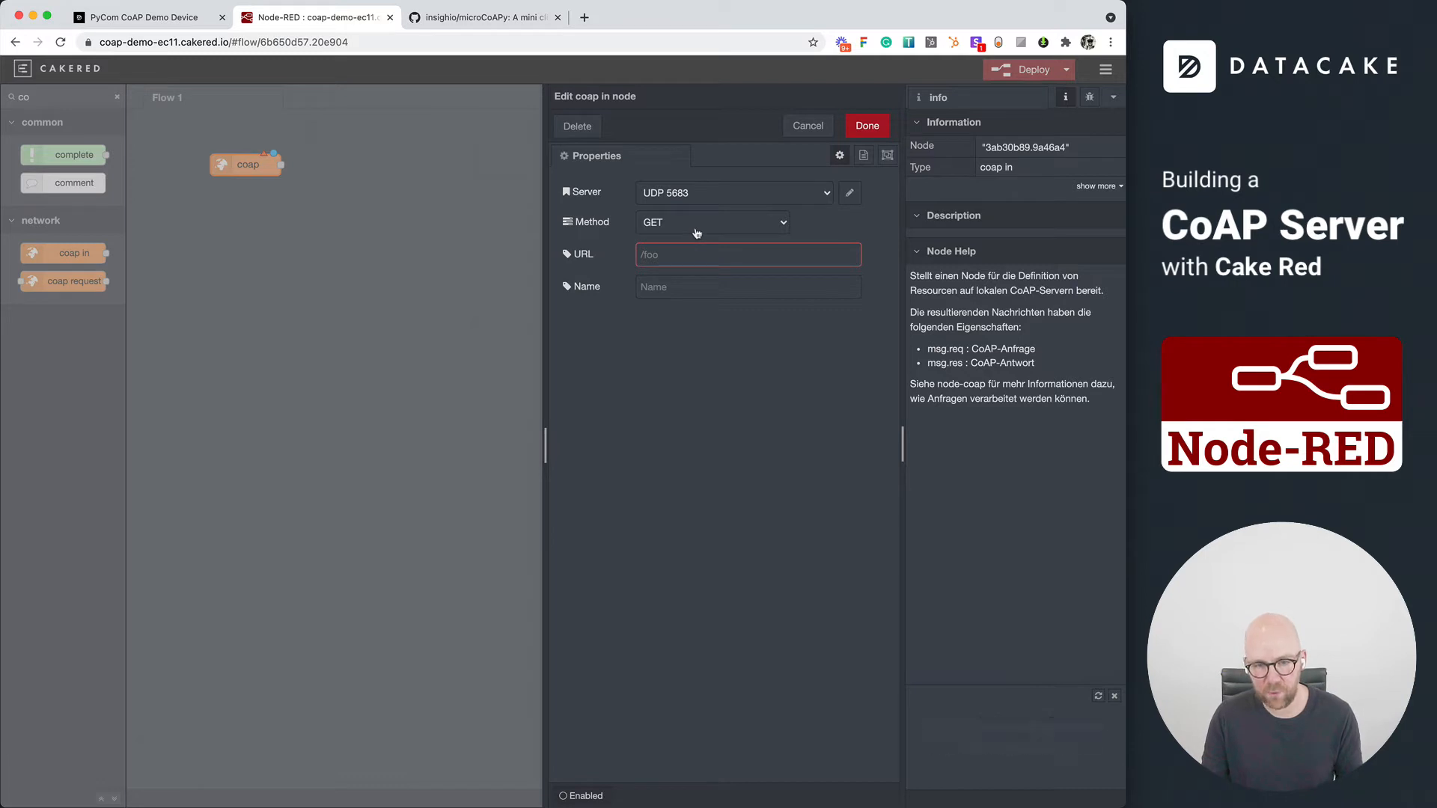
Step: Set the coap in node to method POST on URL /update and confirm its settings
click(712, 222)
text(/)
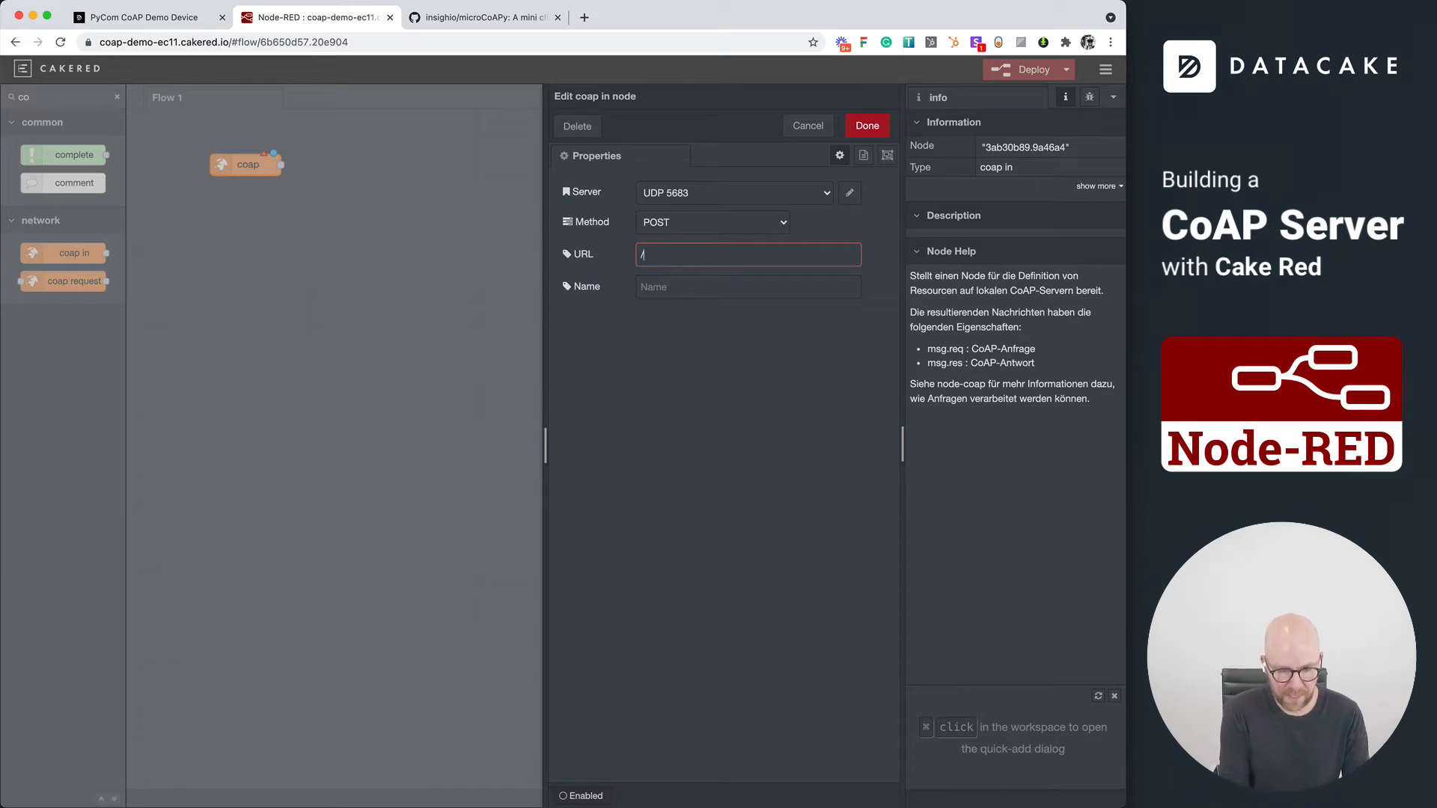
text(update)
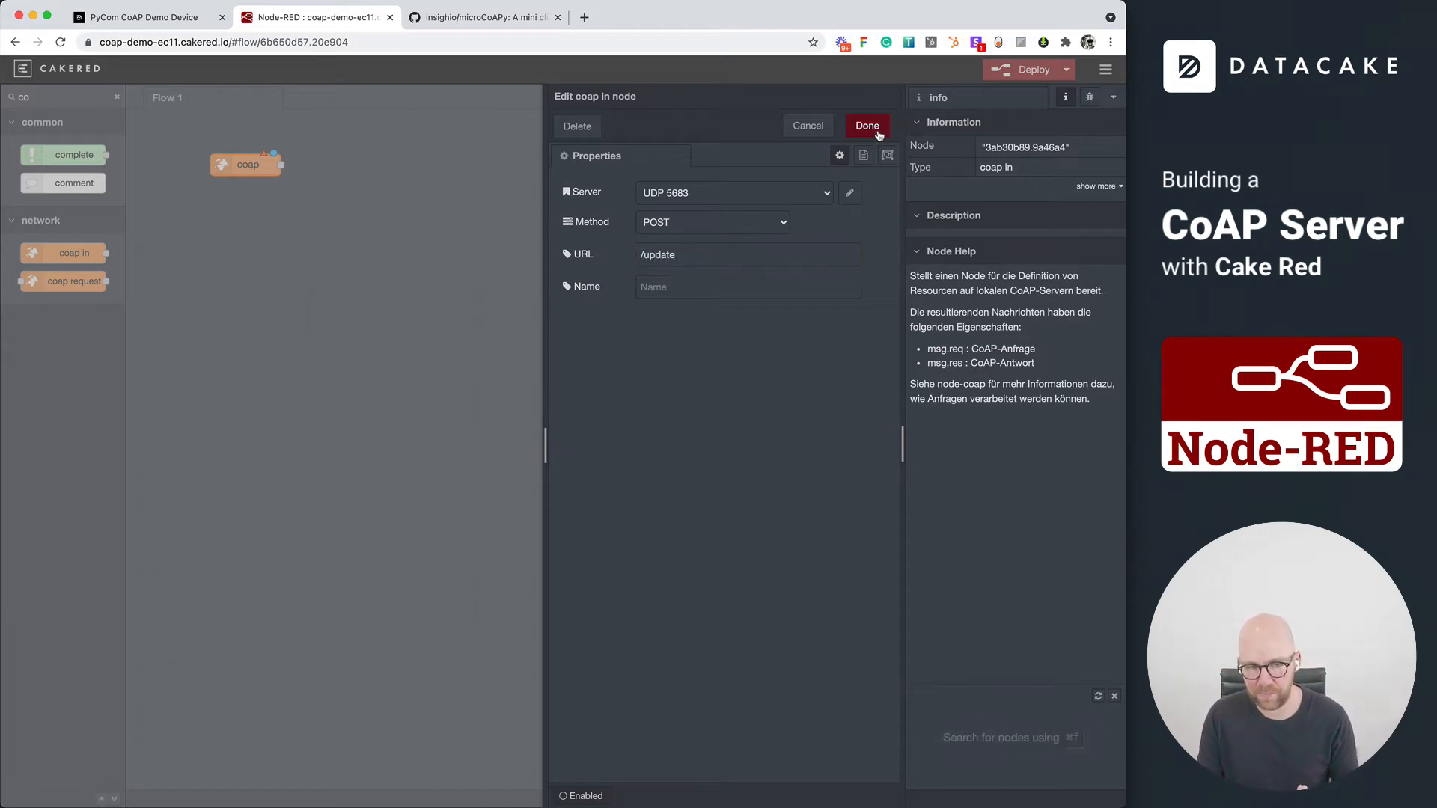
click(865, 125)
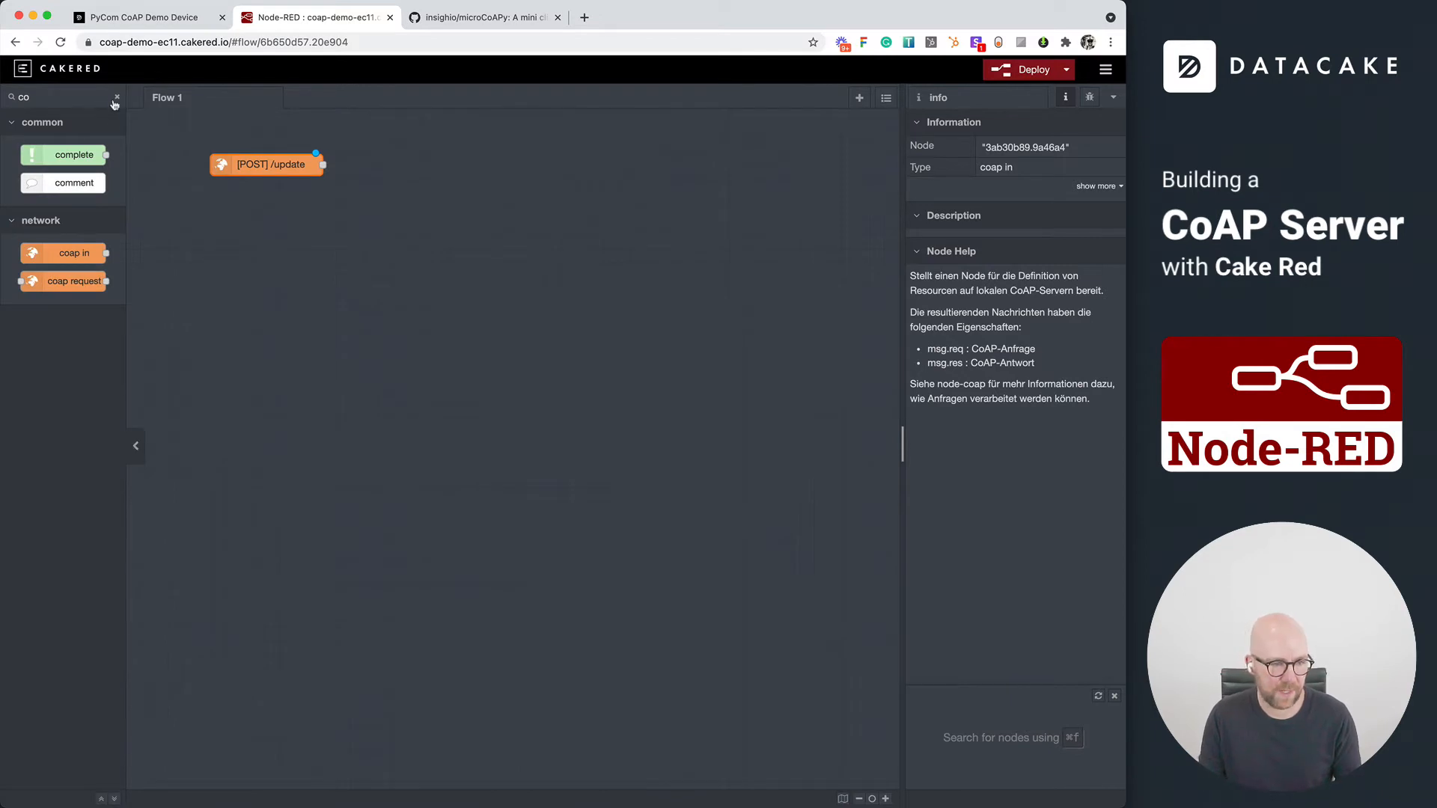
Step: Wire a function node after the CoAP input that runs msg.res.end('ok');
text(func)
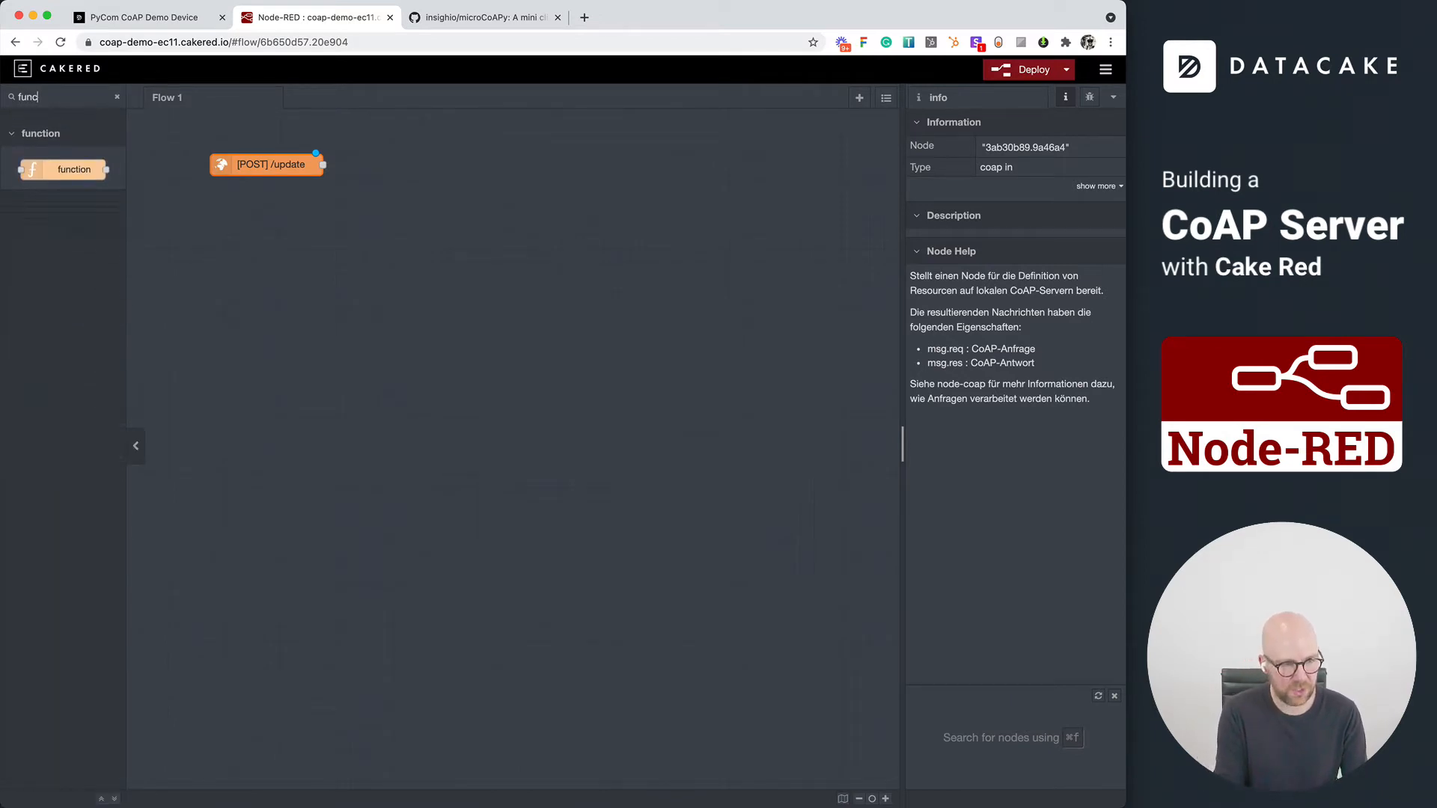
drag(64, 169, 468, 204)
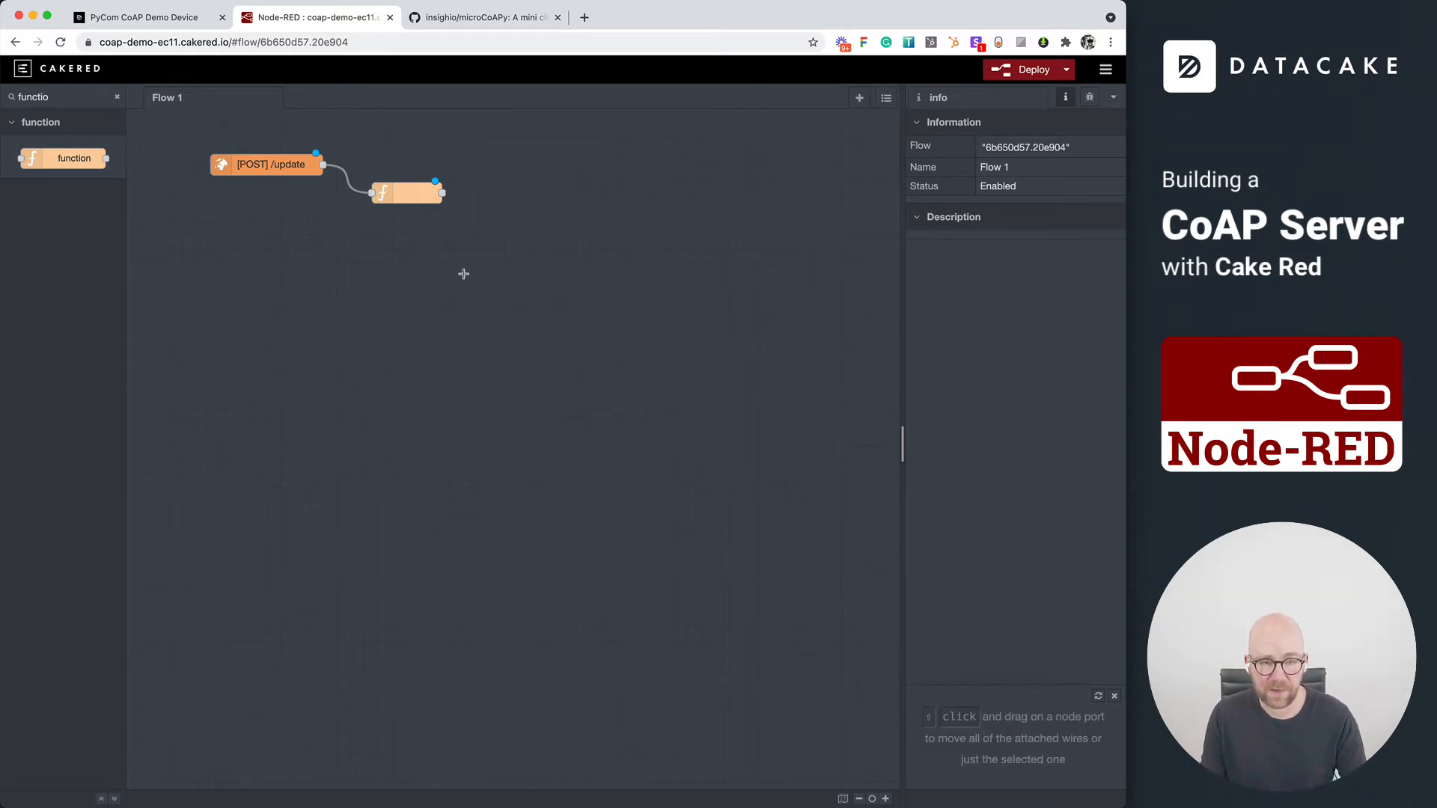
double_click(407, 191)
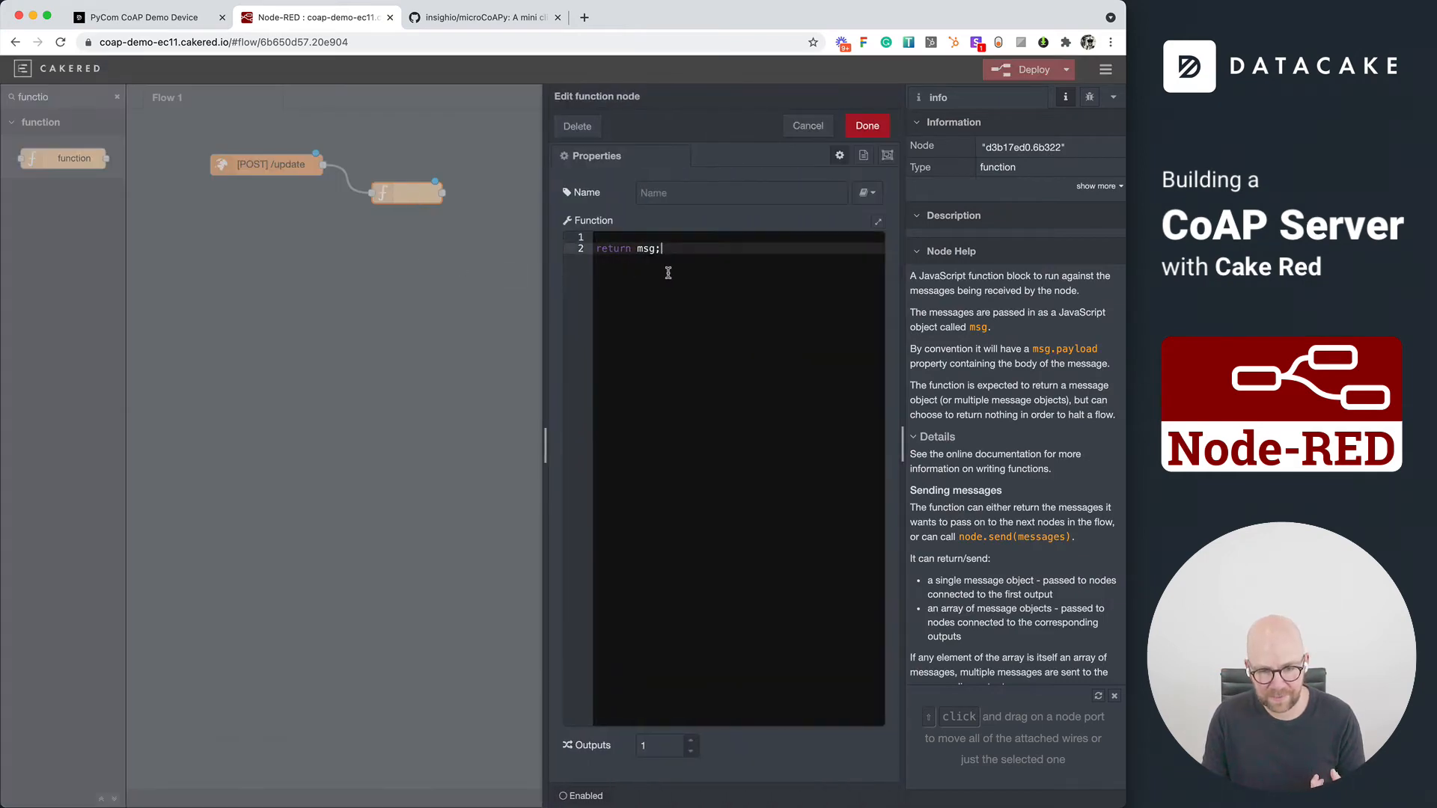
text(msg.res.end('ok');)
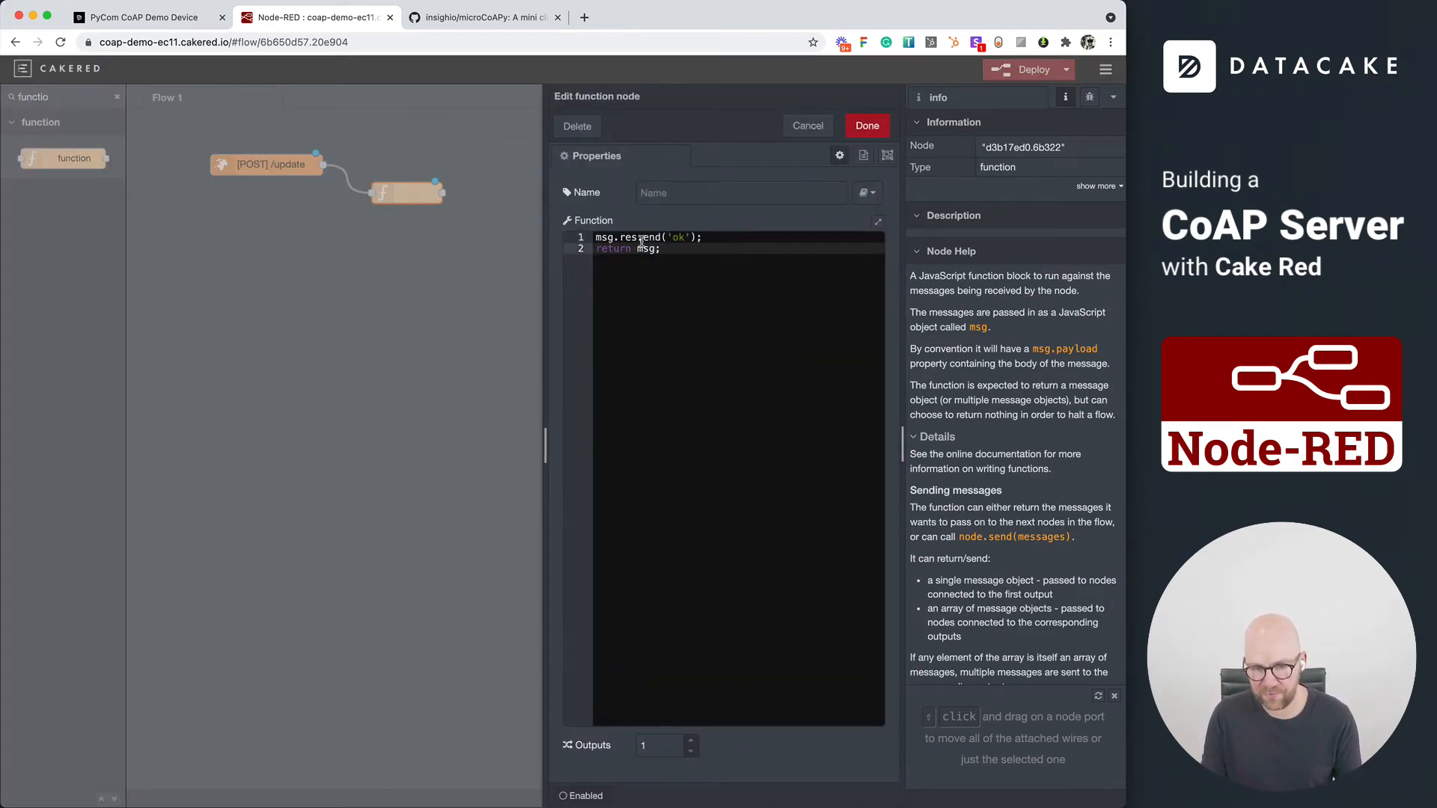
click(866, 125)
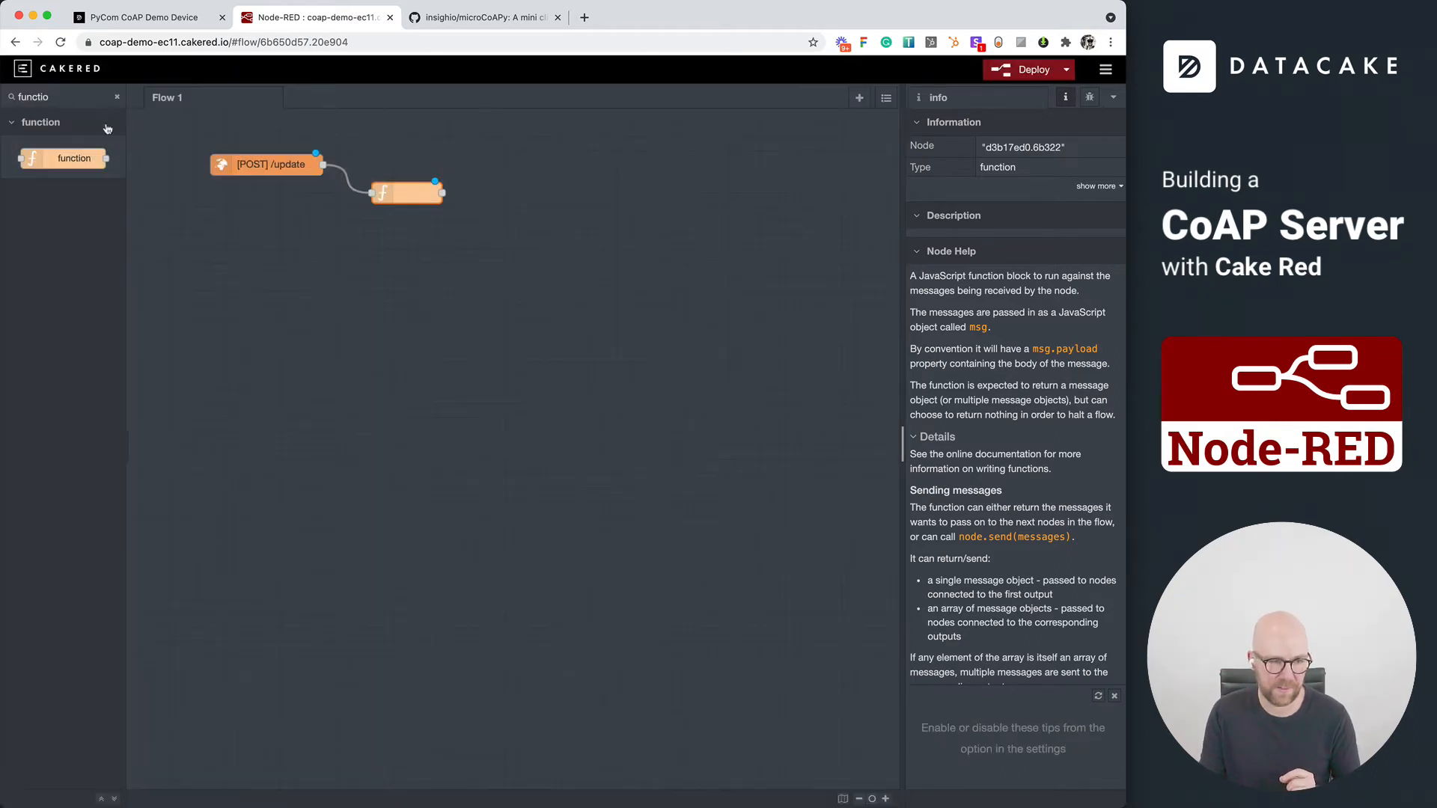
Step: Clear the node search, deploy the flow and show the debug messages panel
click(117, 96)
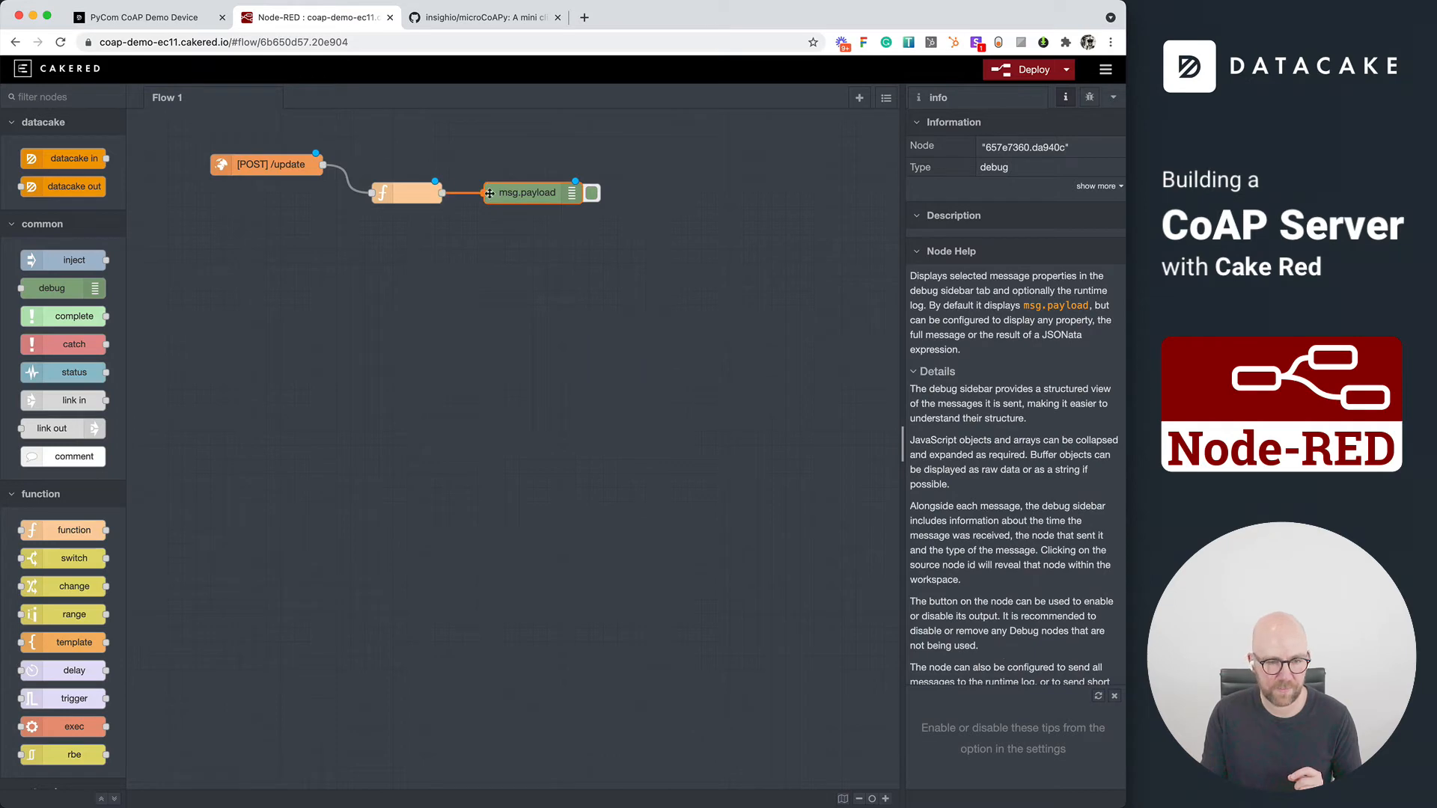
click(1027, 69)
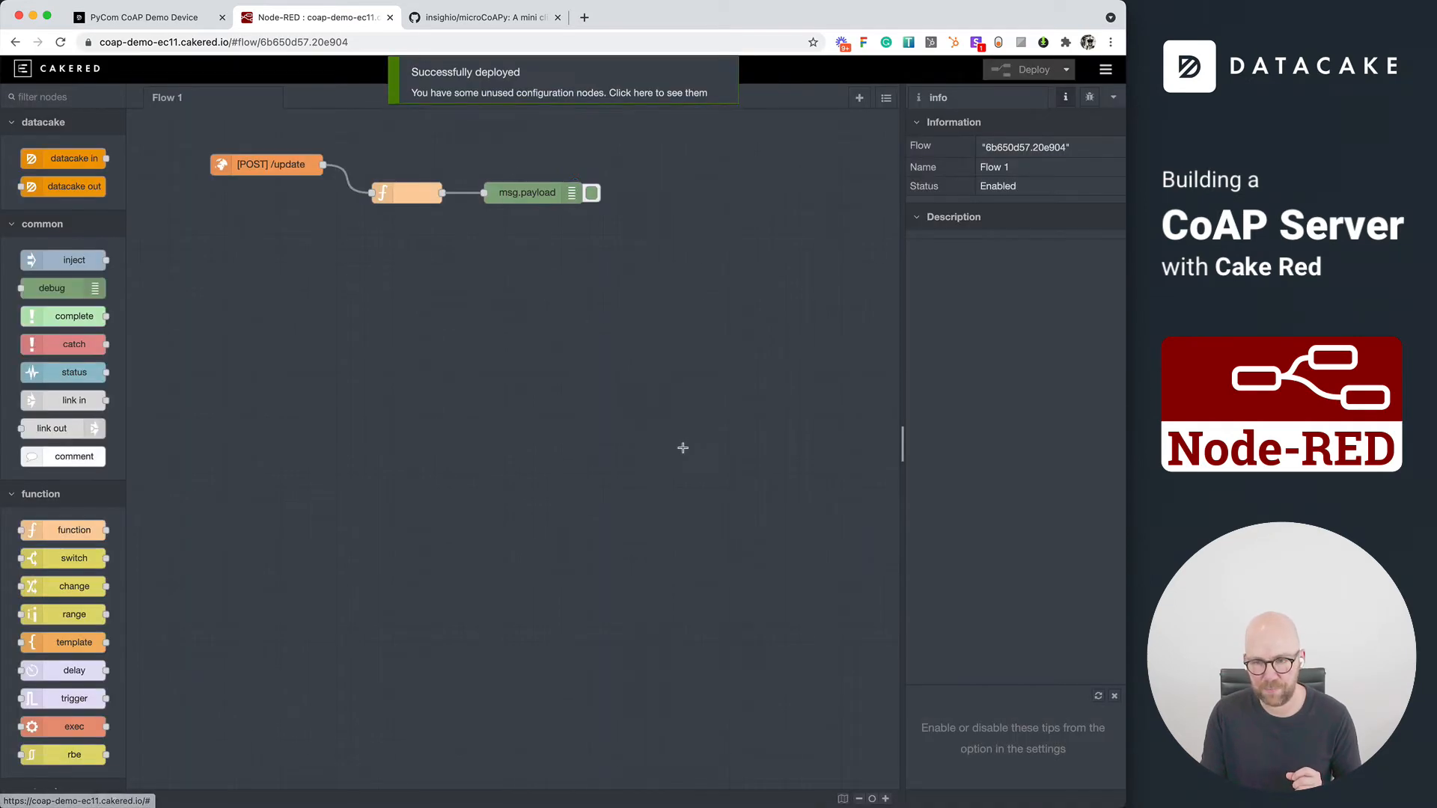
click(1089, 96)
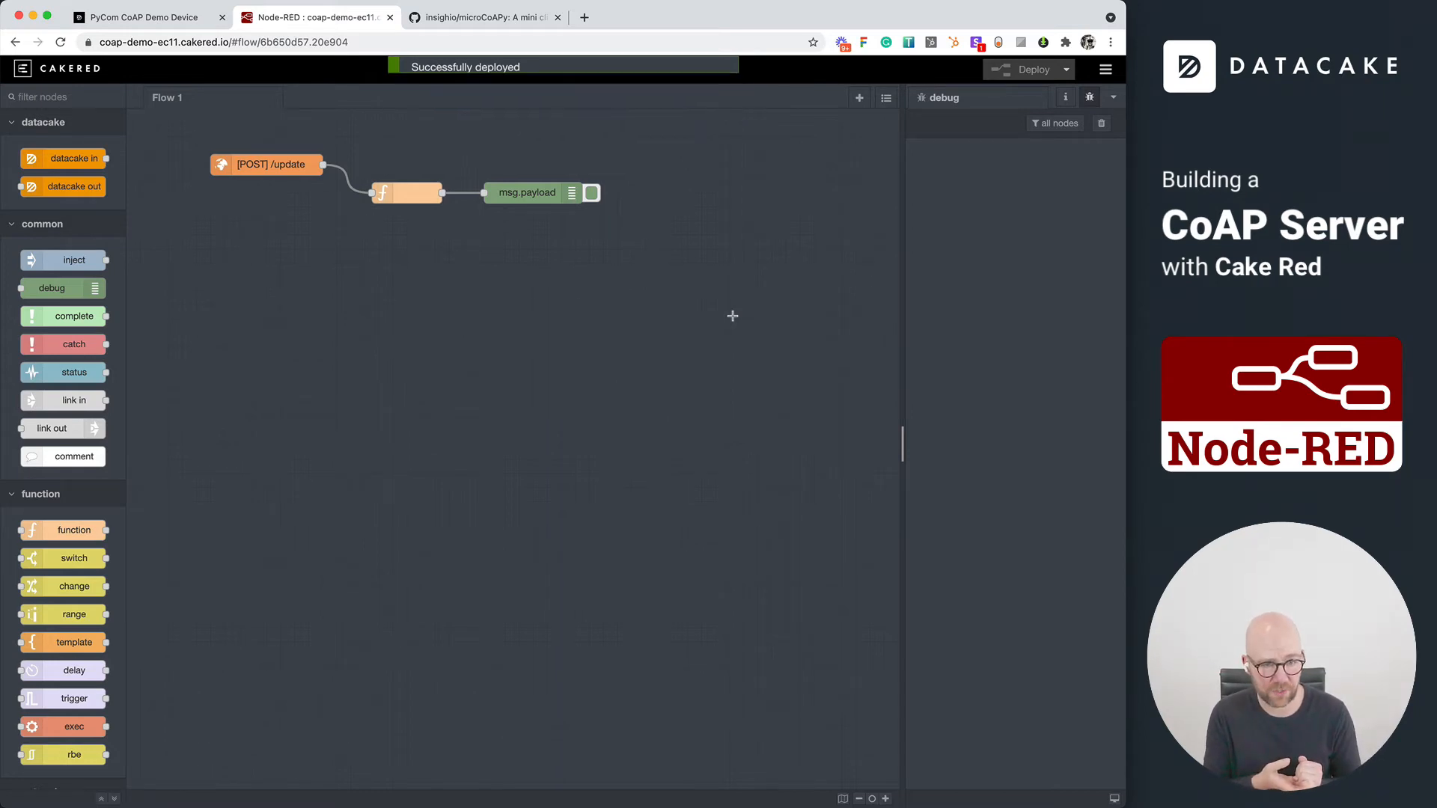
Step: Open the debug sidebar before switching over to main.py in Visual Studio Code
click(1064, 97)
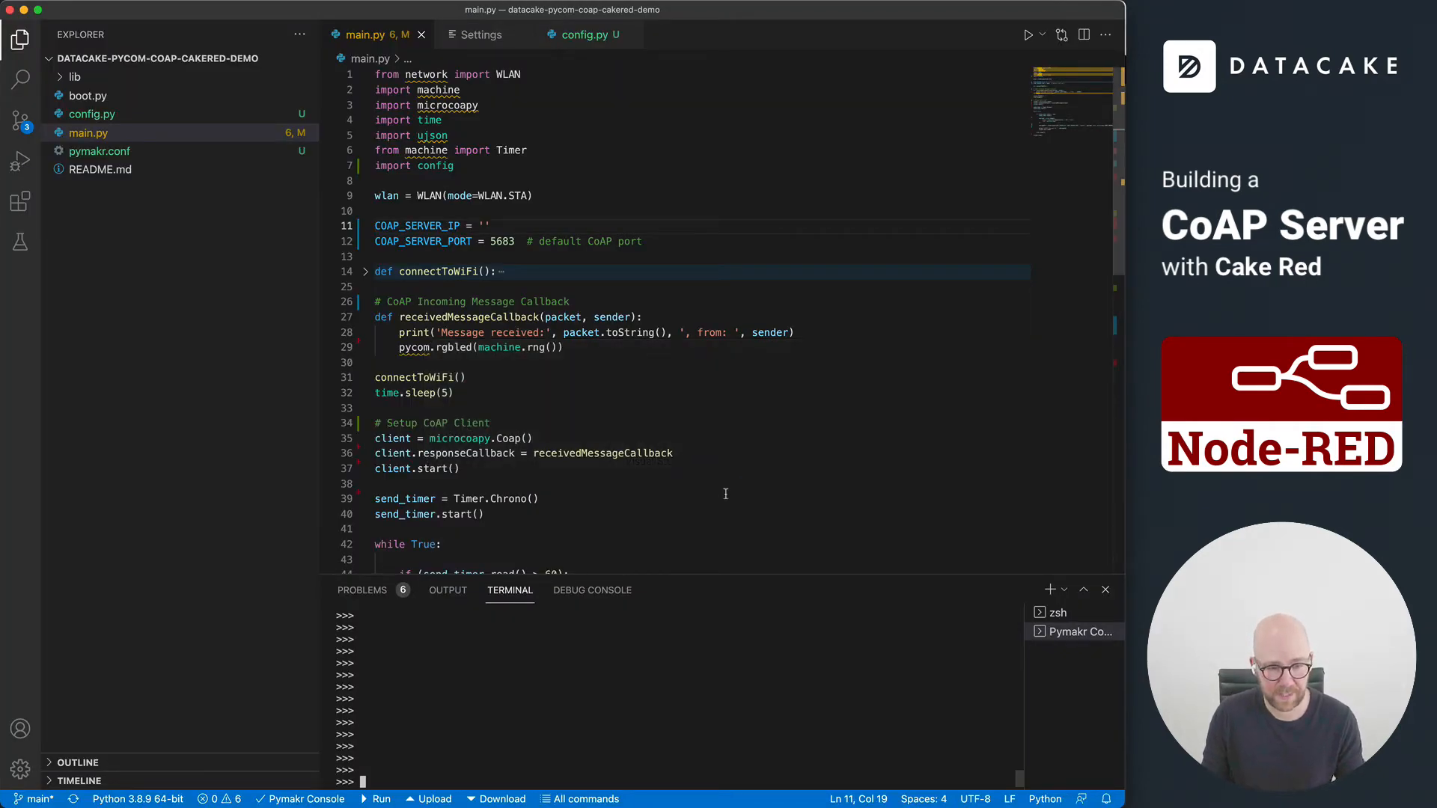
scroll(down, 3)
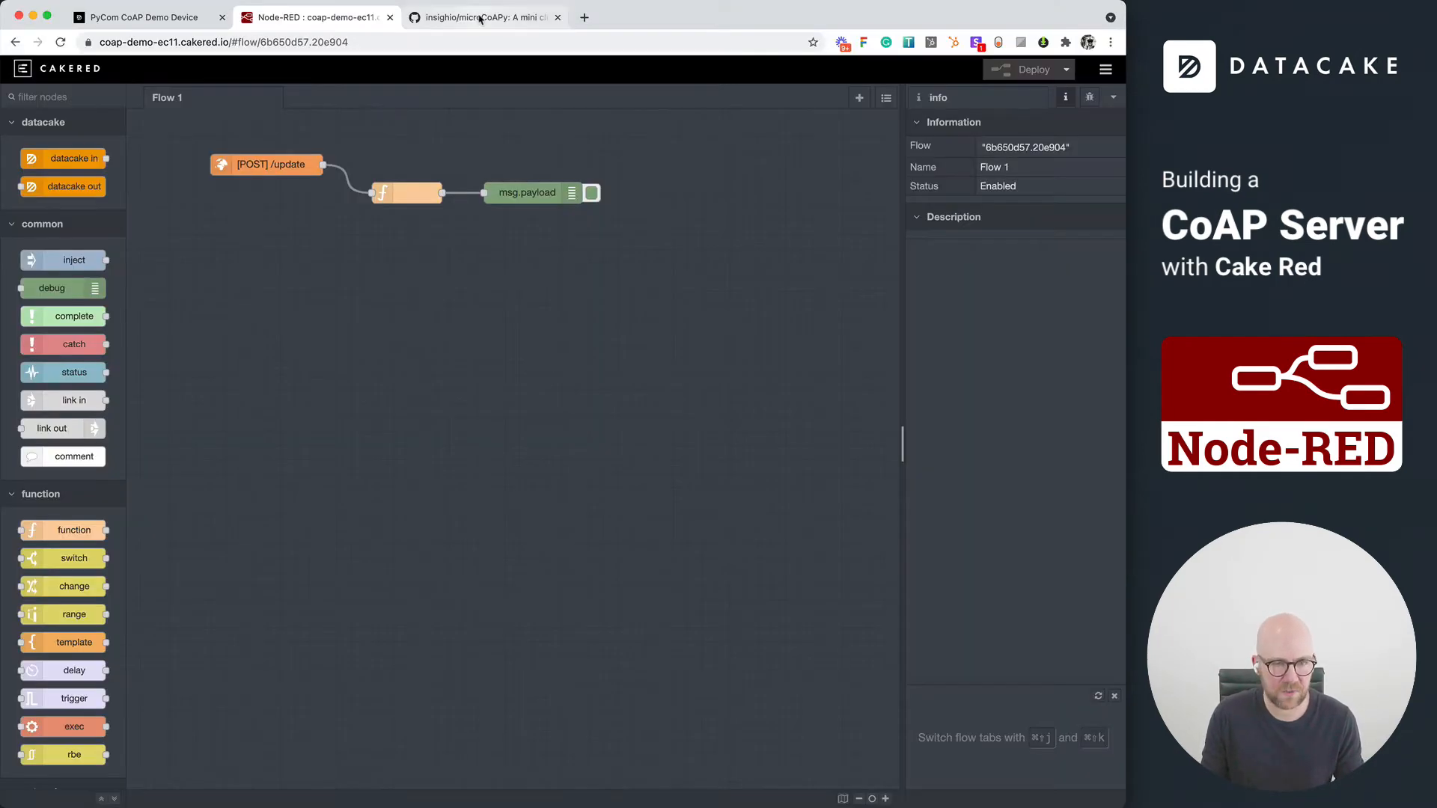
click(476, 18)
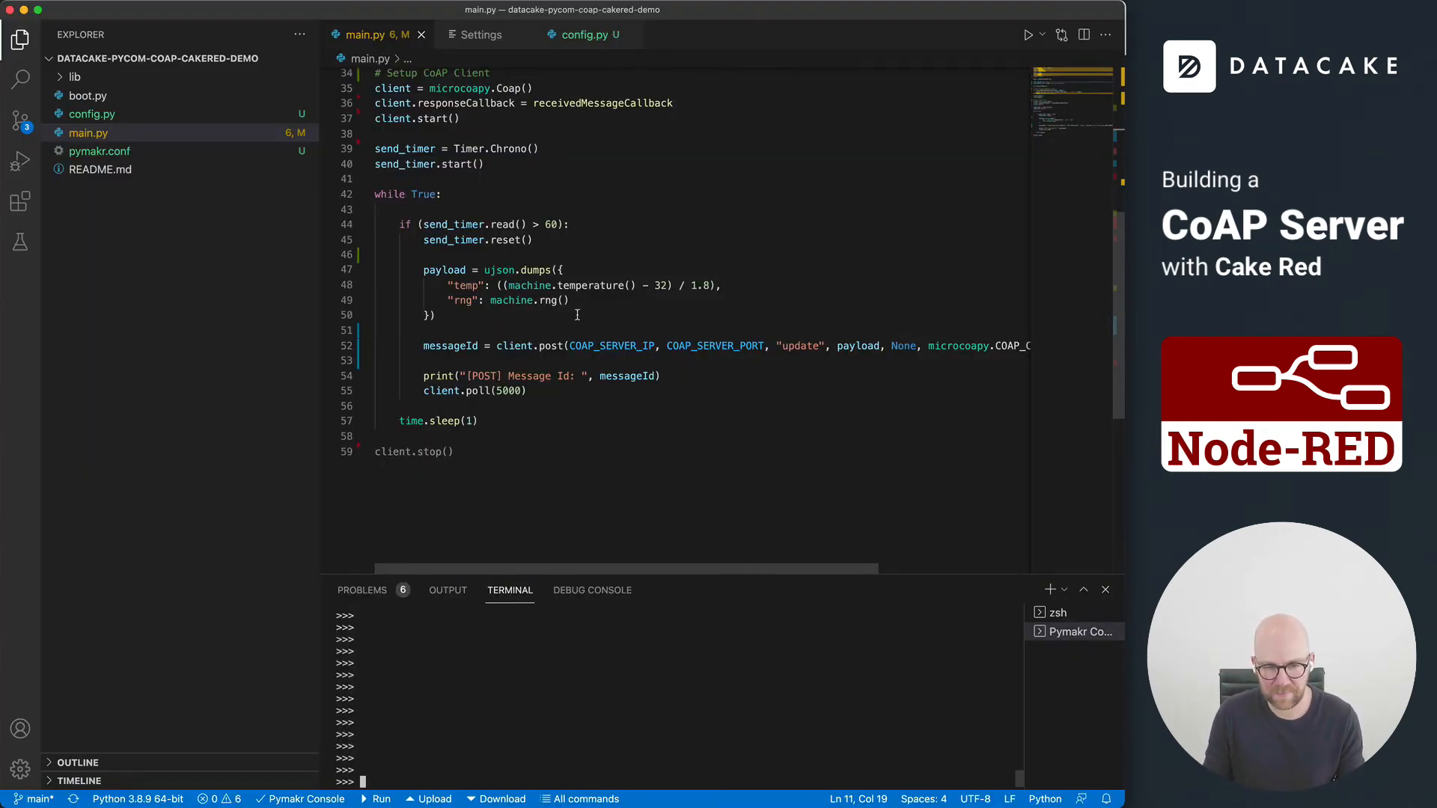
scroll(up, 3)
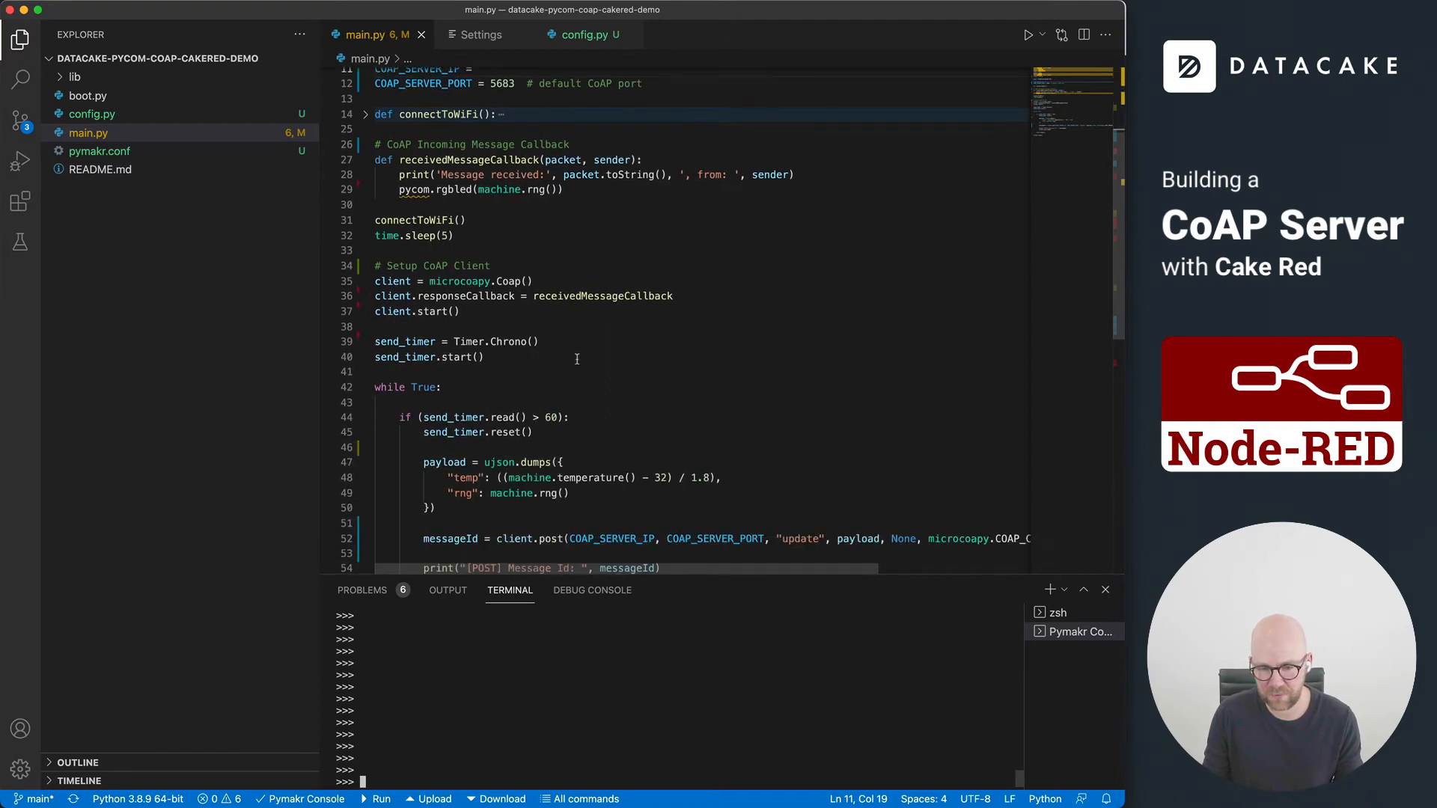
scroll(down, 3)
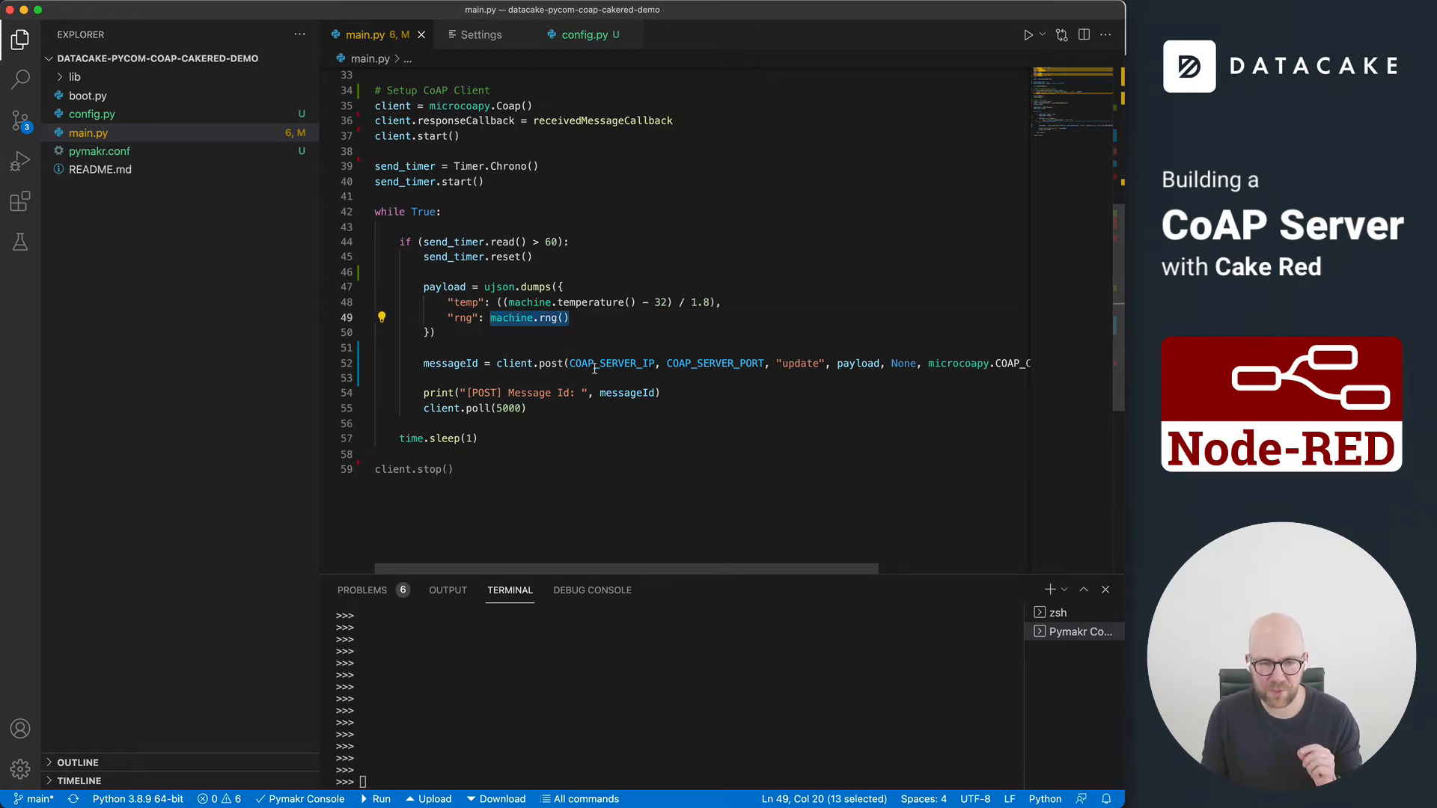
mouse_move(612, 362)
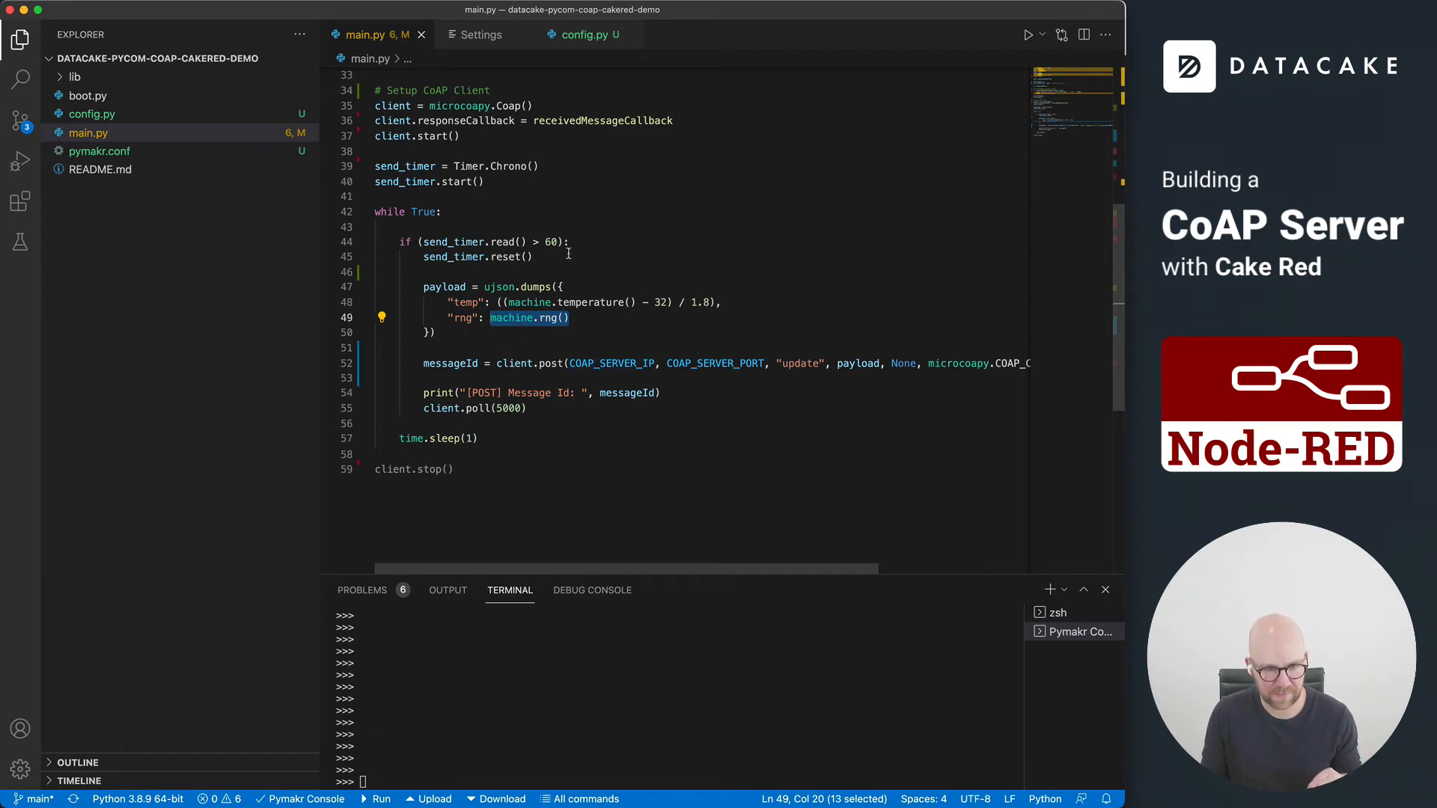
scroll(up, 3)
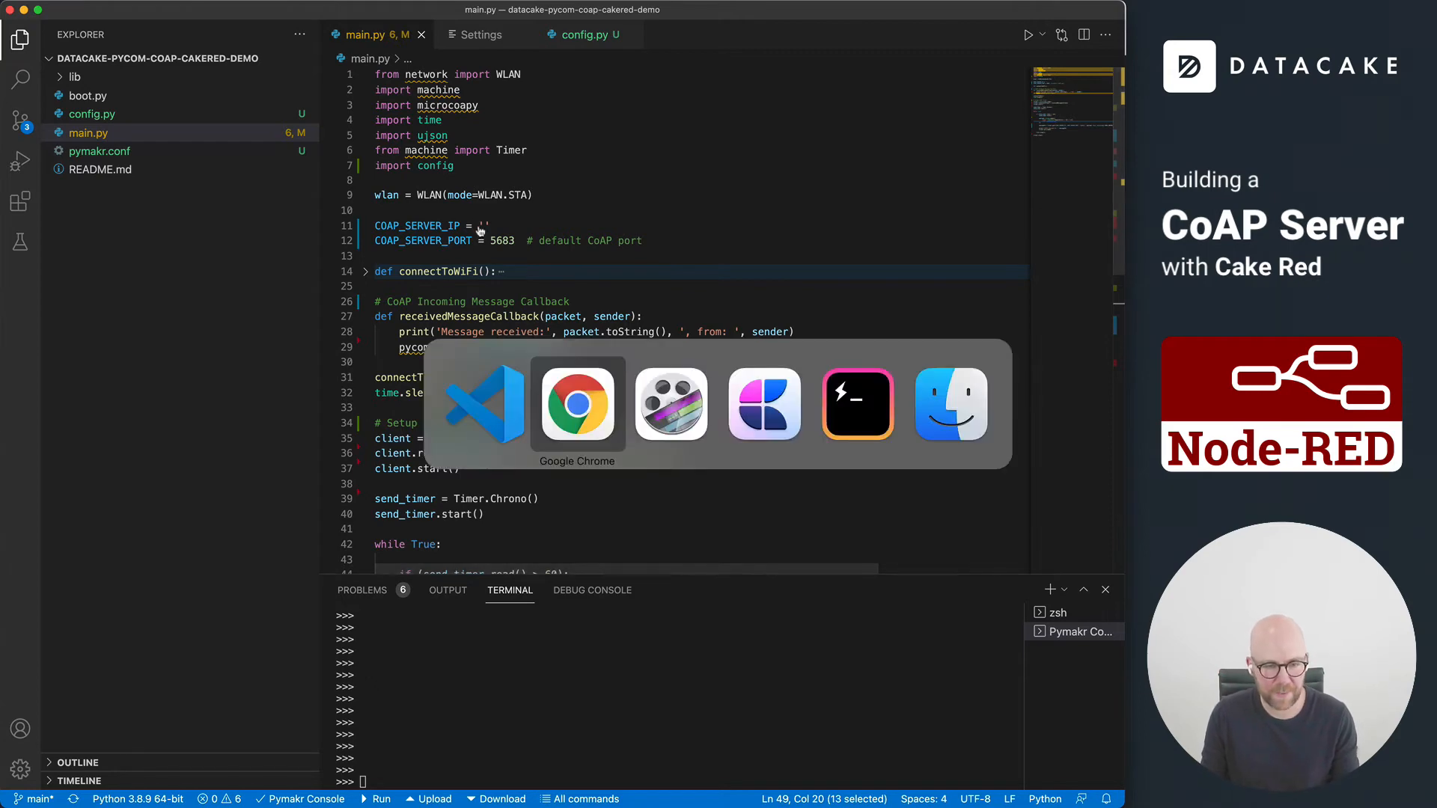
Step: Look up host coap-demo-ec11.cakered.io in the Node-RED page address and place the cursor in the script's server string
click(576, 403)
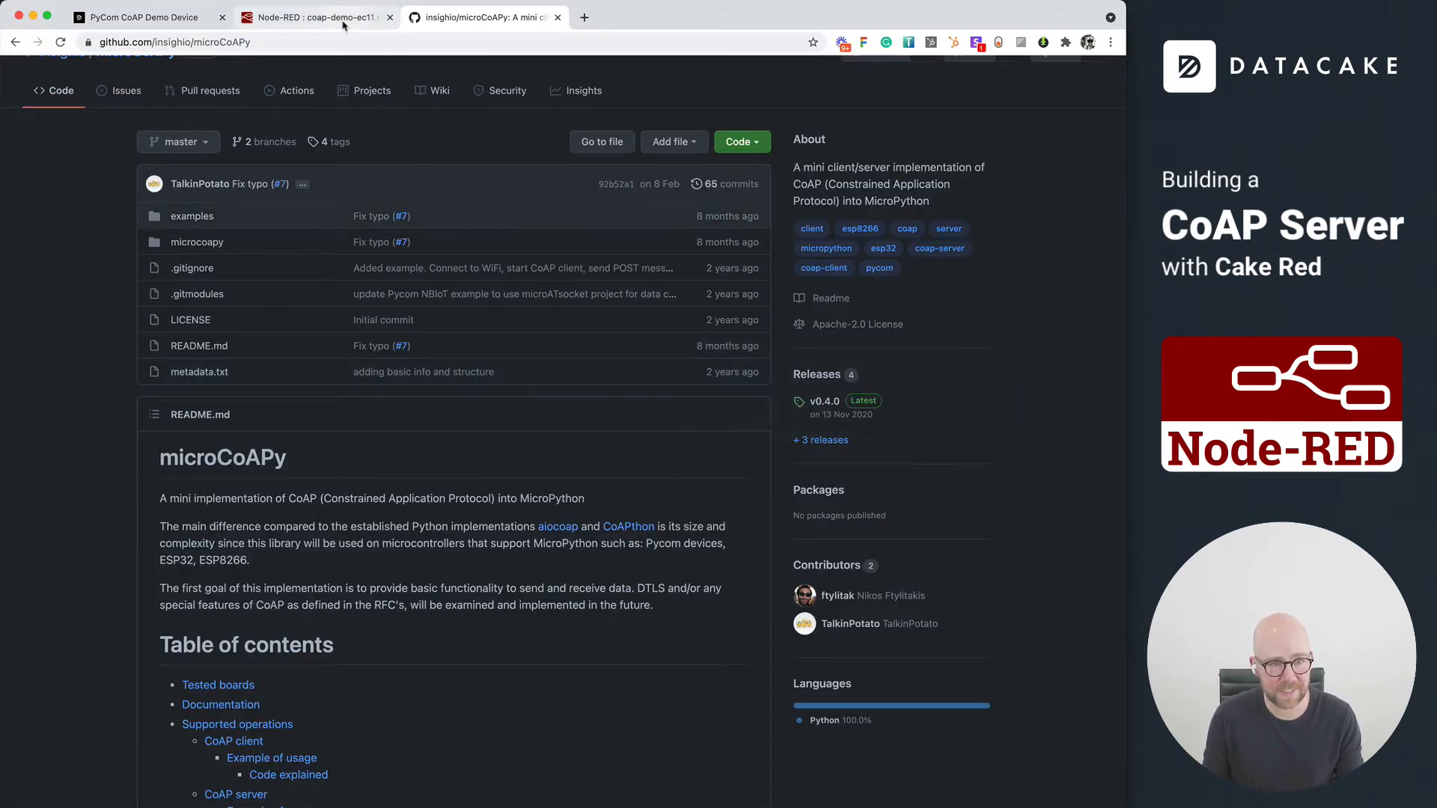
click(316, 16)
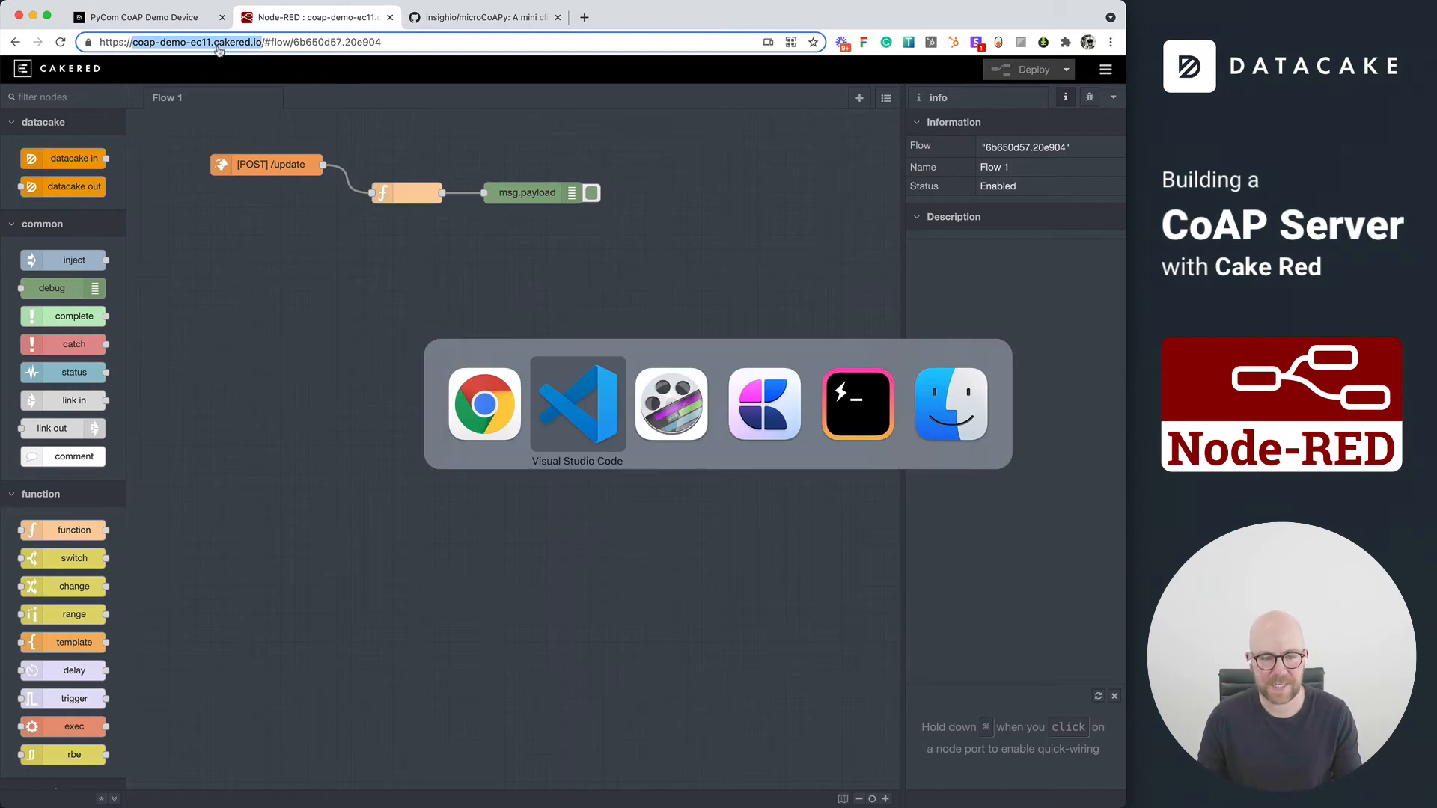
click(578, 402)
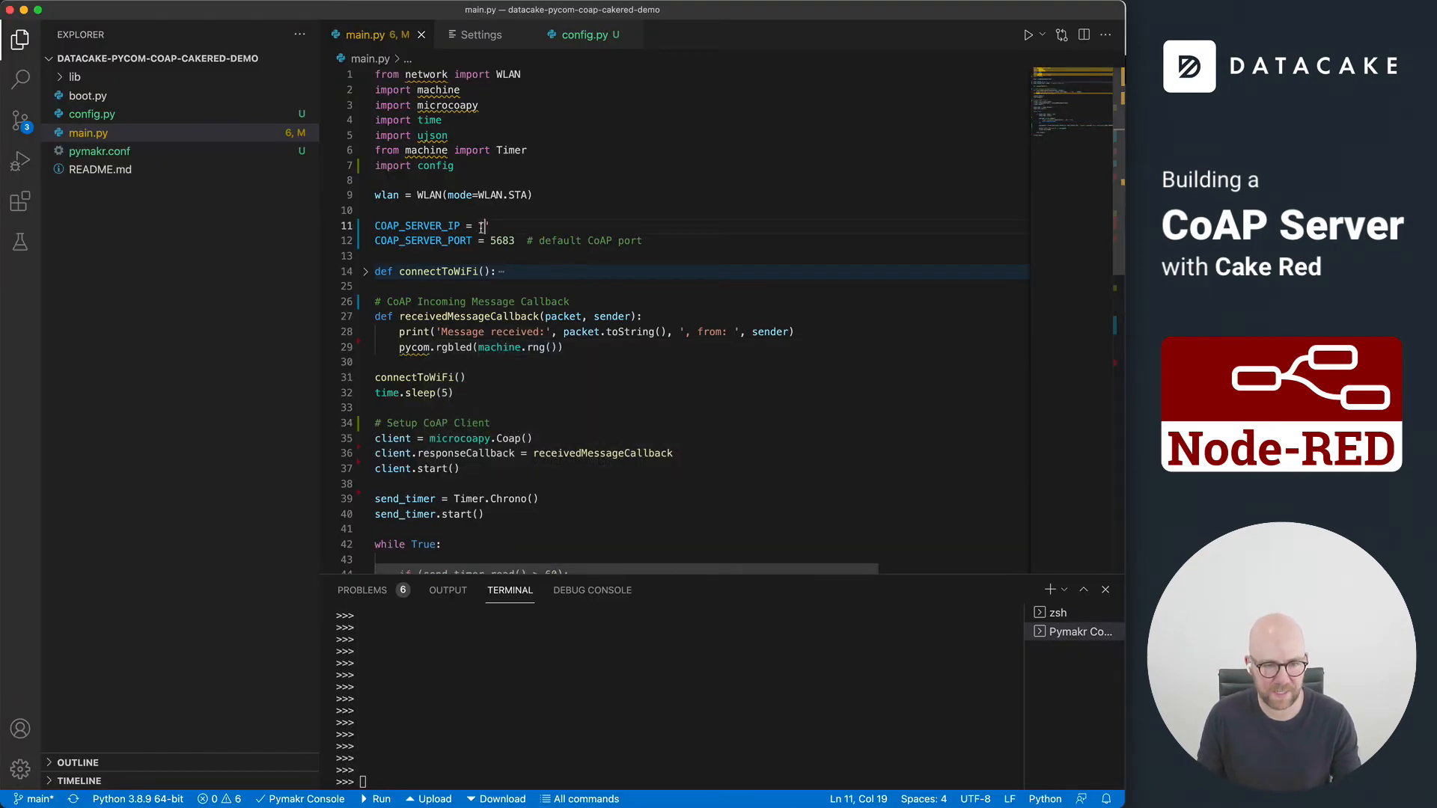
Step: Set COAP_SERVER_IP to 'coap-demo-ec11.cakered.io' and verify the 'update' path against the Node-RED flow
text('coap-demo-ec11.cakered.io')
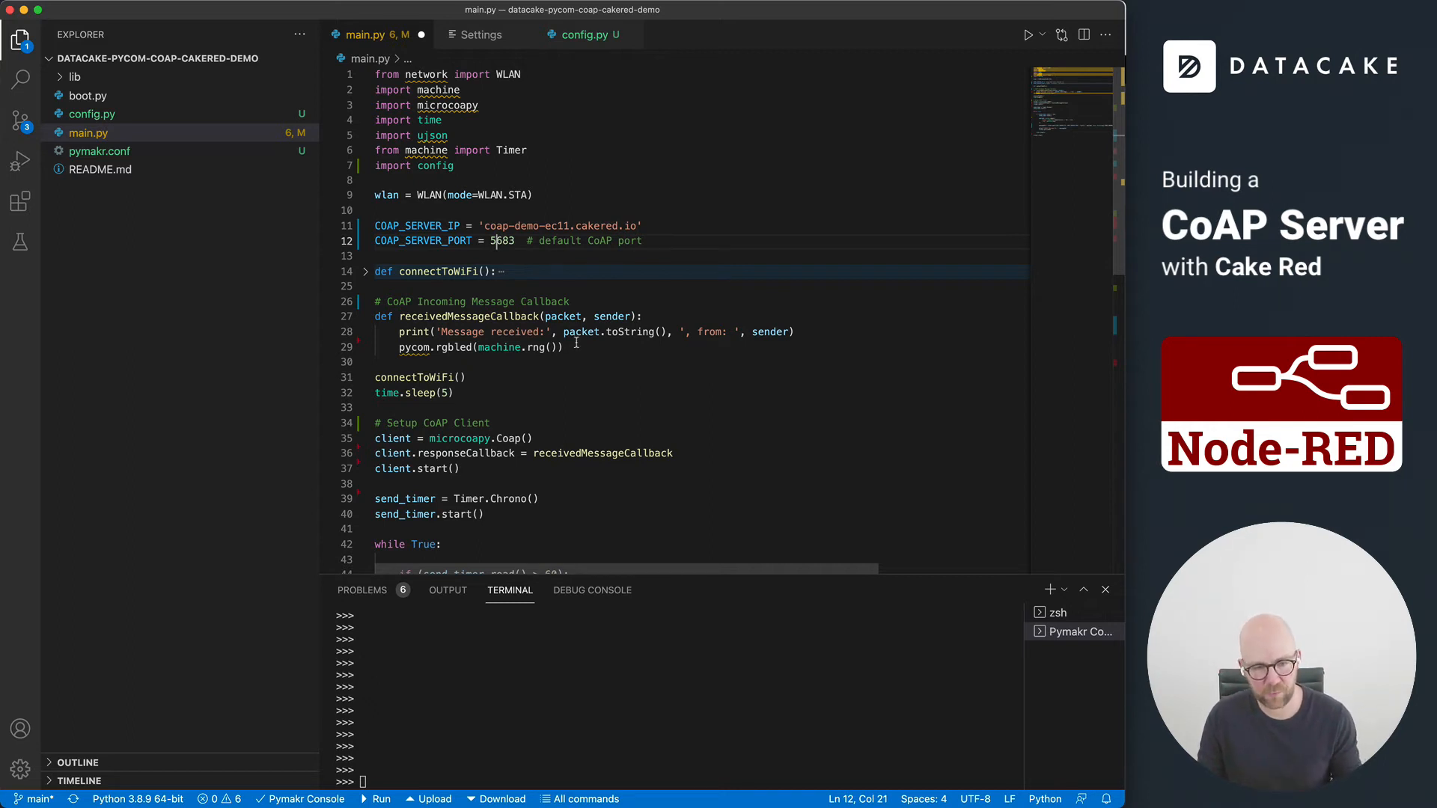
scroll(down, 3)
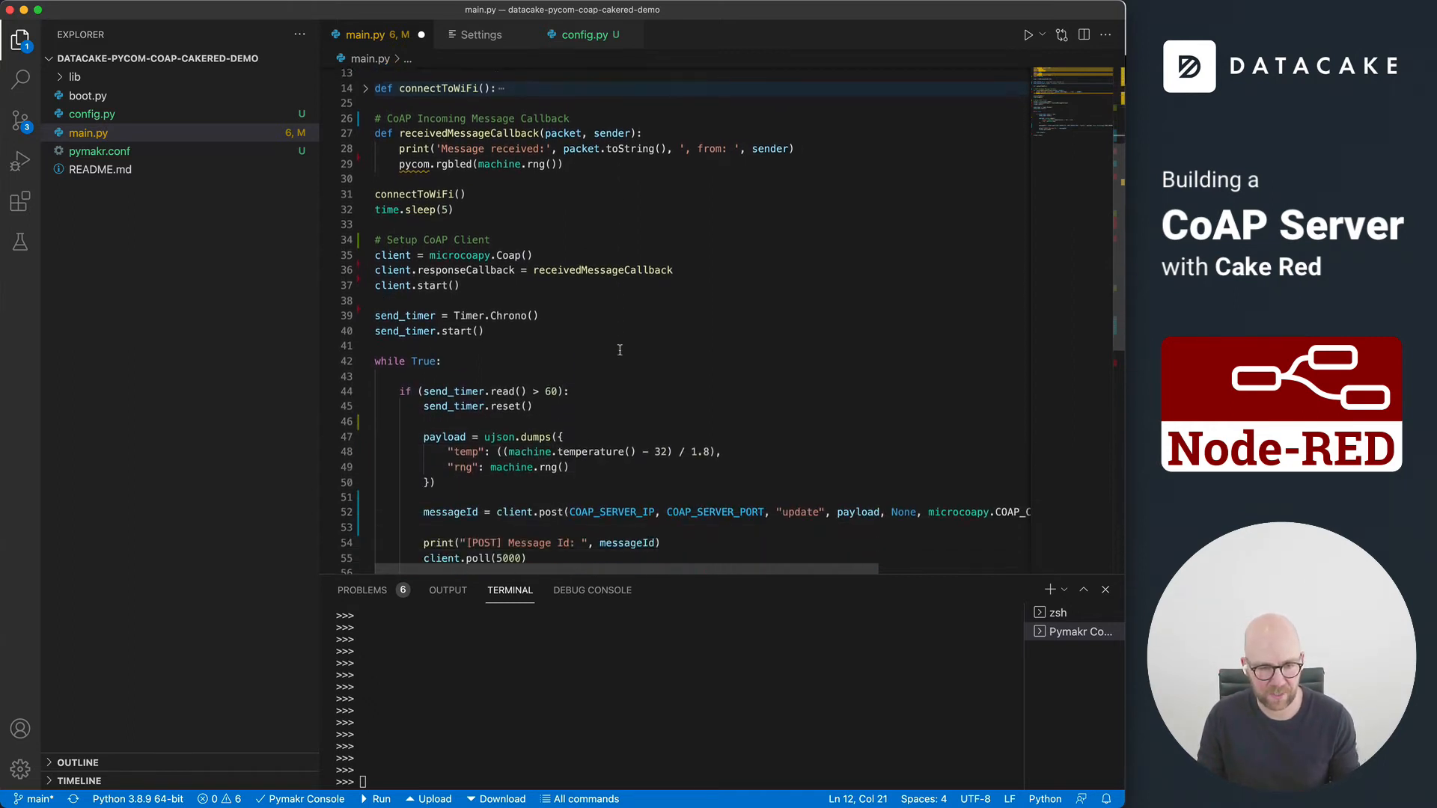
scroll(down, 3)
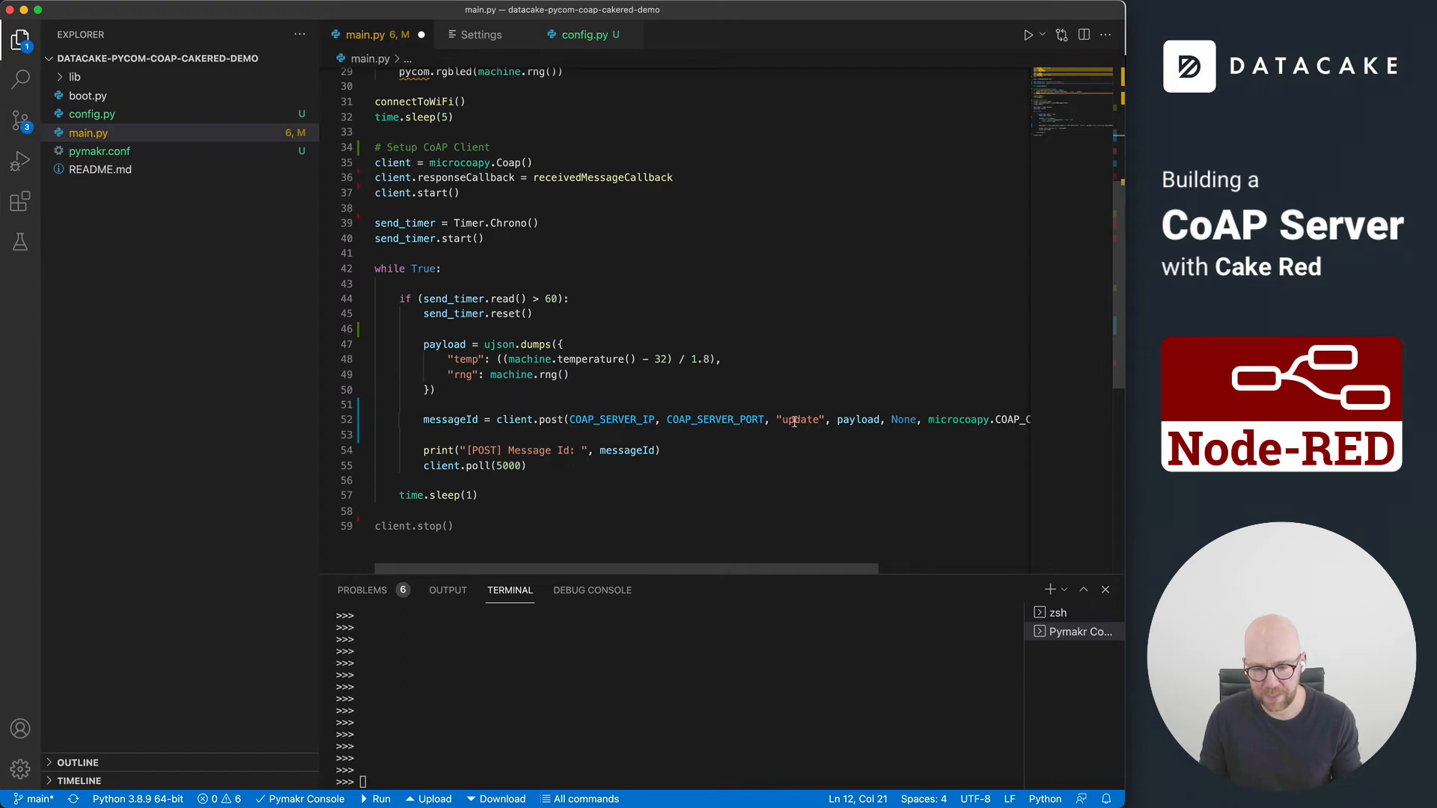
double_click(799, 419)
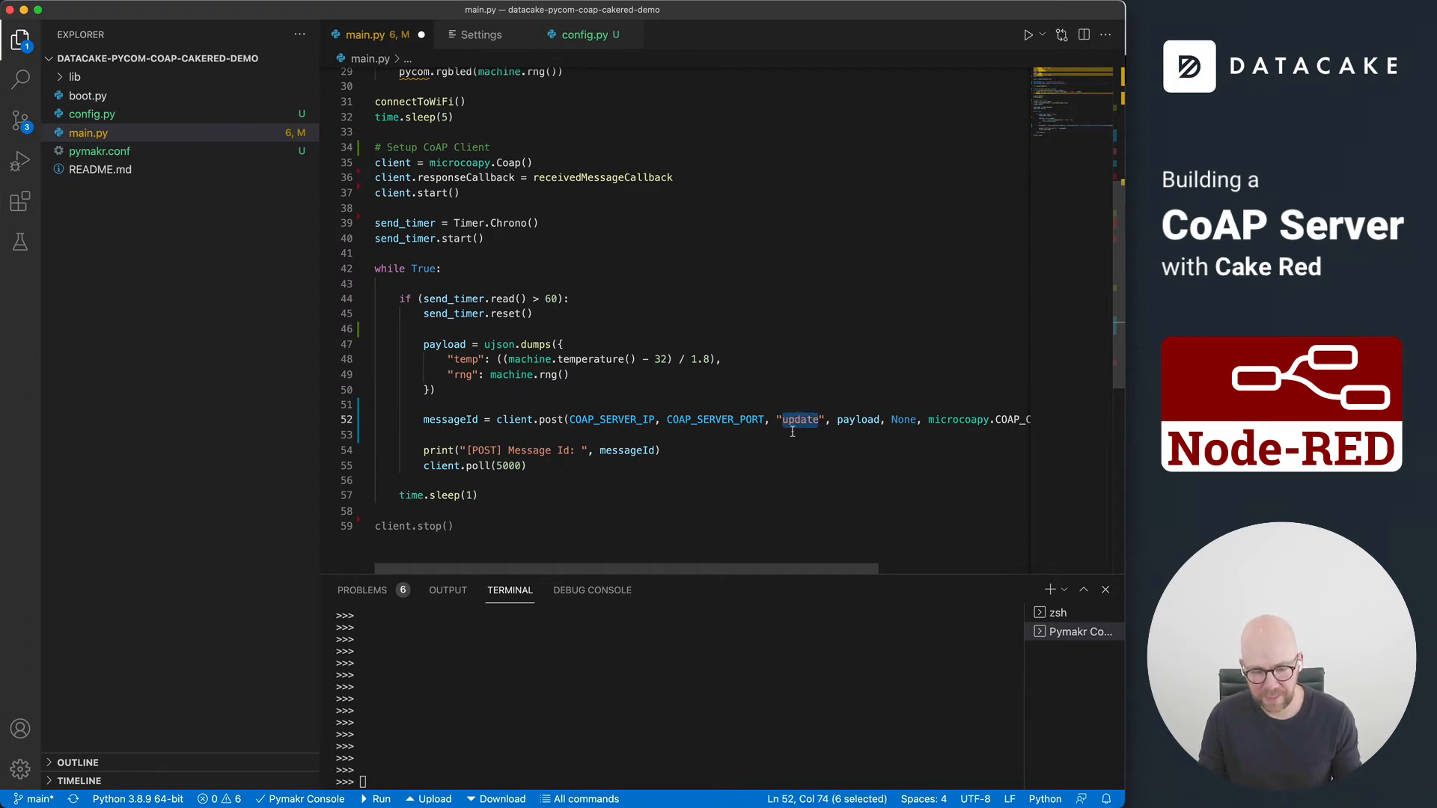
click(316, 16)
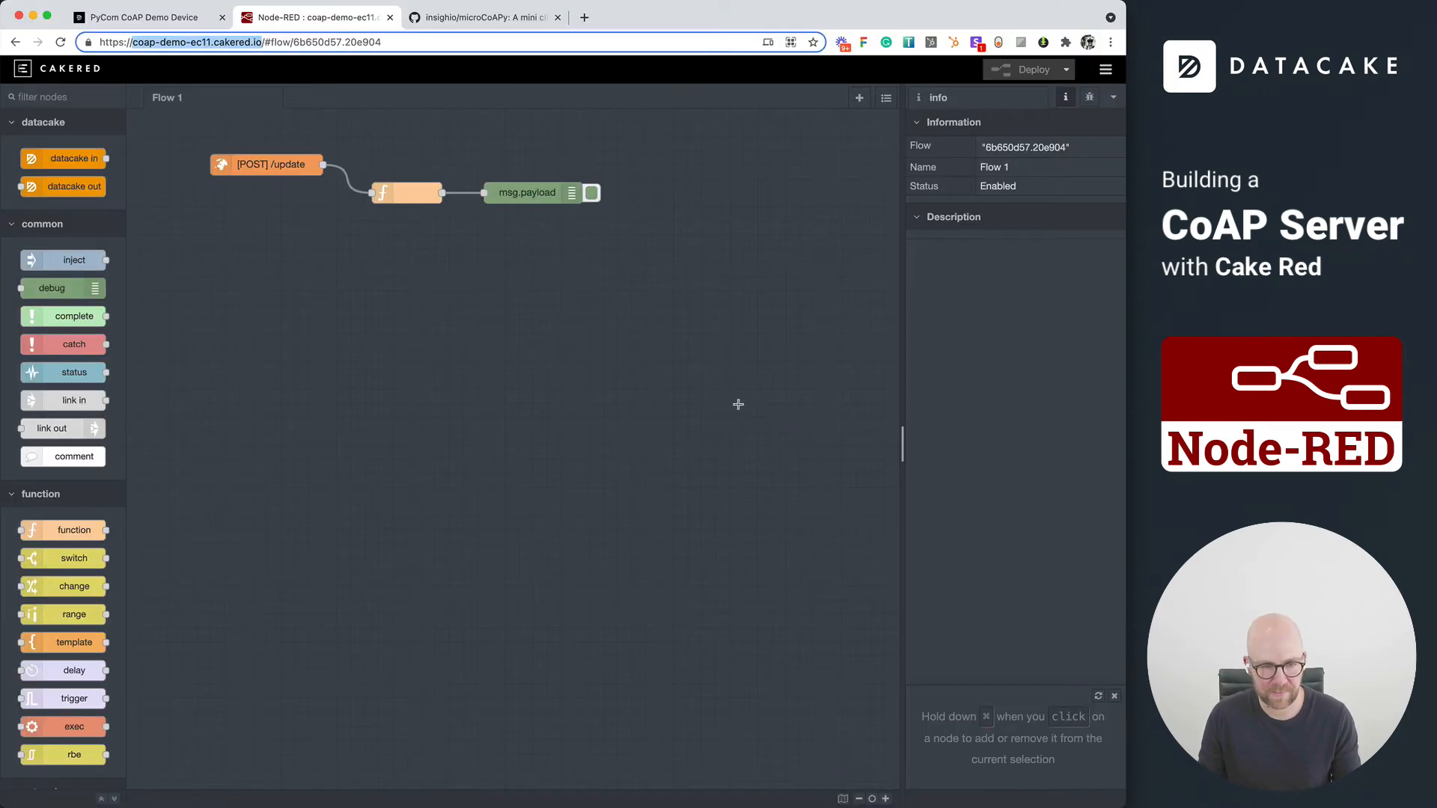
mouse_move(340, 283)
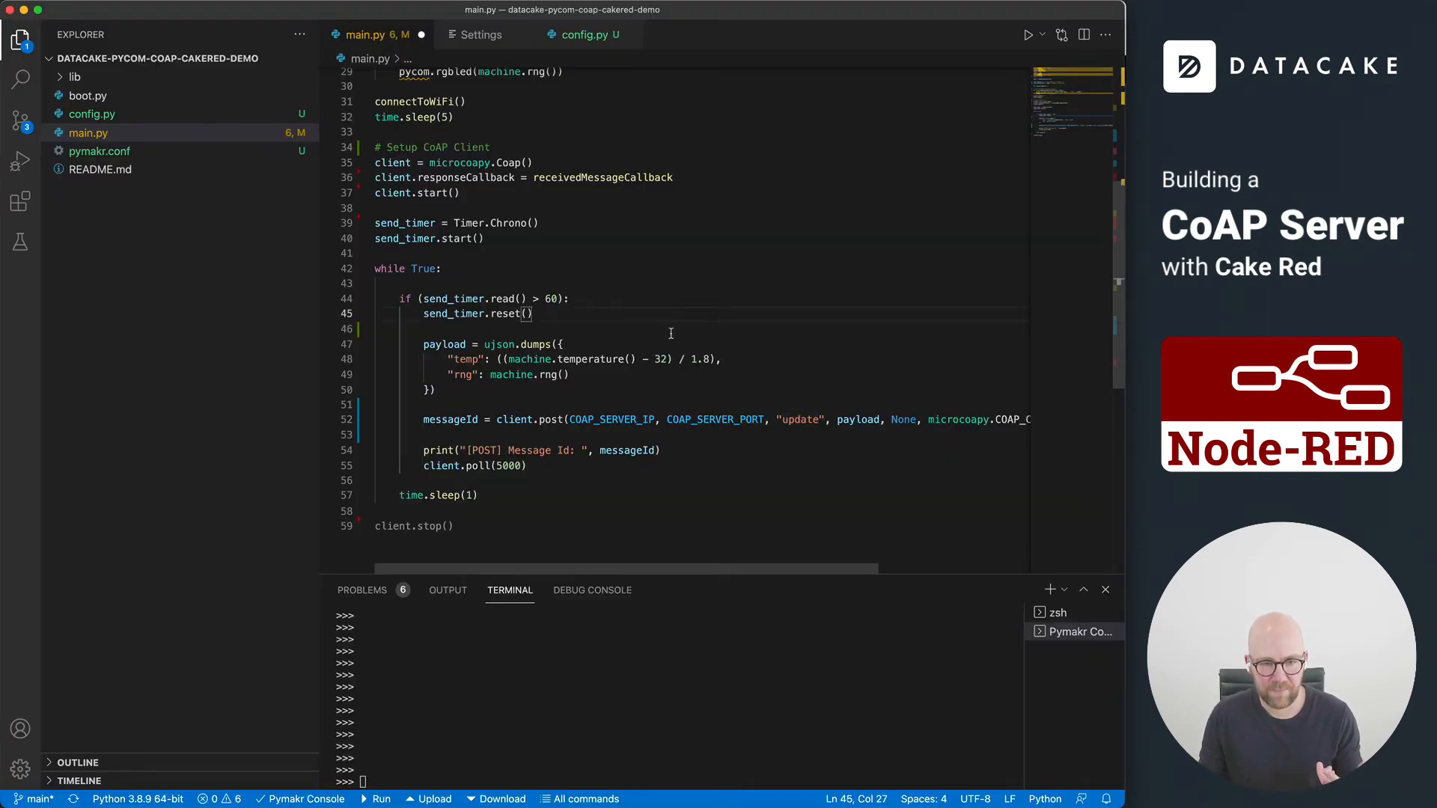
Step: Save main.py and upload the script to the Pycom device
scroll(up, 3)
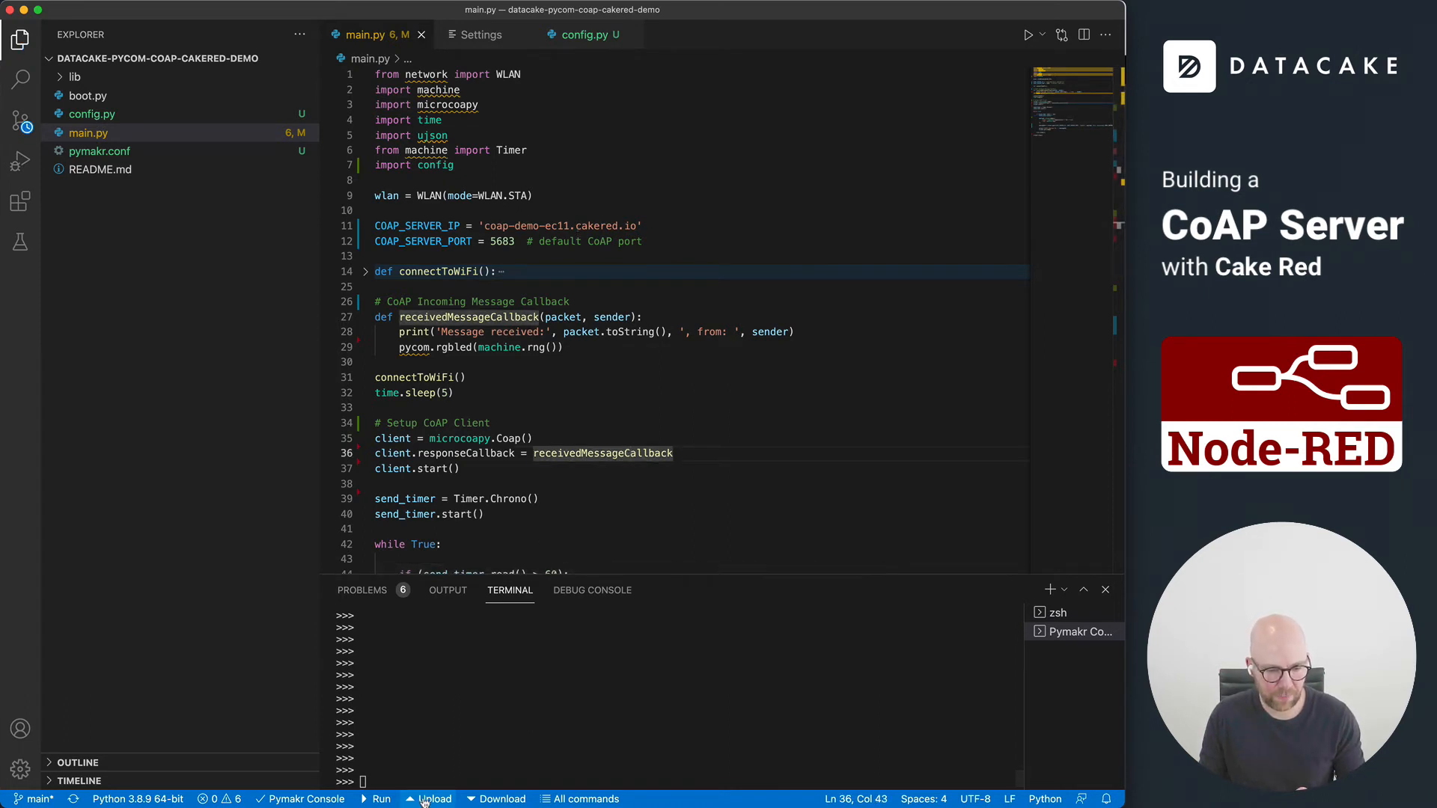
click(434, 798)
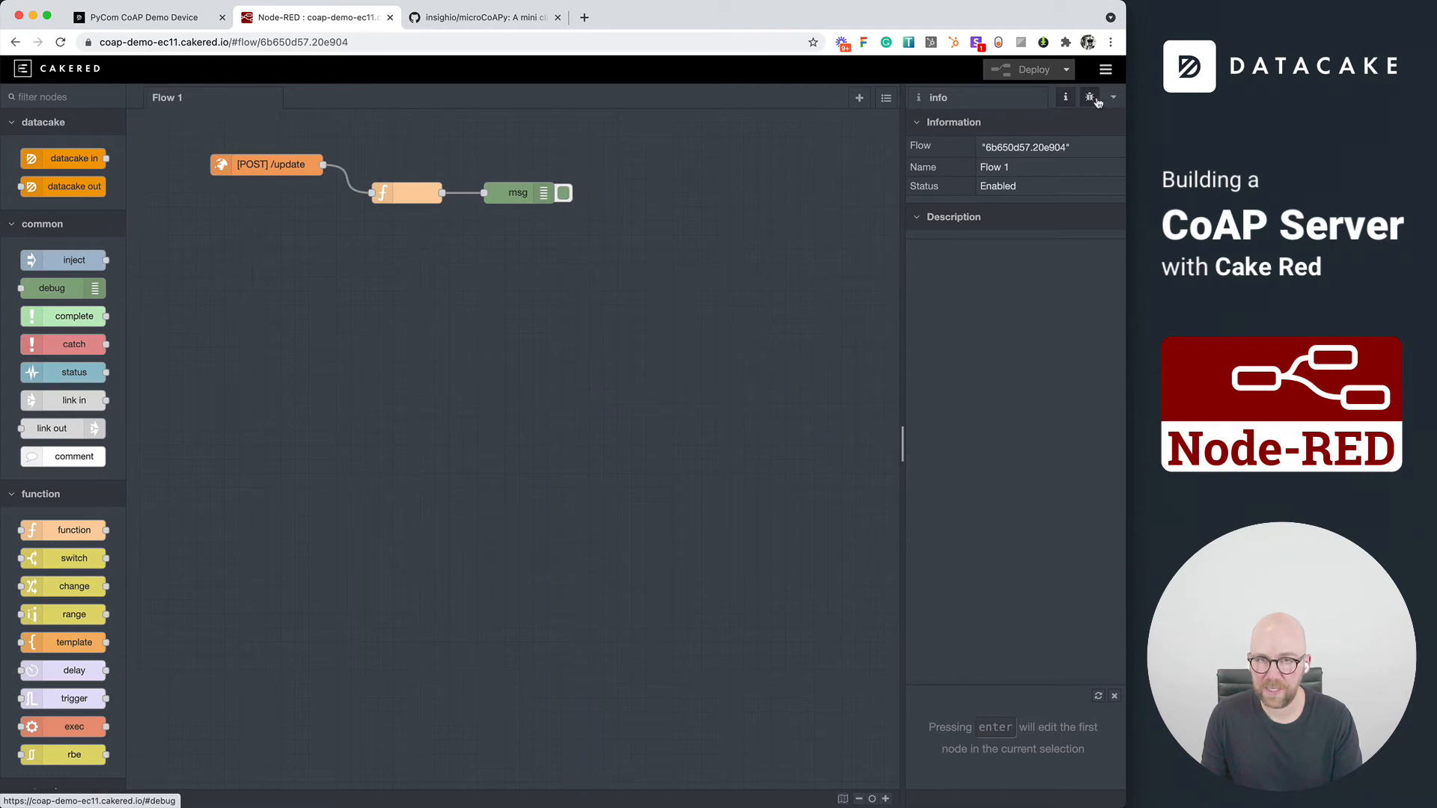
Step: Expand the third debug msg's req and res to read the payload with rng and temp, then go to Datacake devices
click(1090, 97)
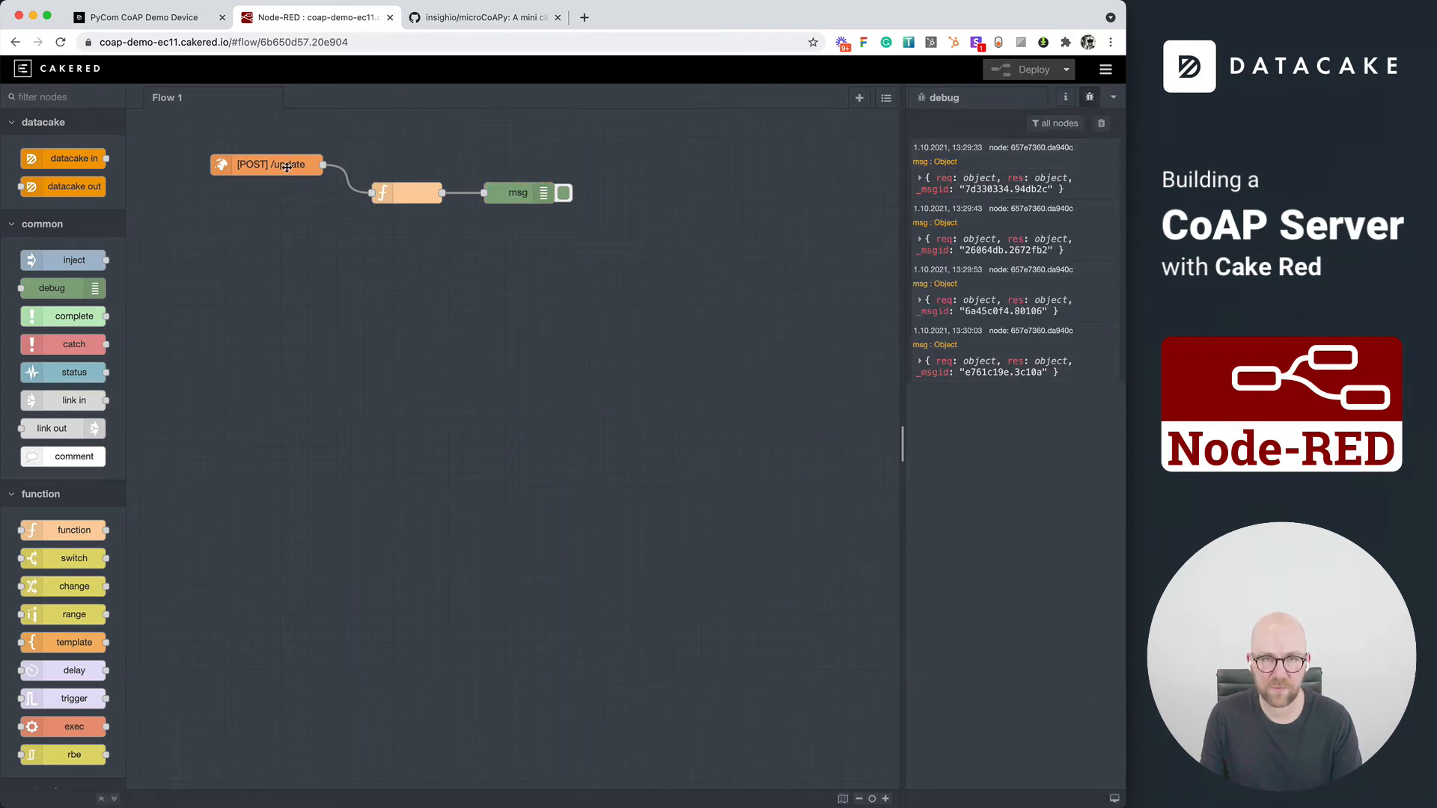
click(923, 299)
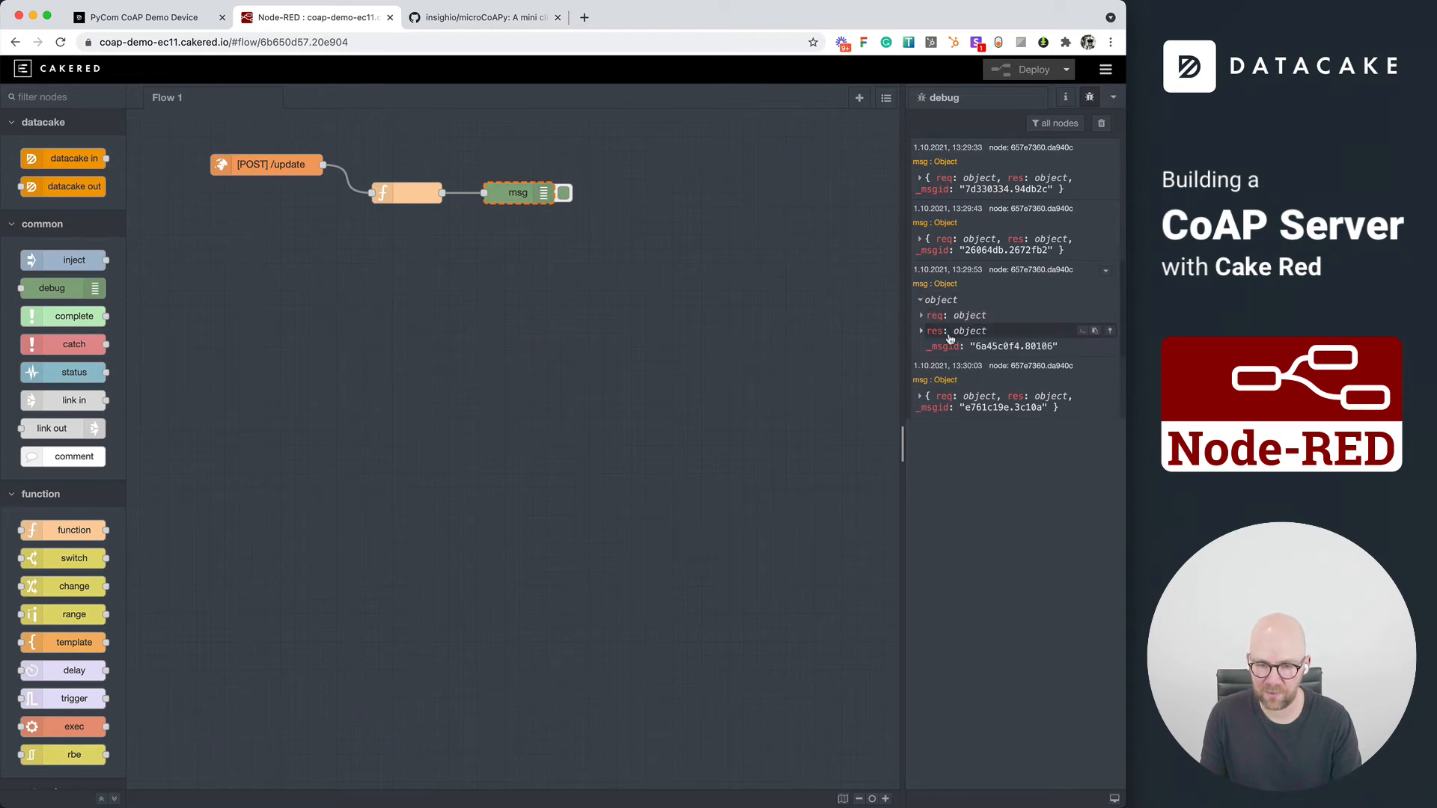
click(933, 330)
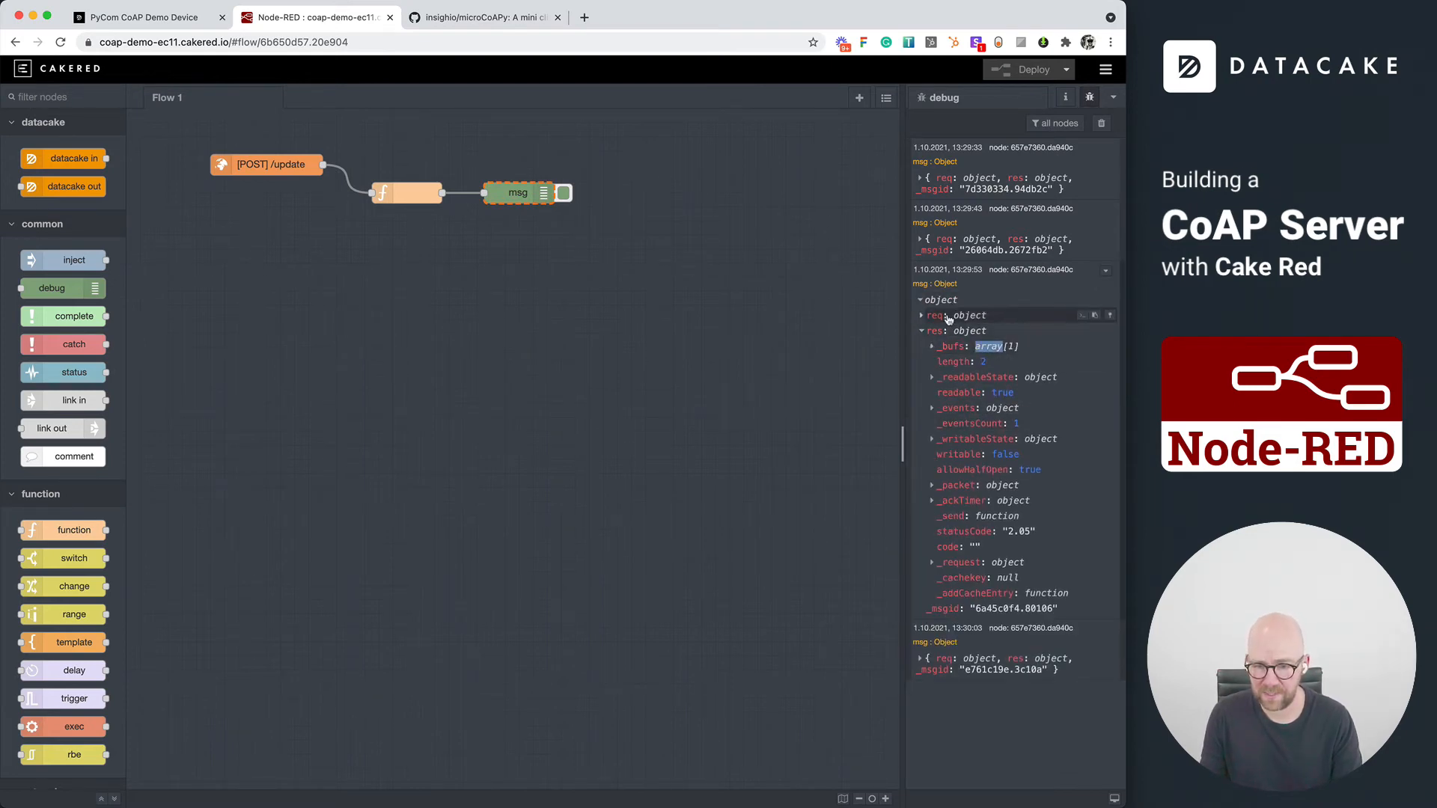
click(934, 316)
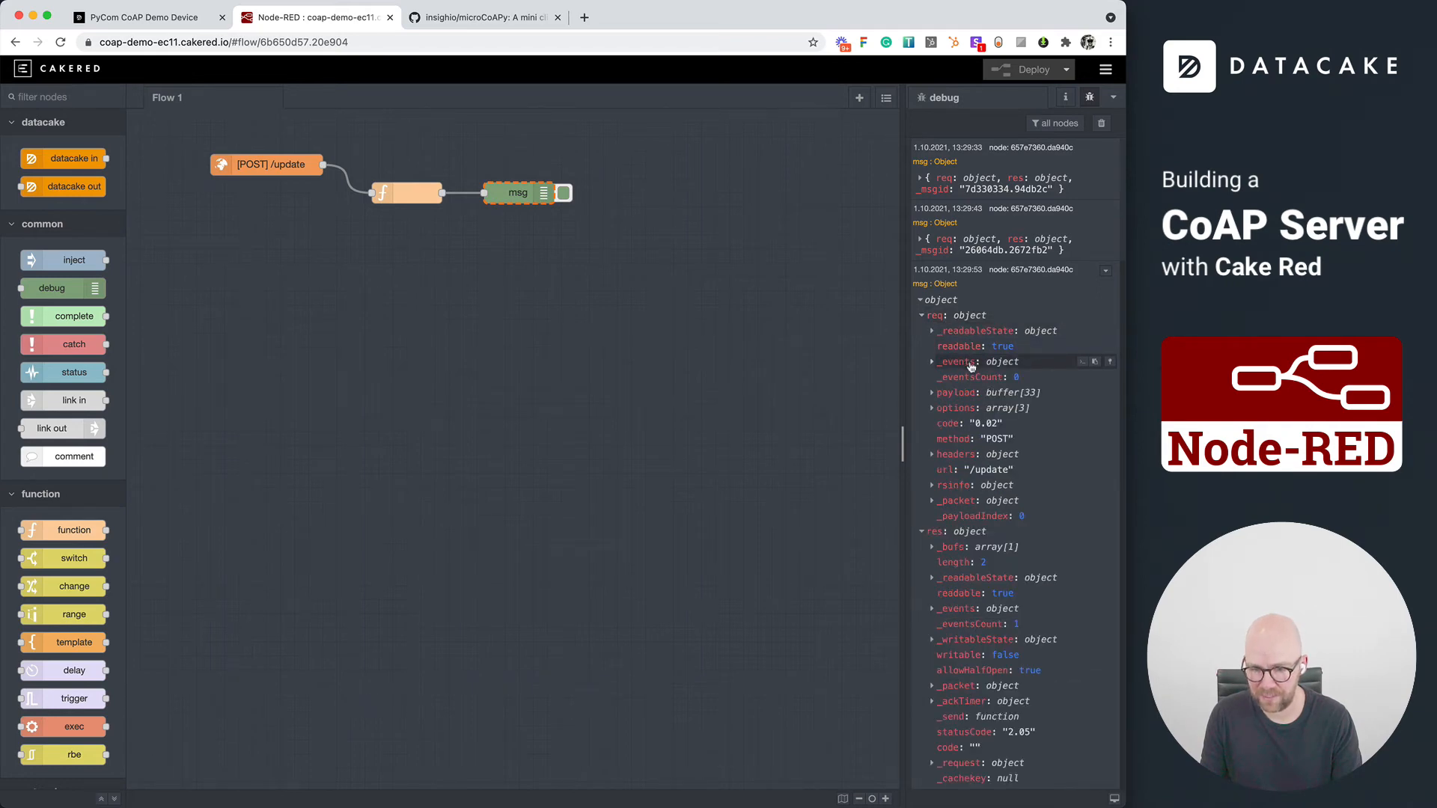
click(956, 392)
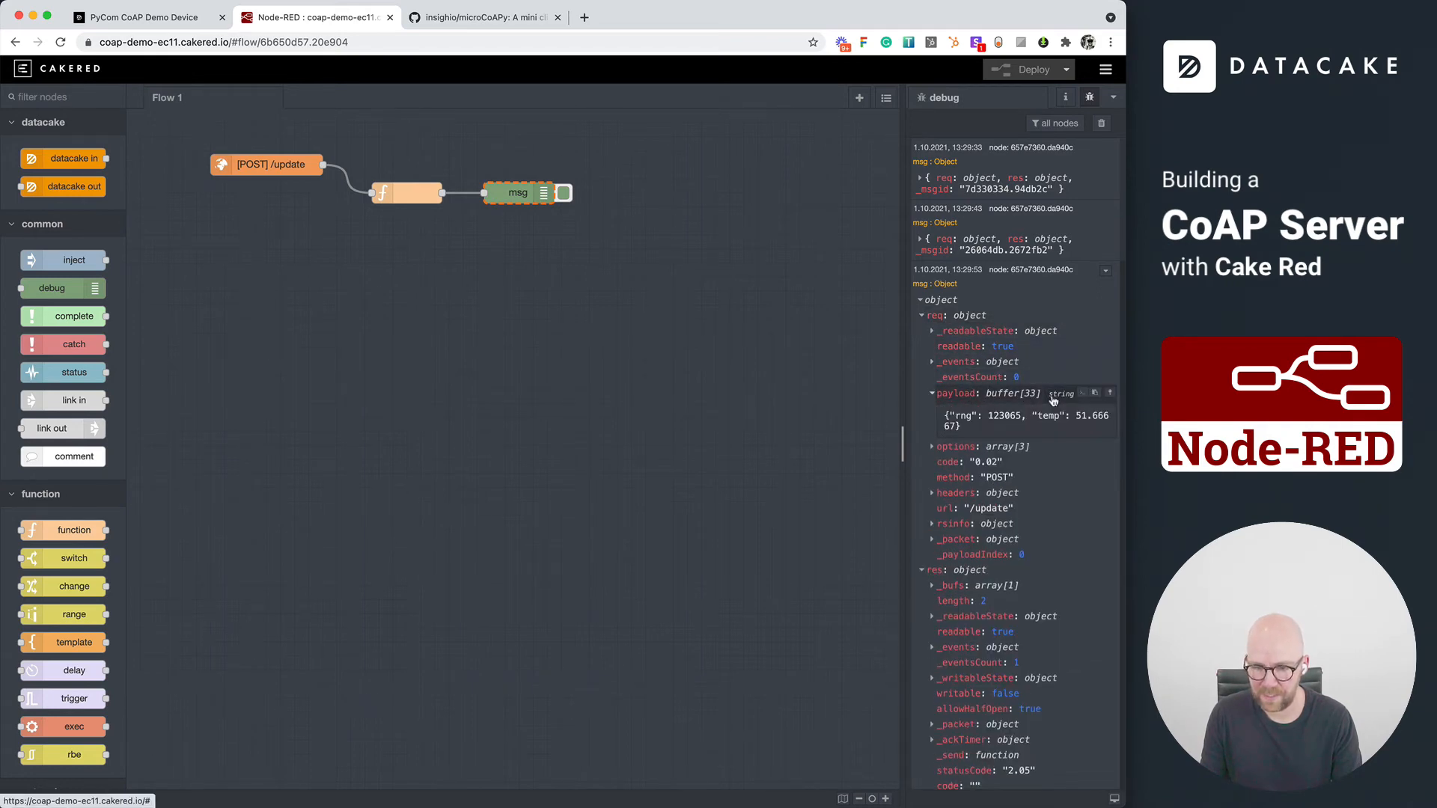
mouse_move(974, 432)
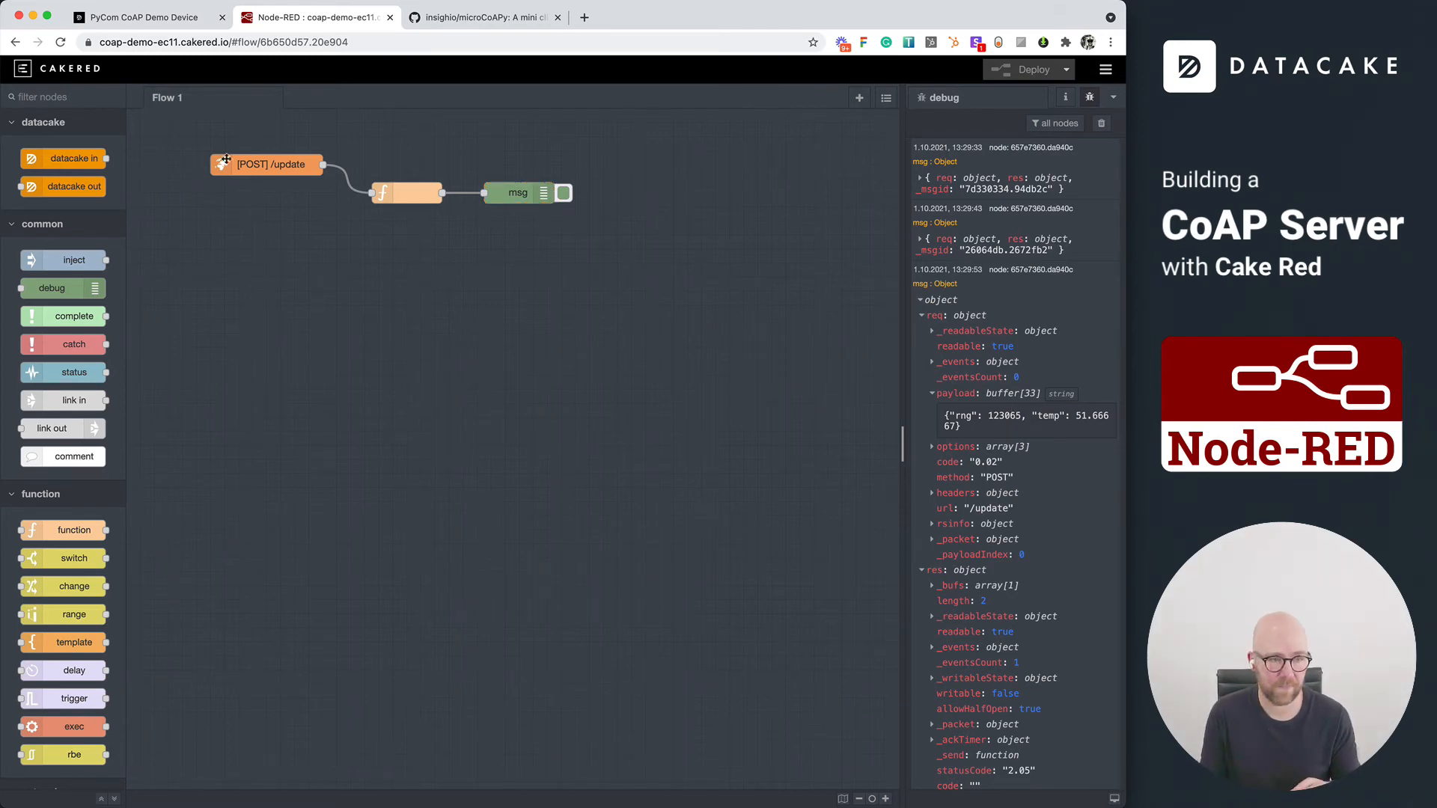
click(138, 17)
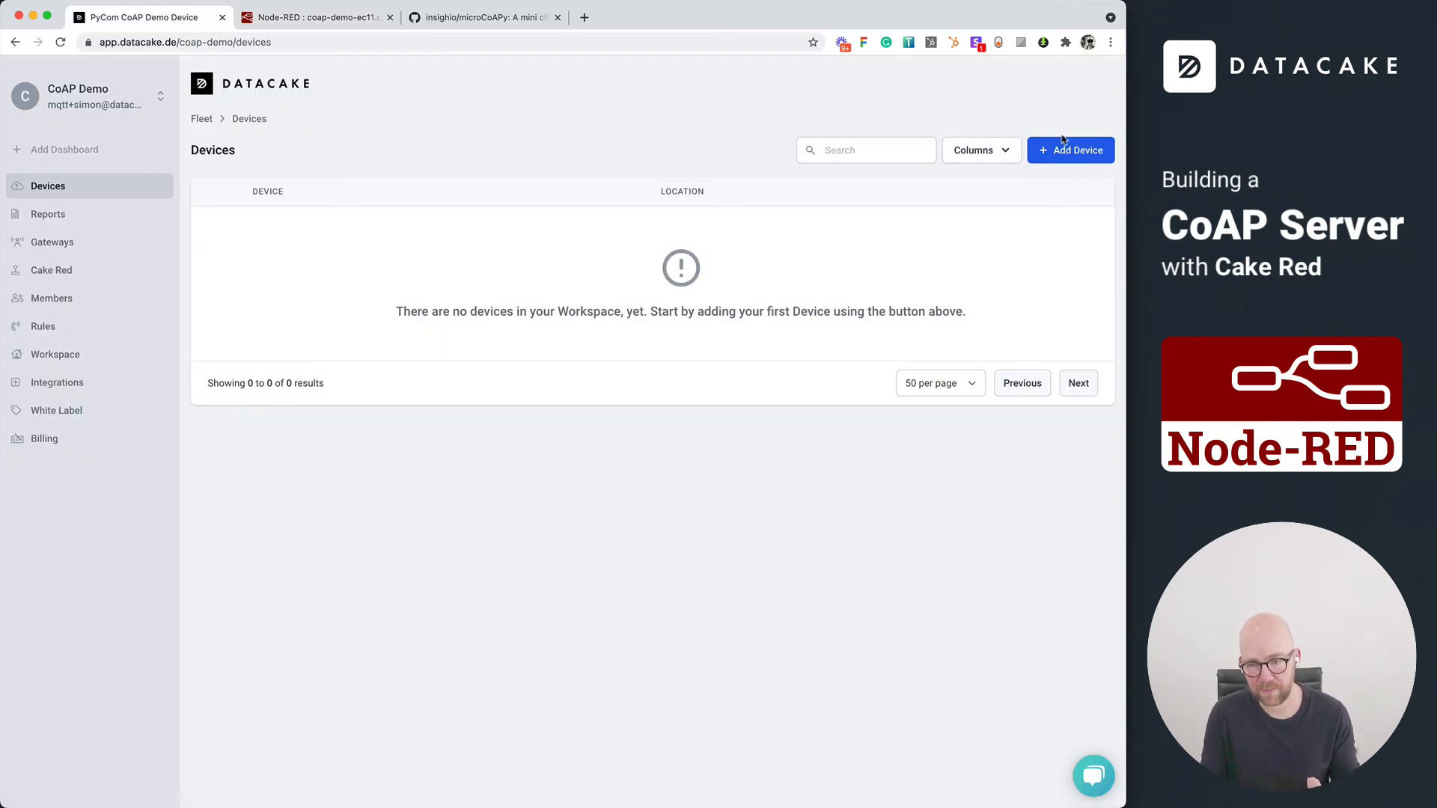
Step: Start adding an API device under a new product named 'CoAP Demo Product'
click(1069, 149)
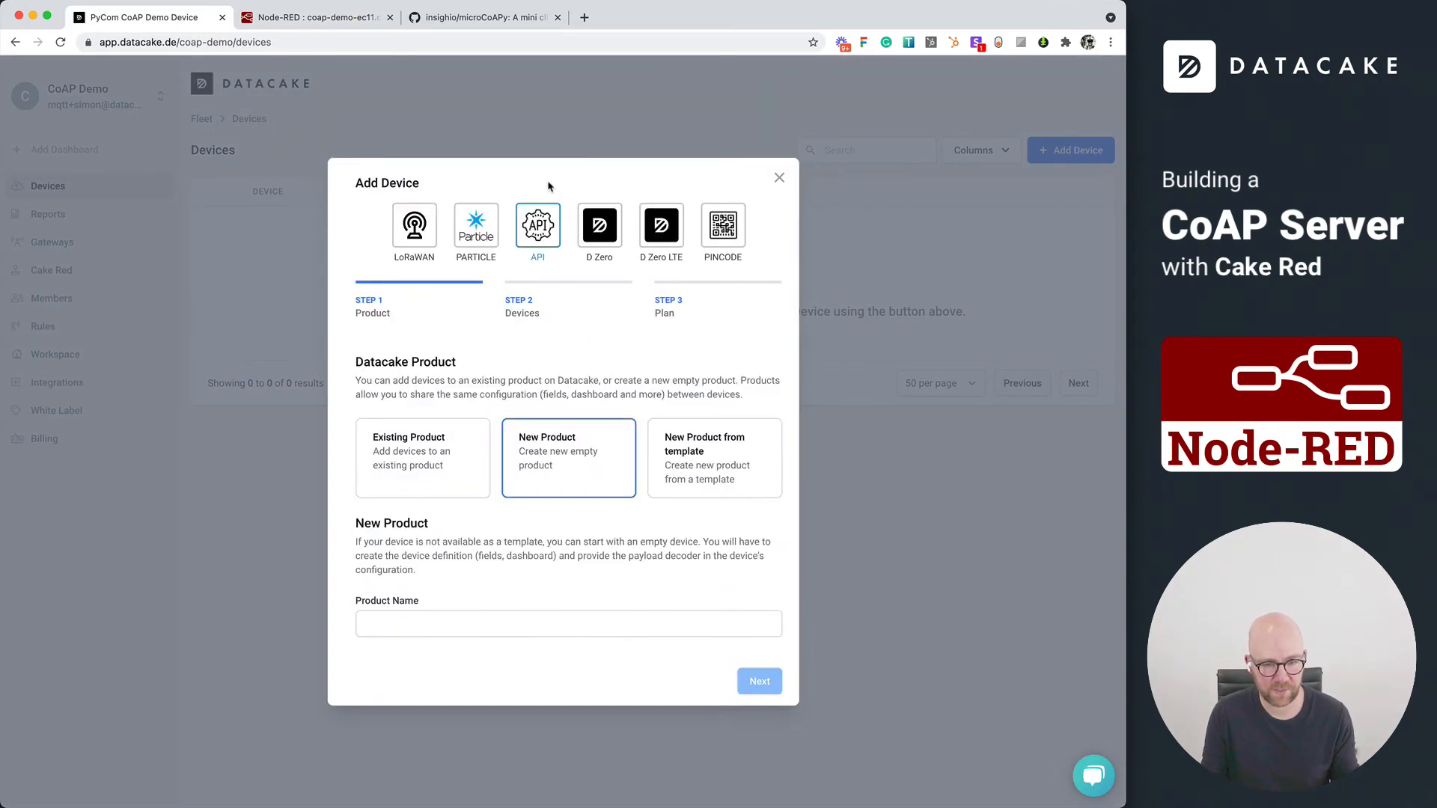
text(CoAP Demo Pr)
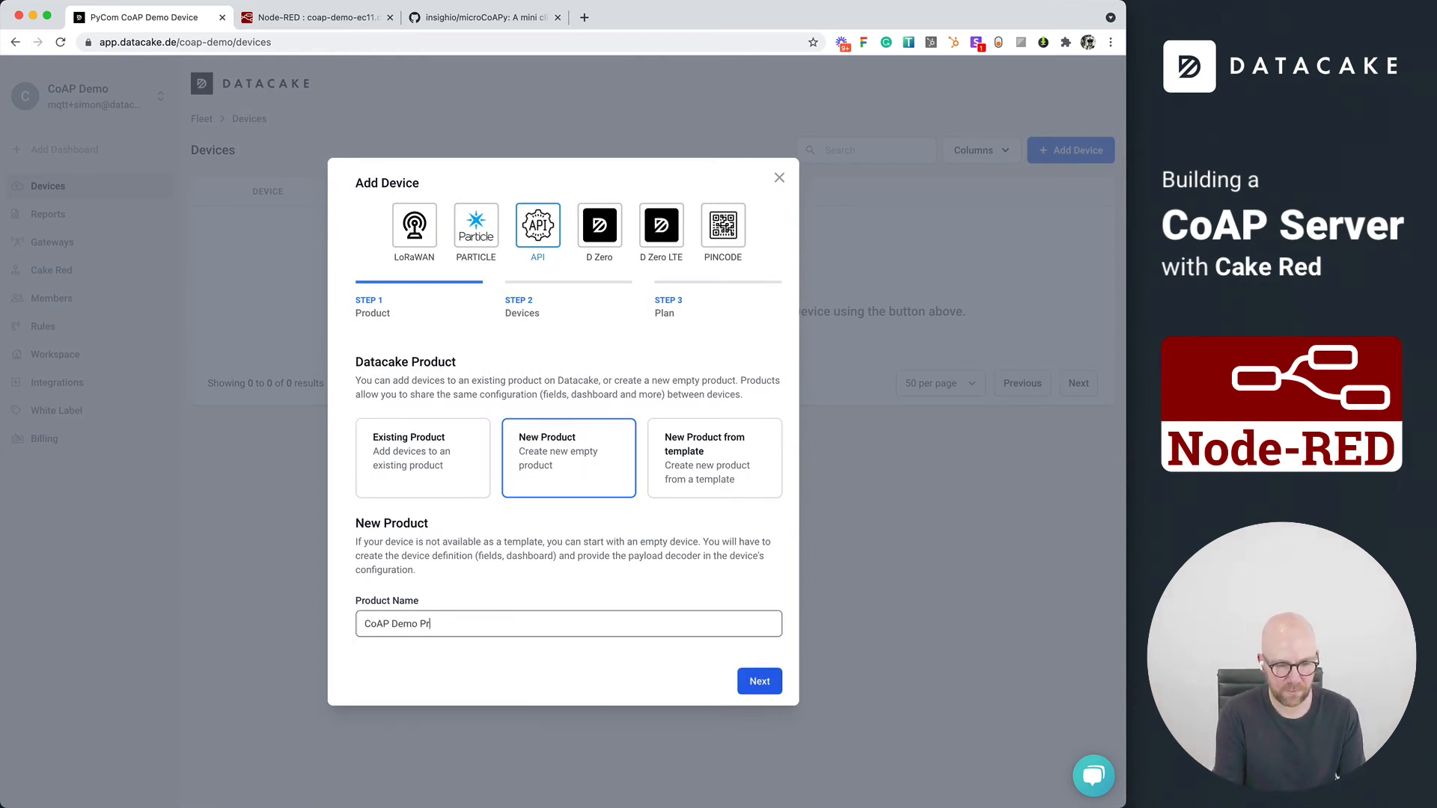
text(oduct)
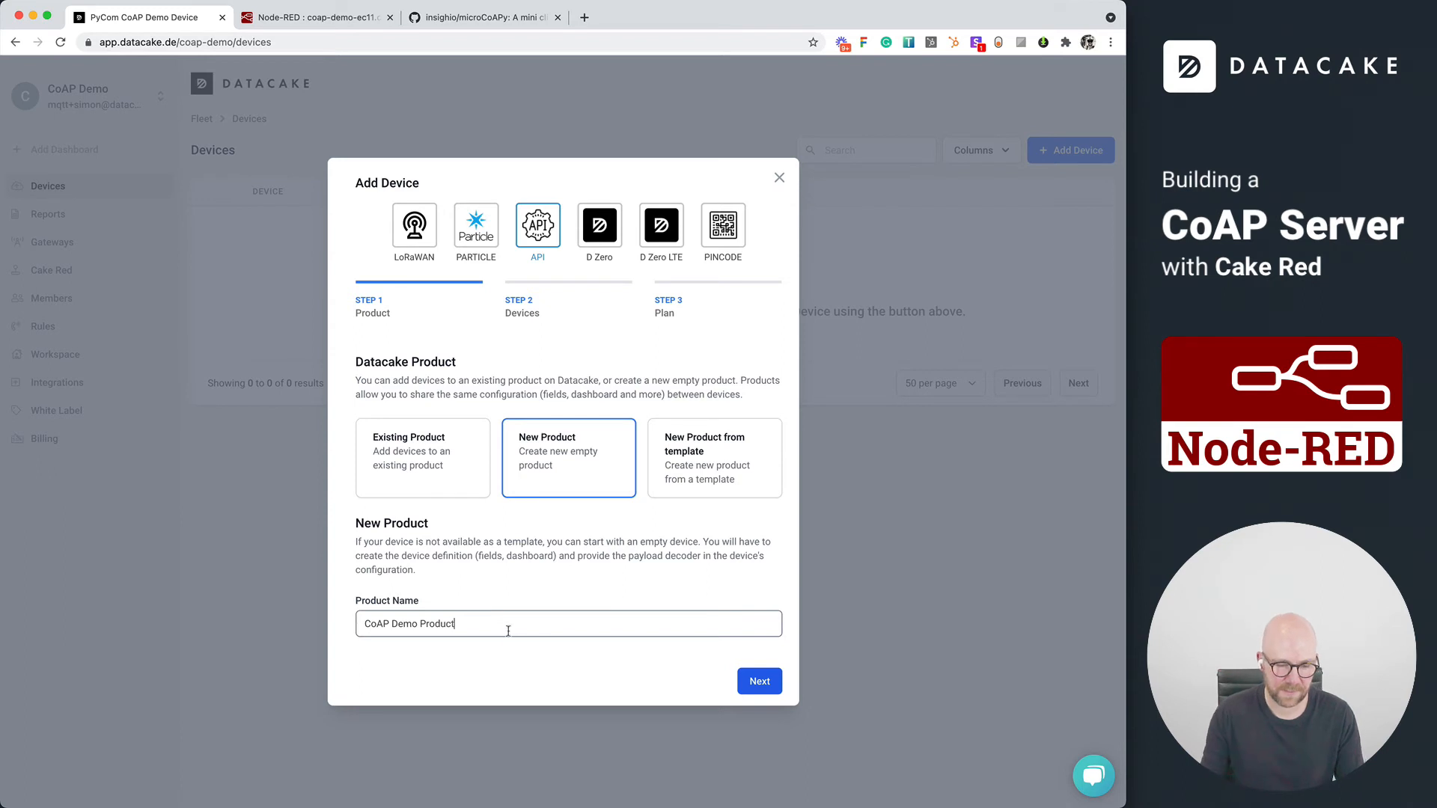
click(757, 681)
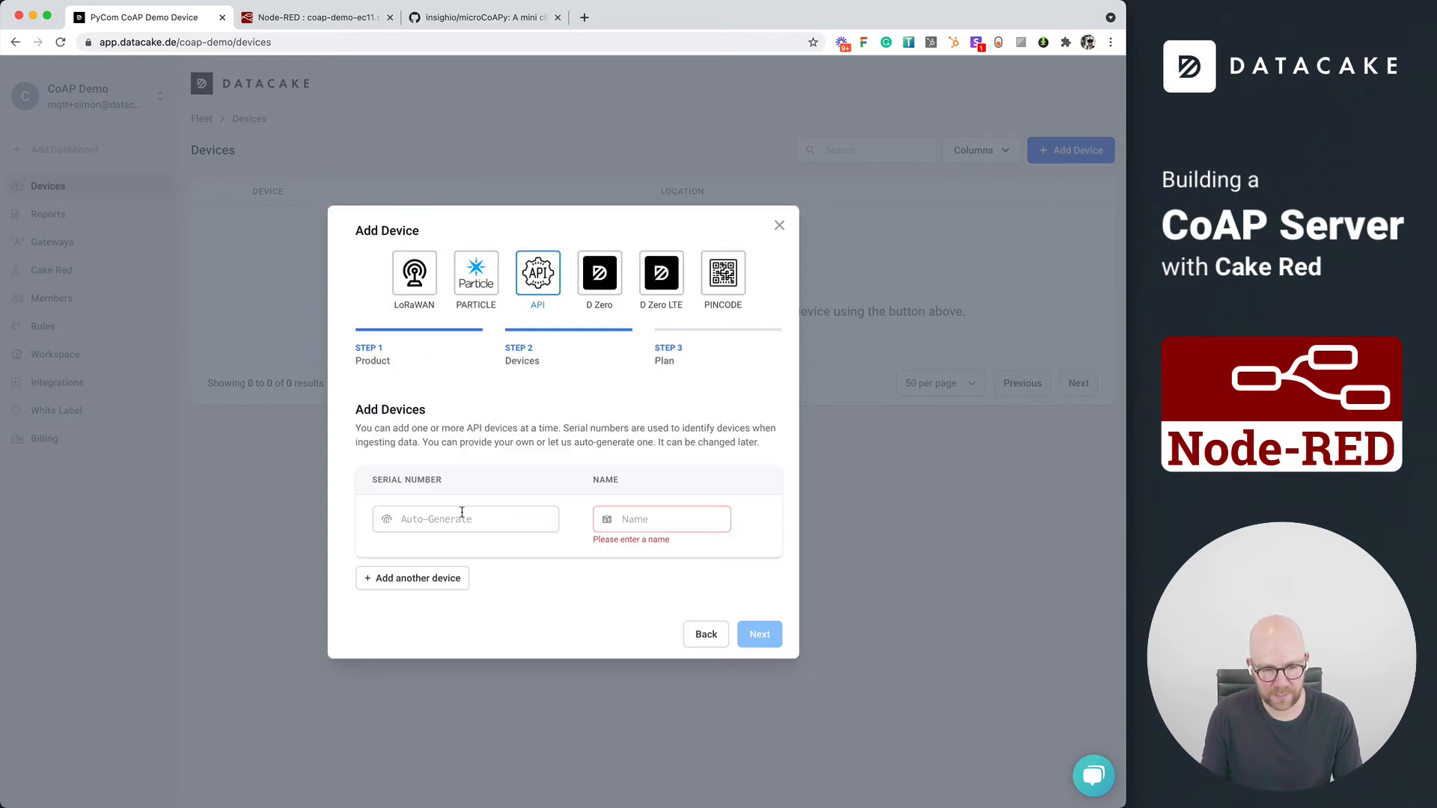
Step: Name the device 'CoAP Device 01', choose the Free plan and add it
text(CoA)
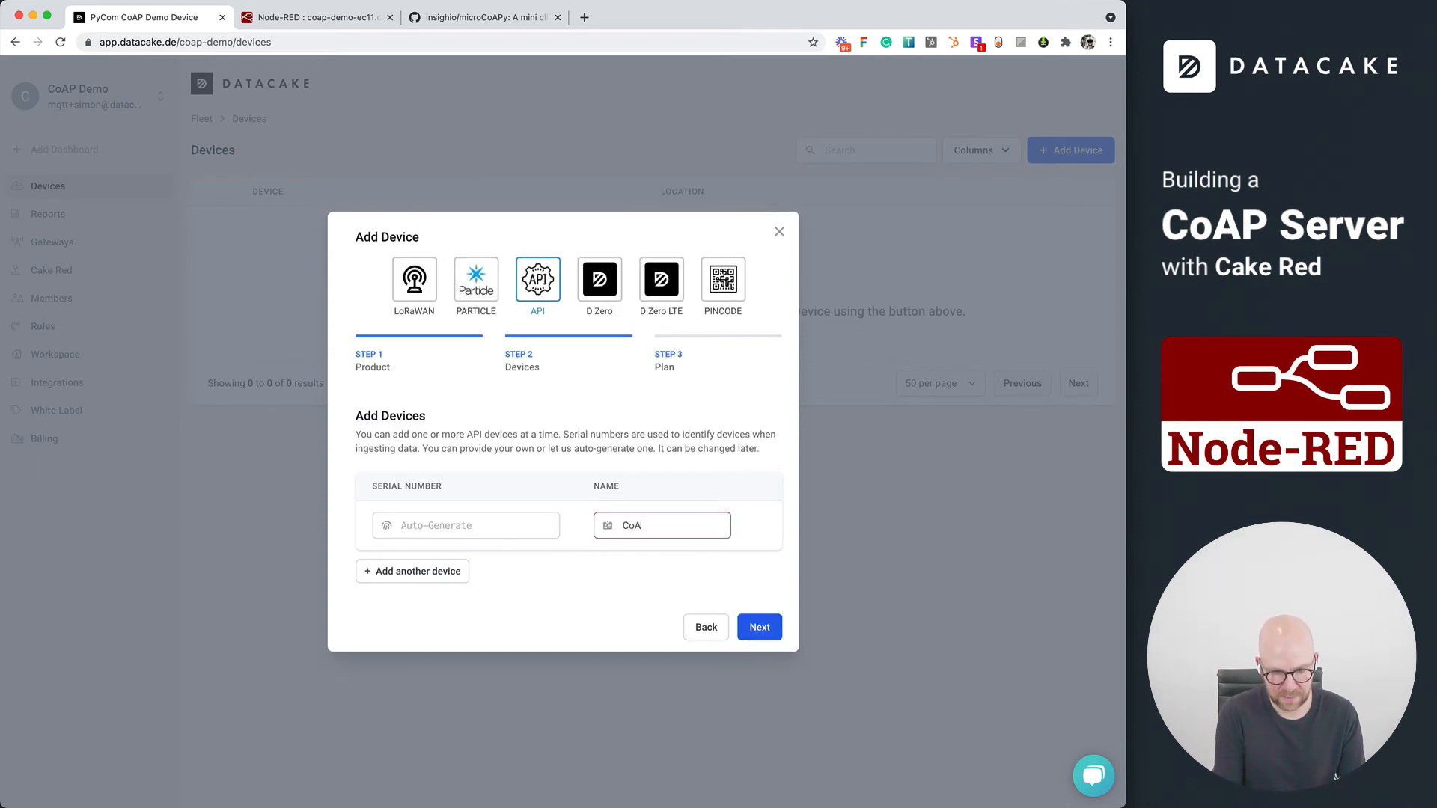
text(P Device 01)
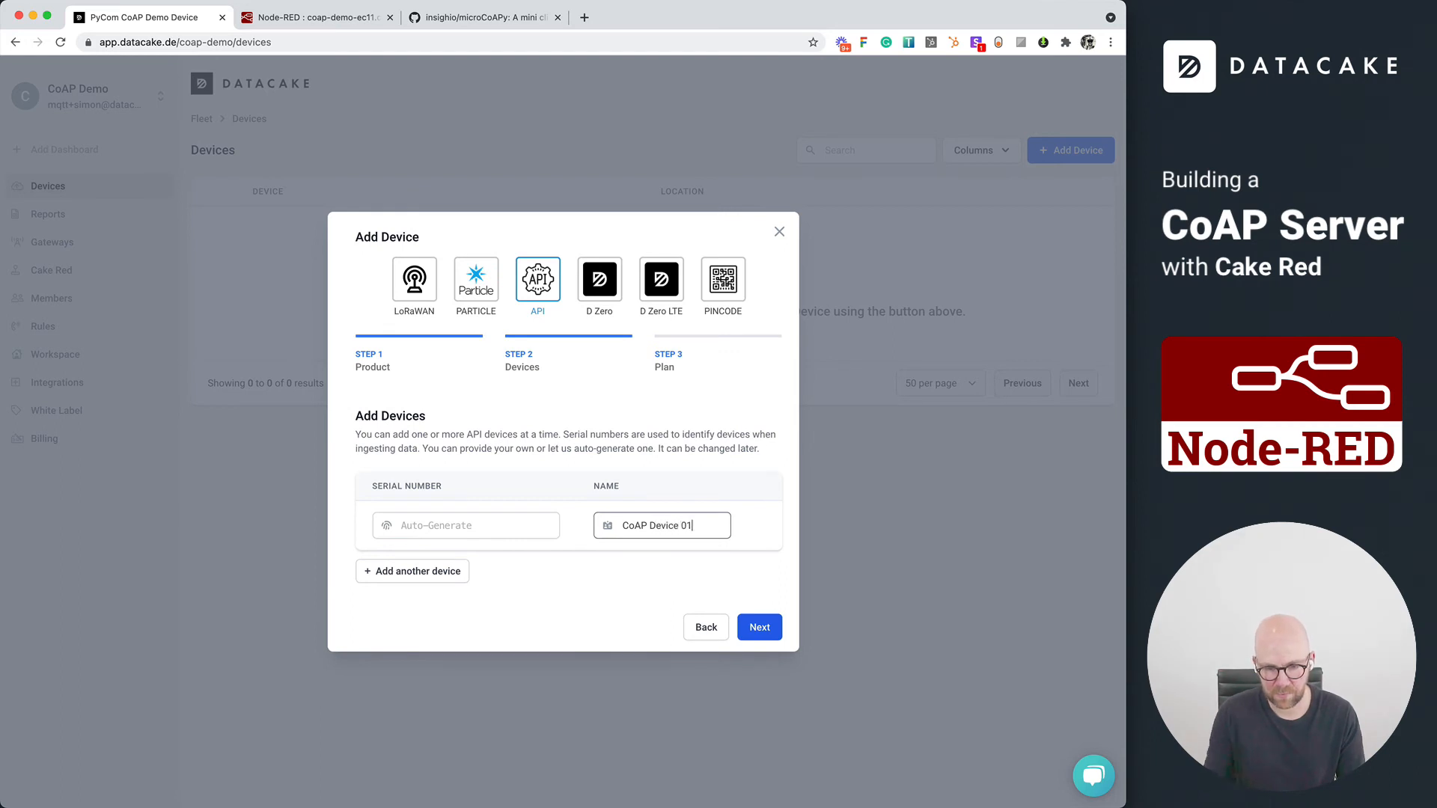
click(759, 627)
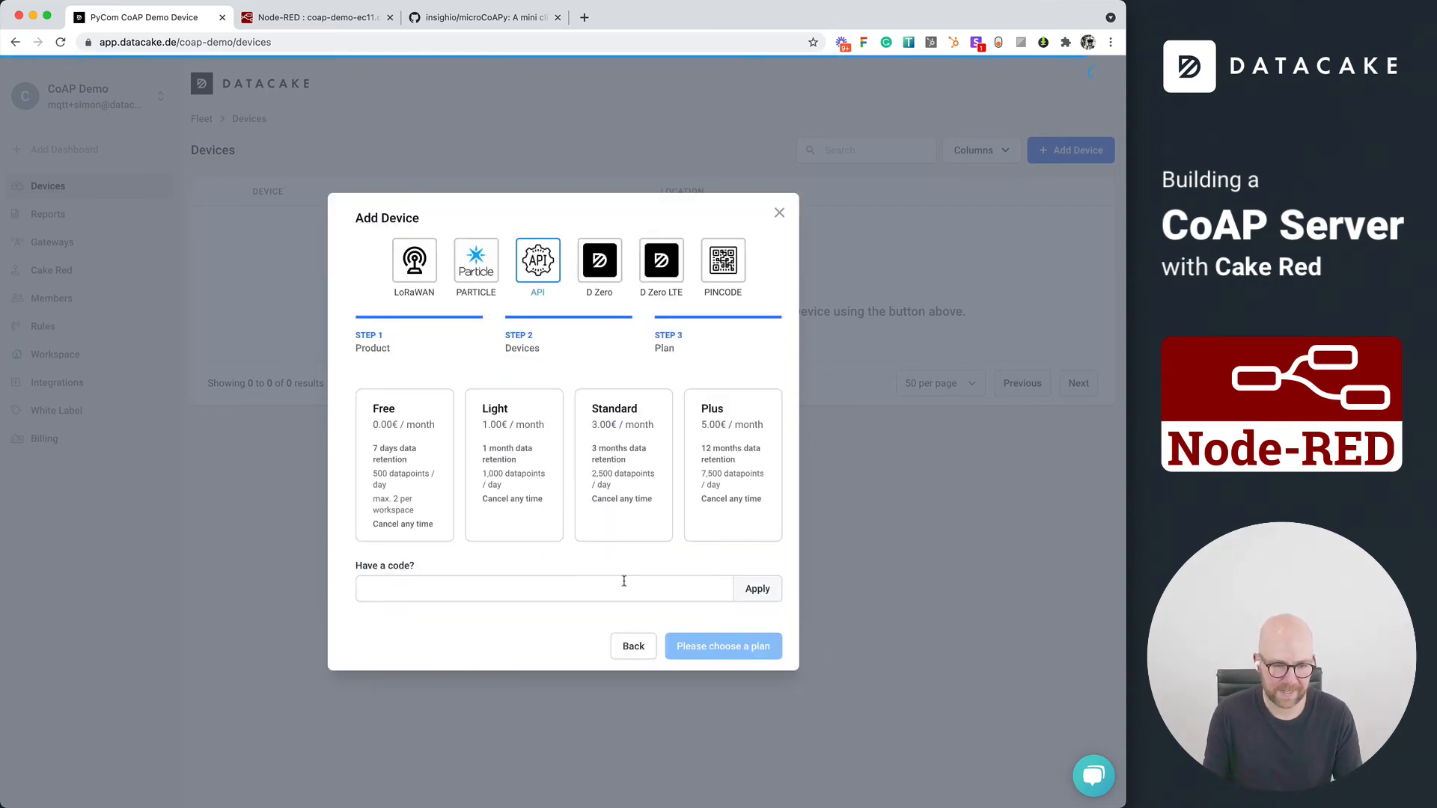
click(403, 464)
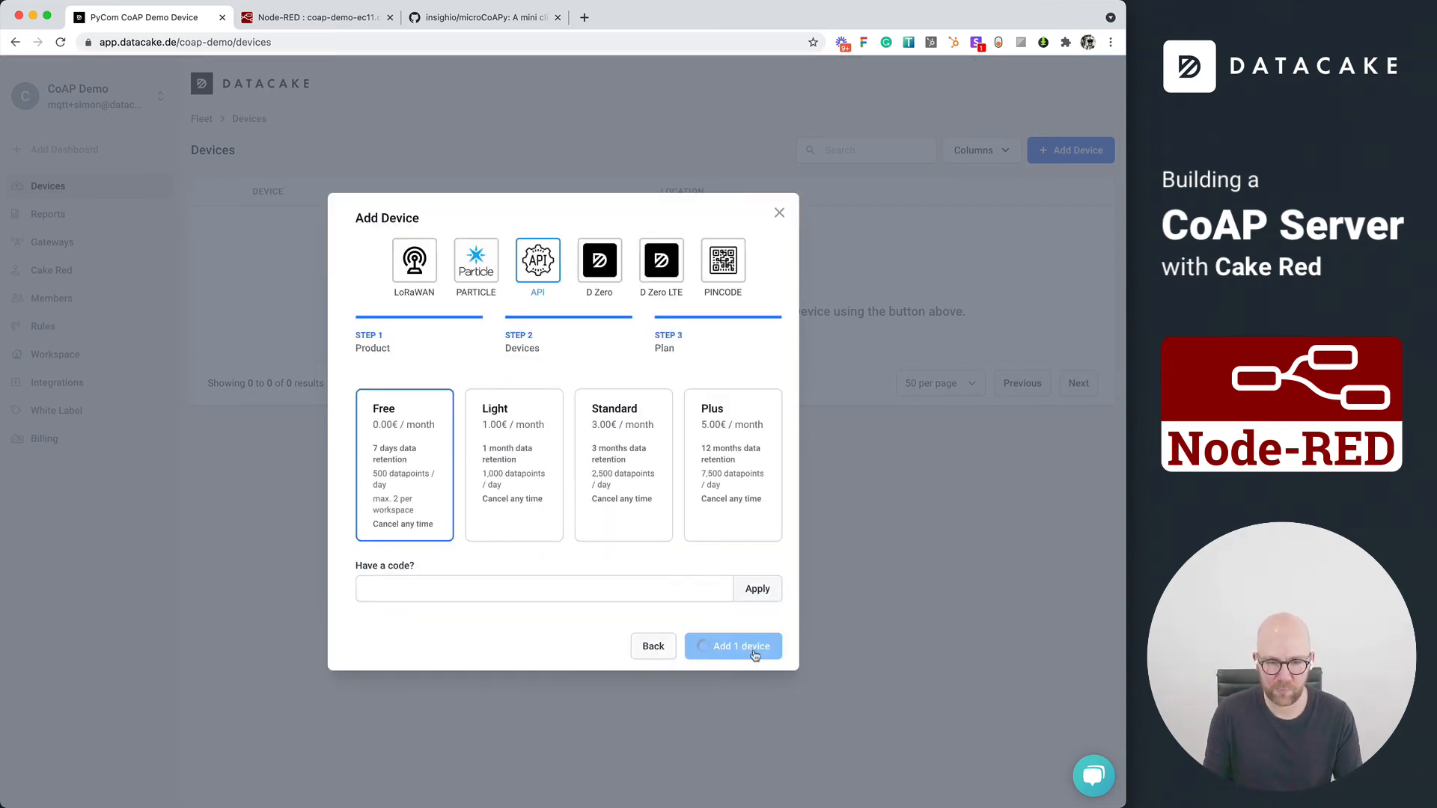
click(733, 647)
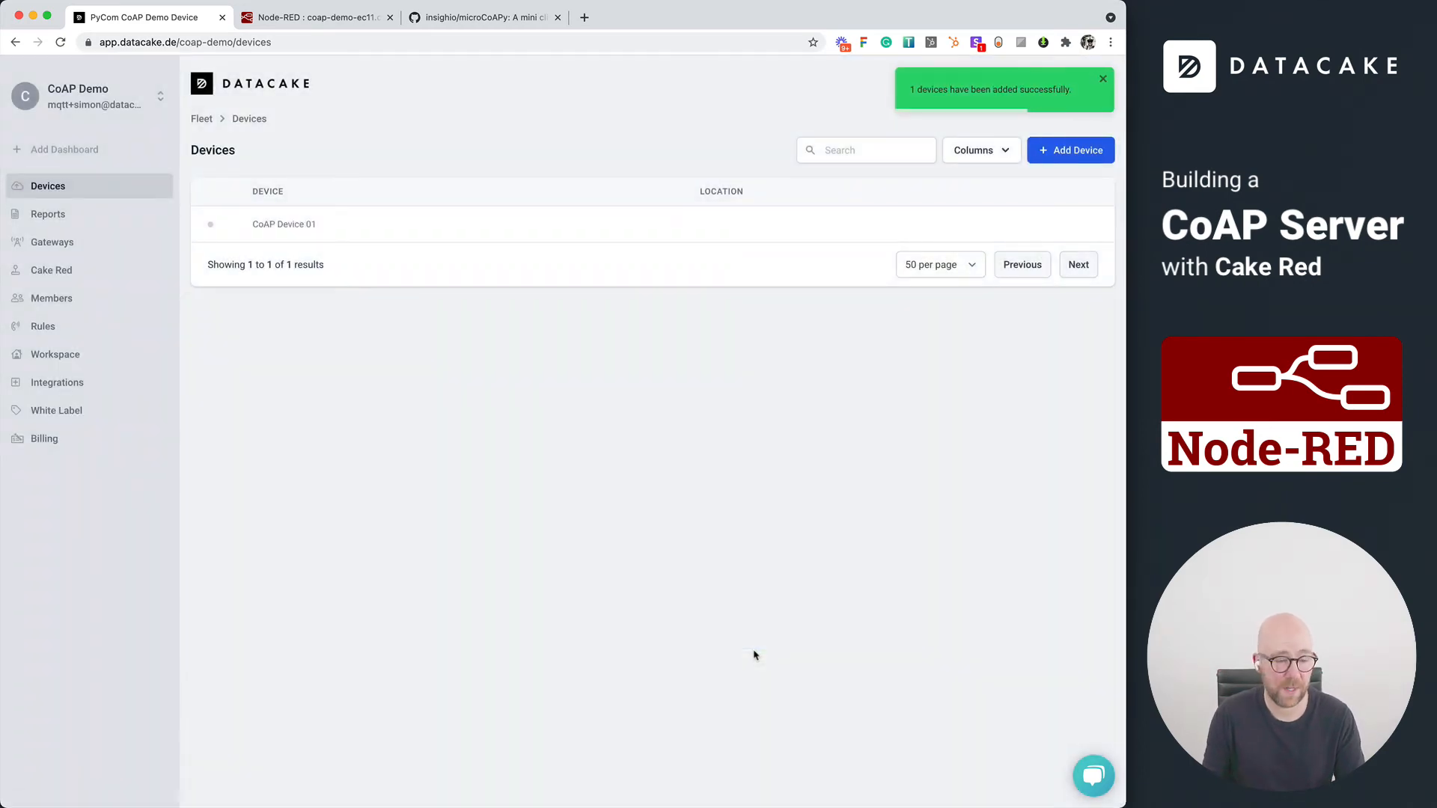
Step: In CoAP Device 01's configuration, create a Float field named Temperature
click(285, 223)
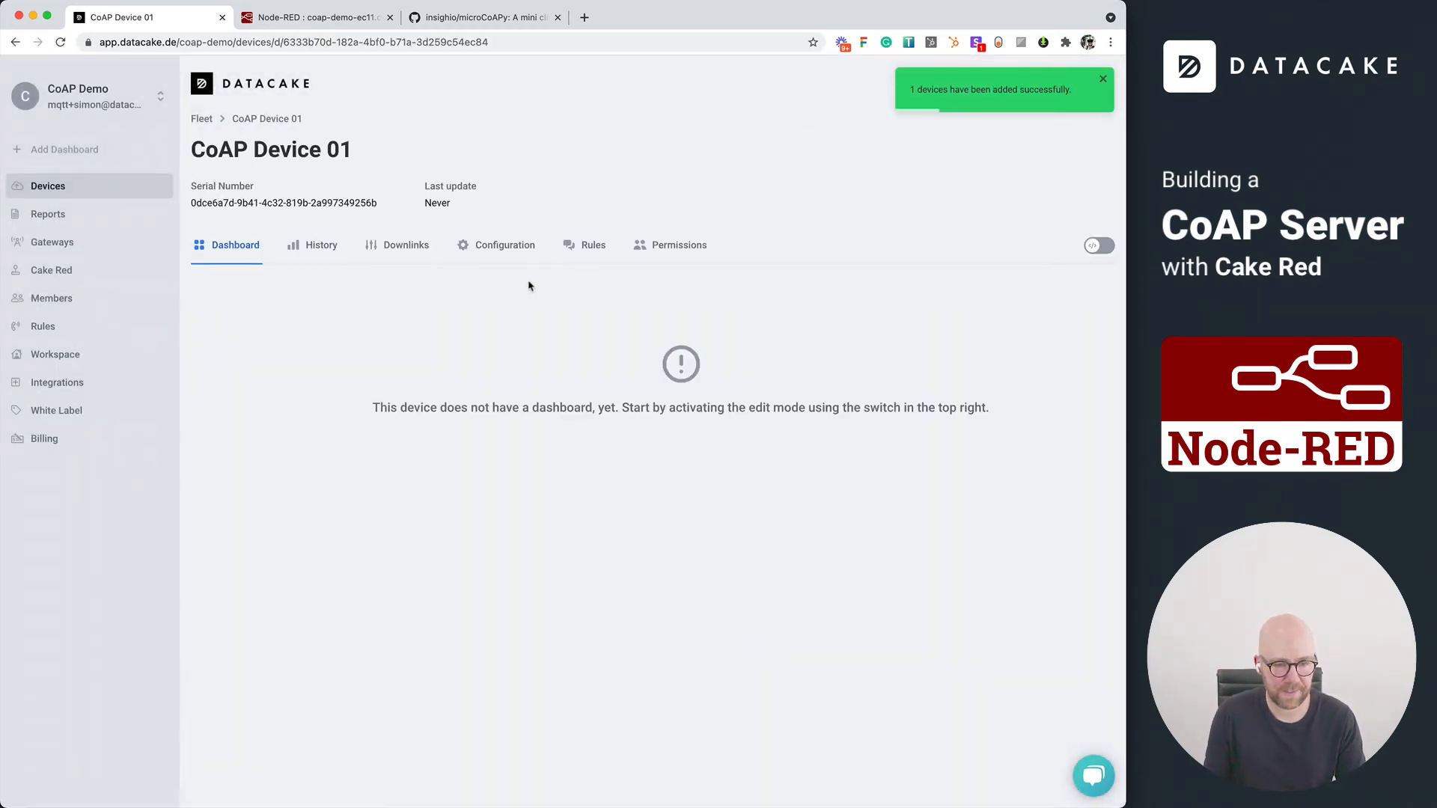
click(505, 244)
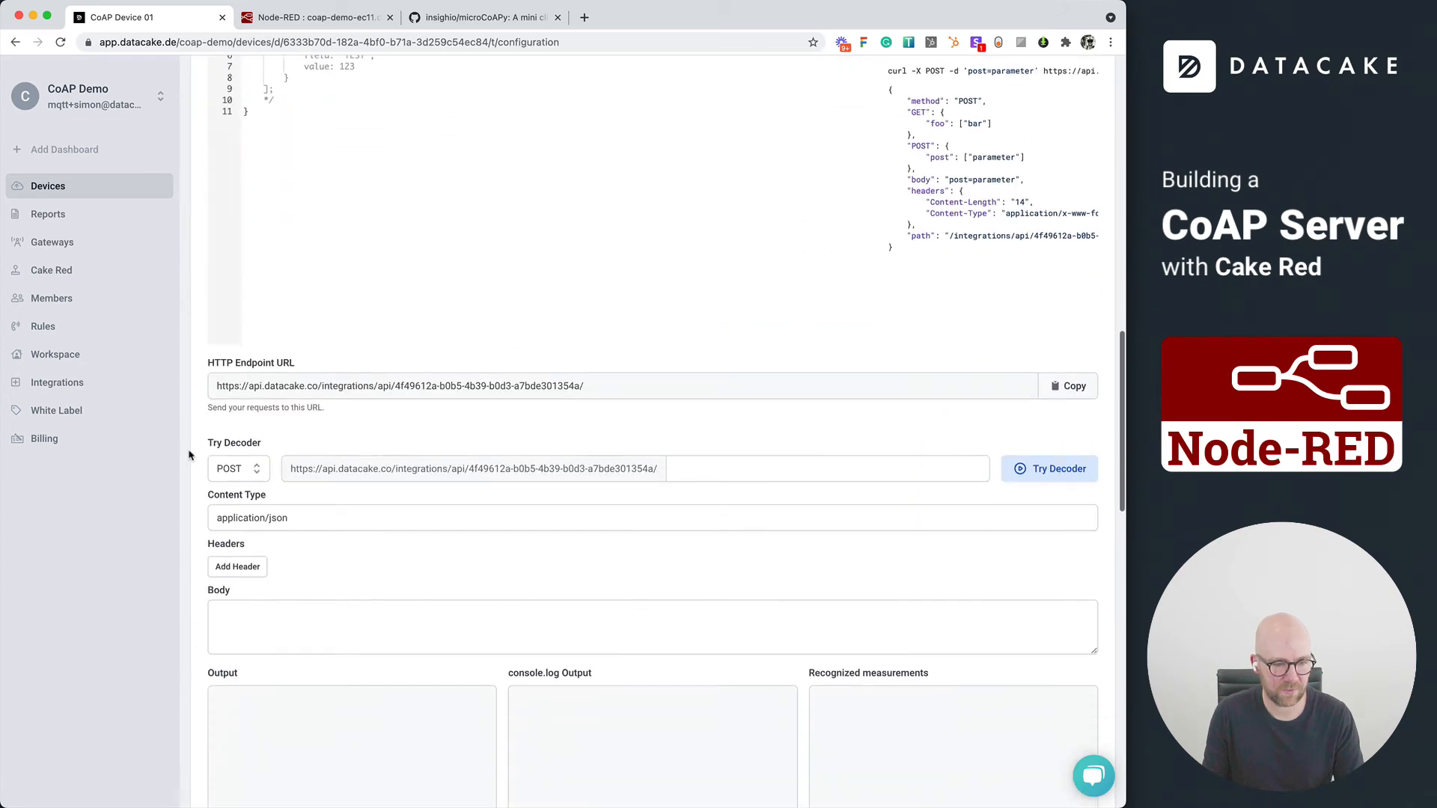
scroll(up, 3)
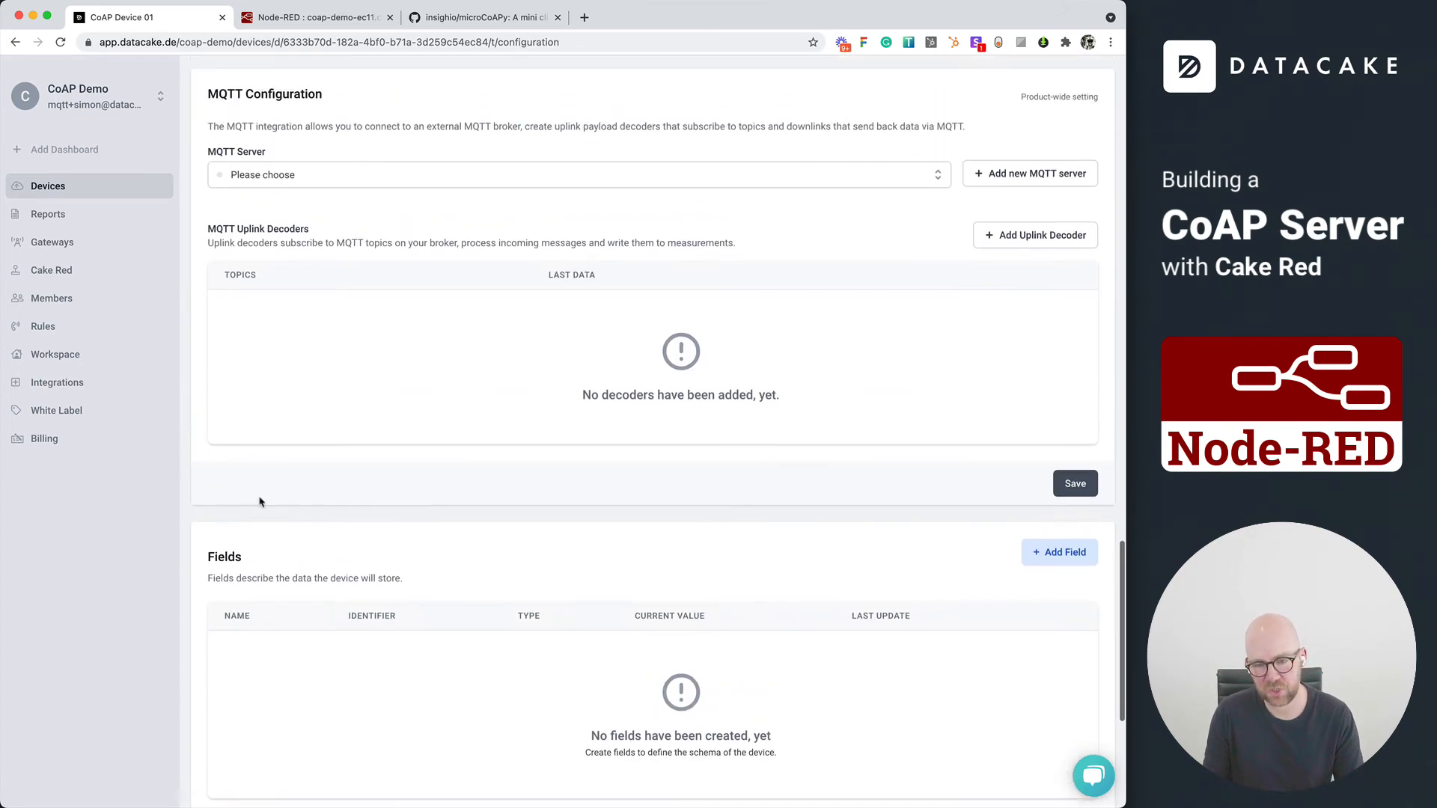
scroll(down, 3)
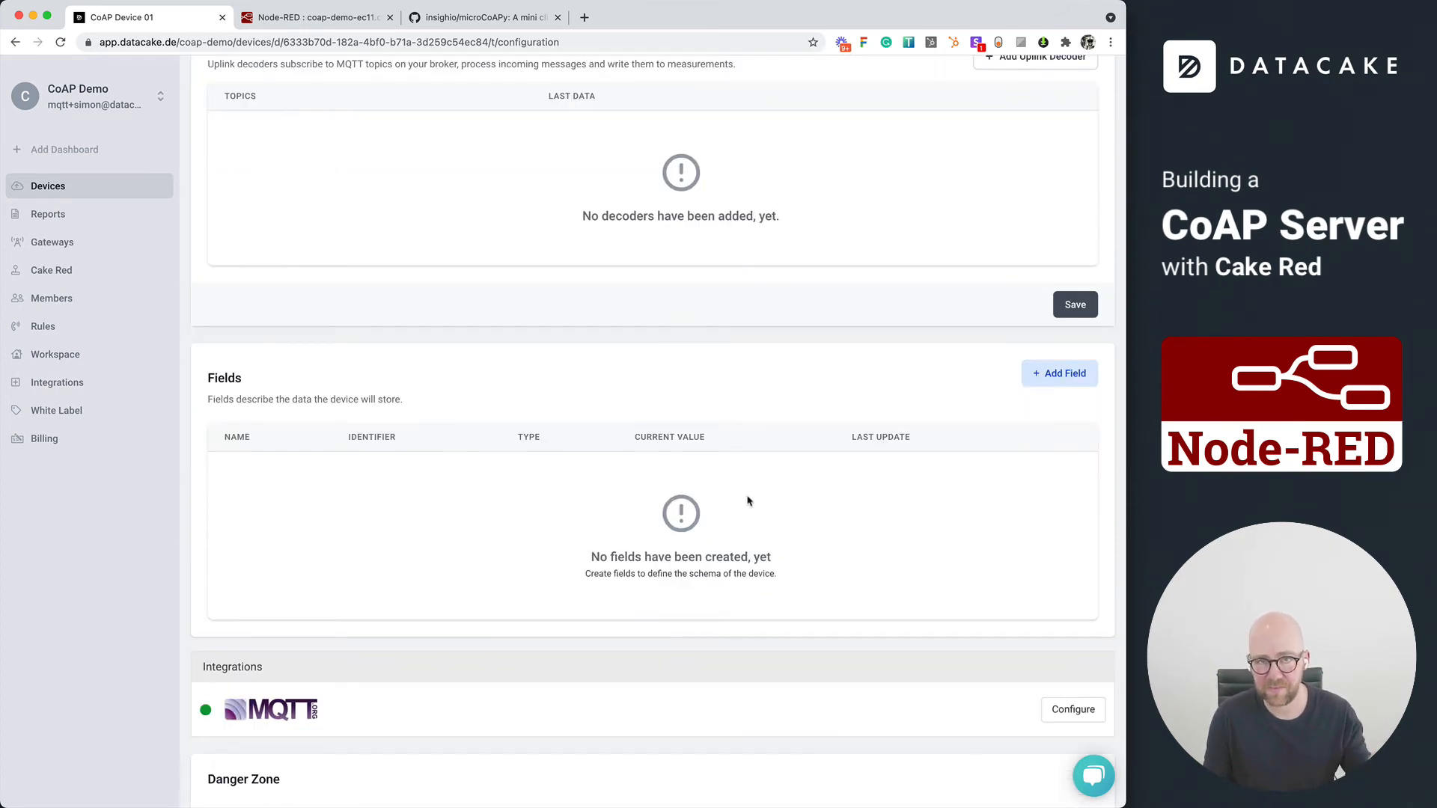
click(1058, 373)
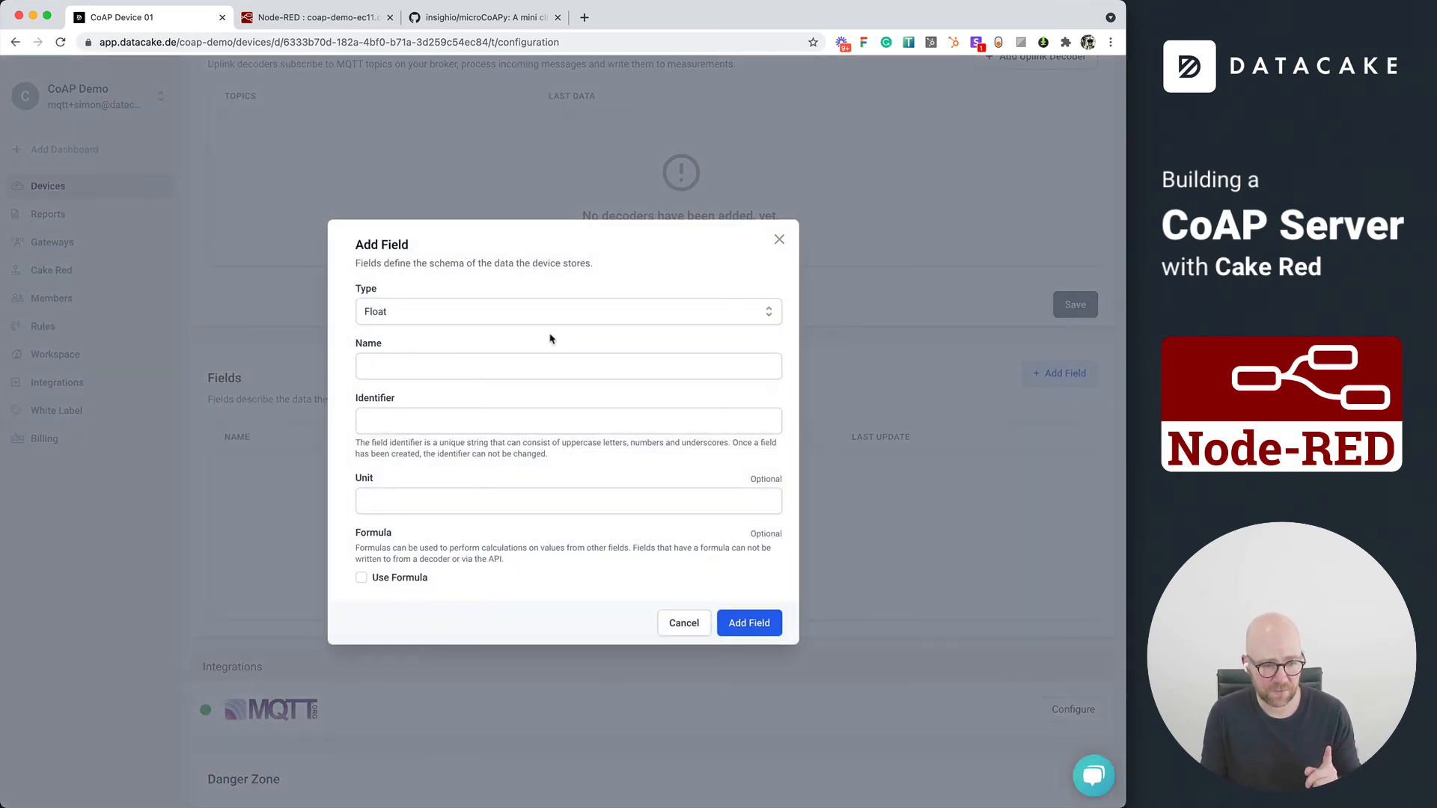
text(Temperature)
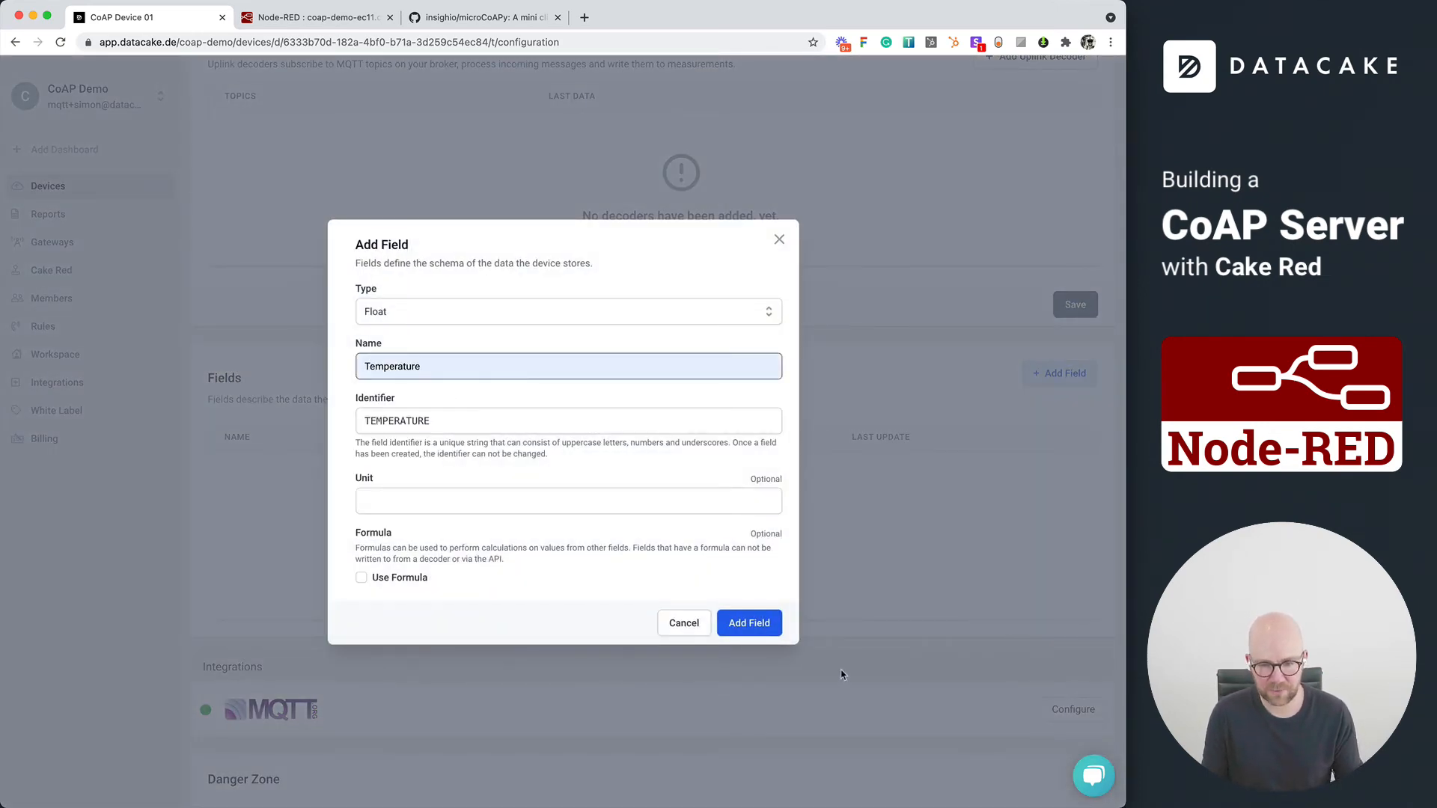
click(748, 622)
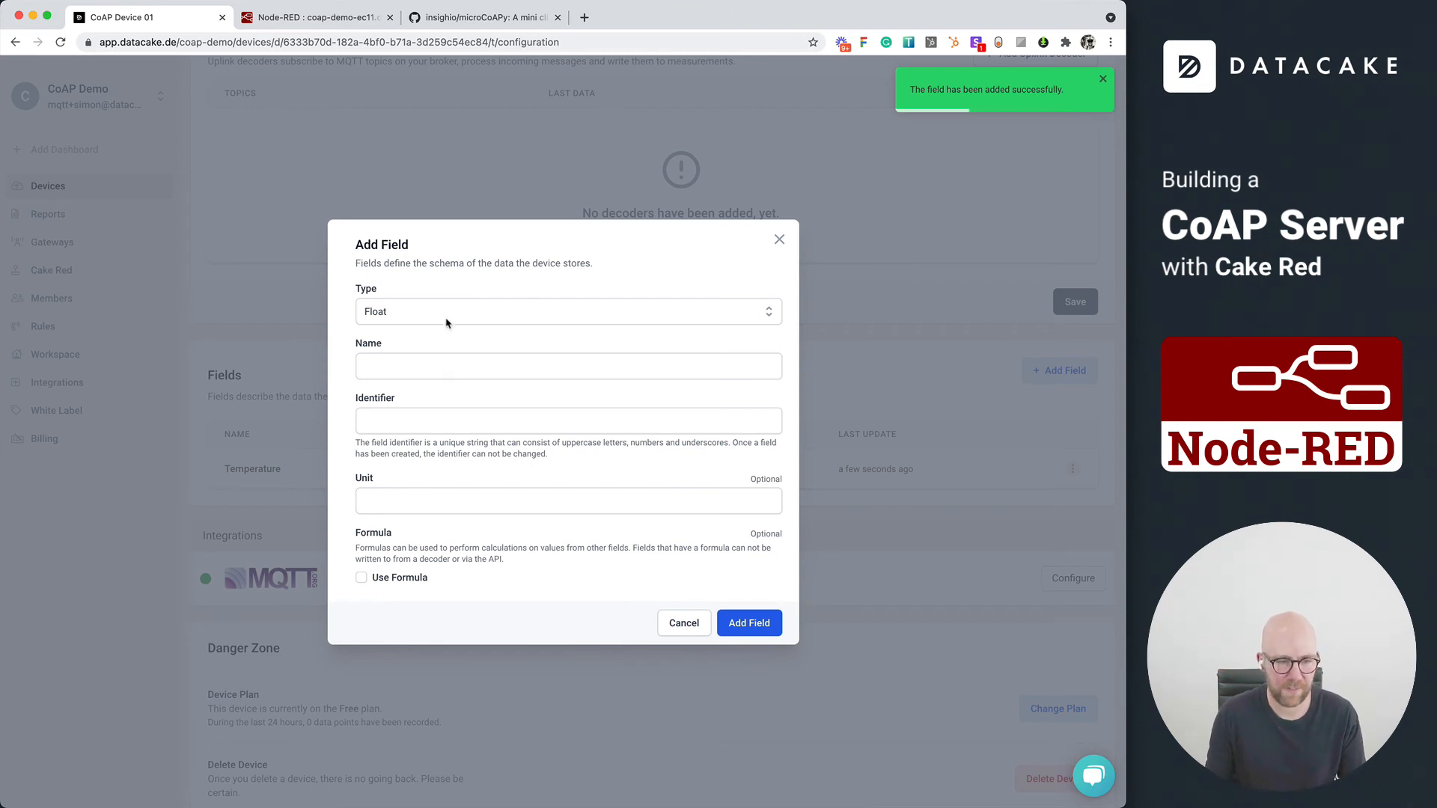
Step: Create a second field named Random Number with type String
click(568, 365)
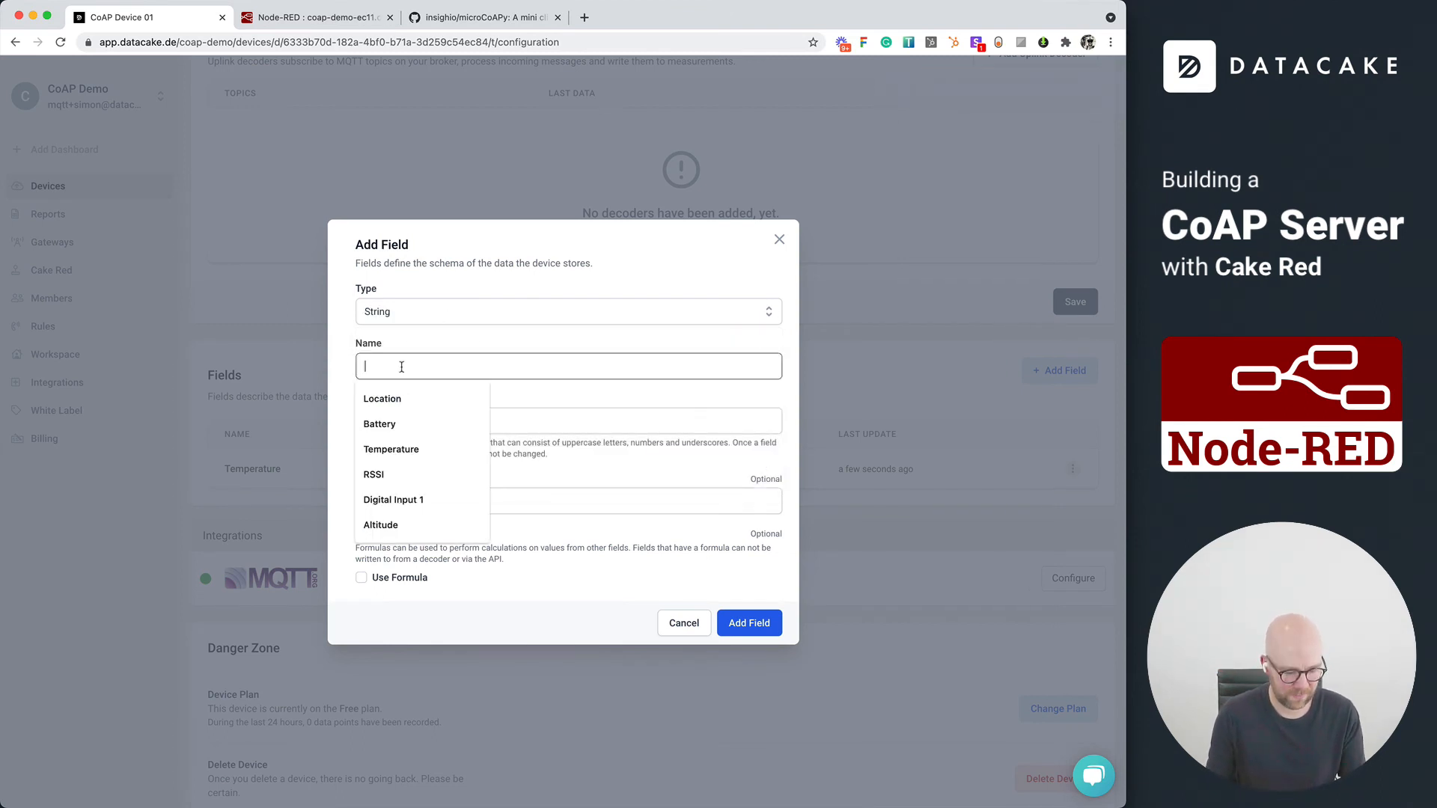
text(R)
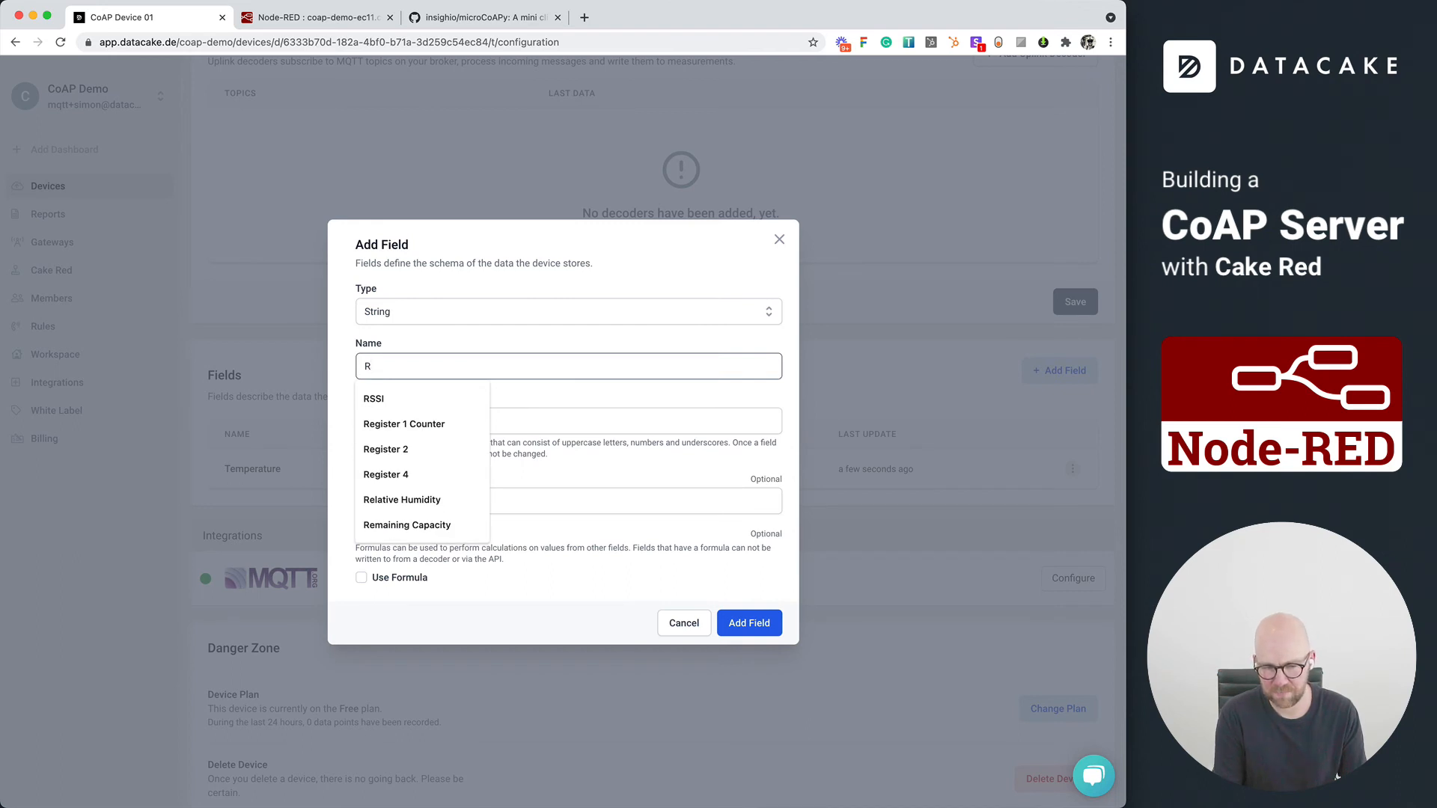
text(andom Number)
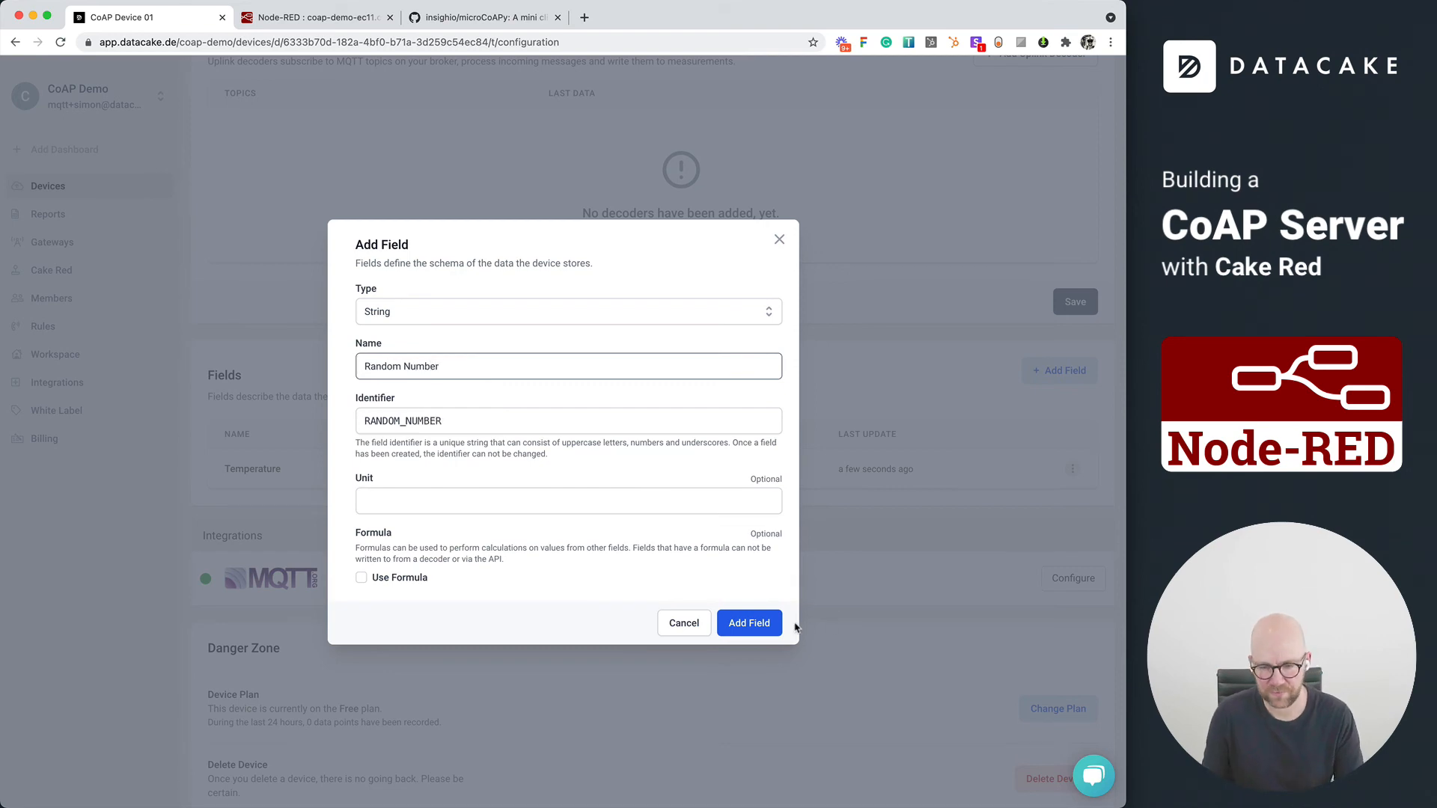
click(749, 622)
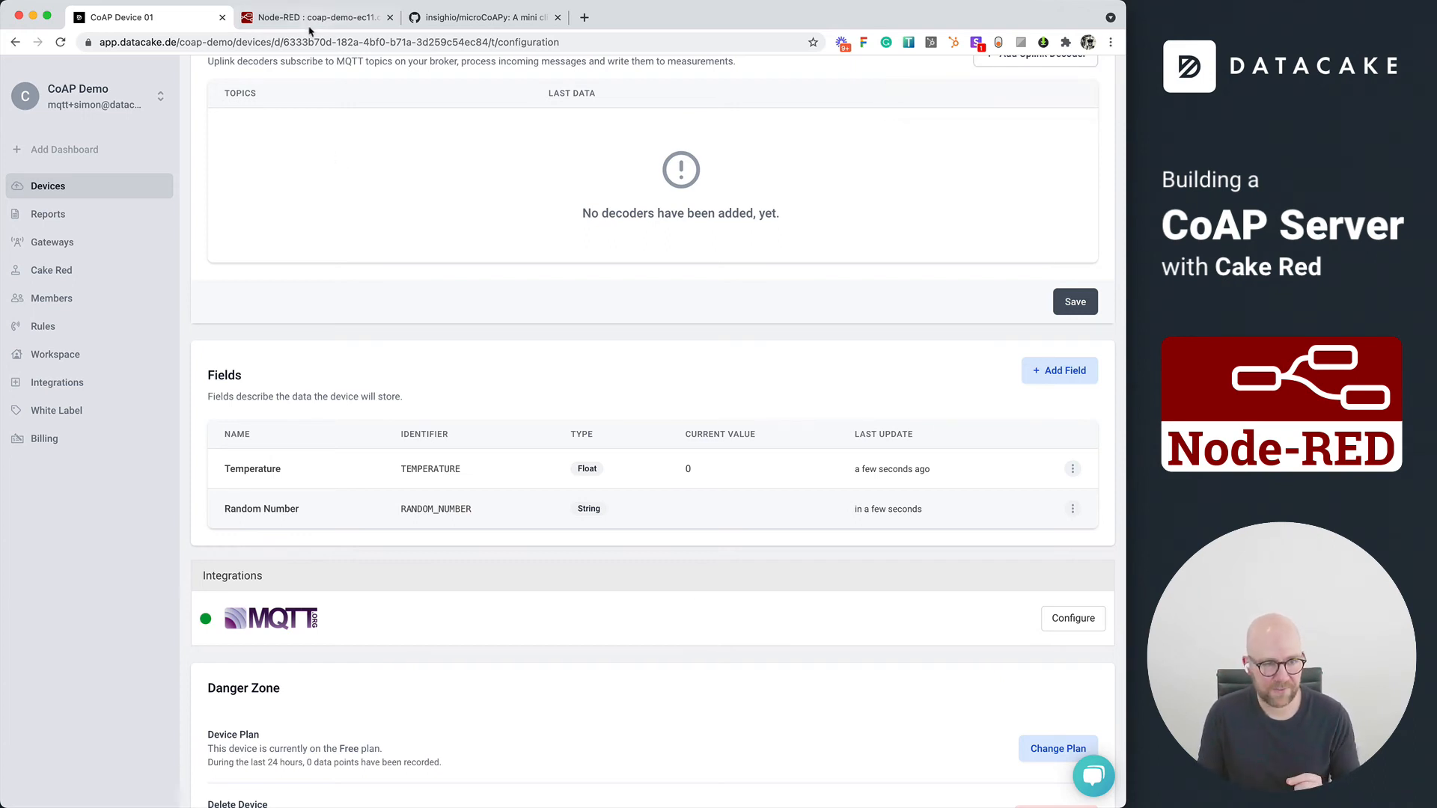
Step: Back in Cake Red, place two Datacake out nodes on the flow
click(316, 16)
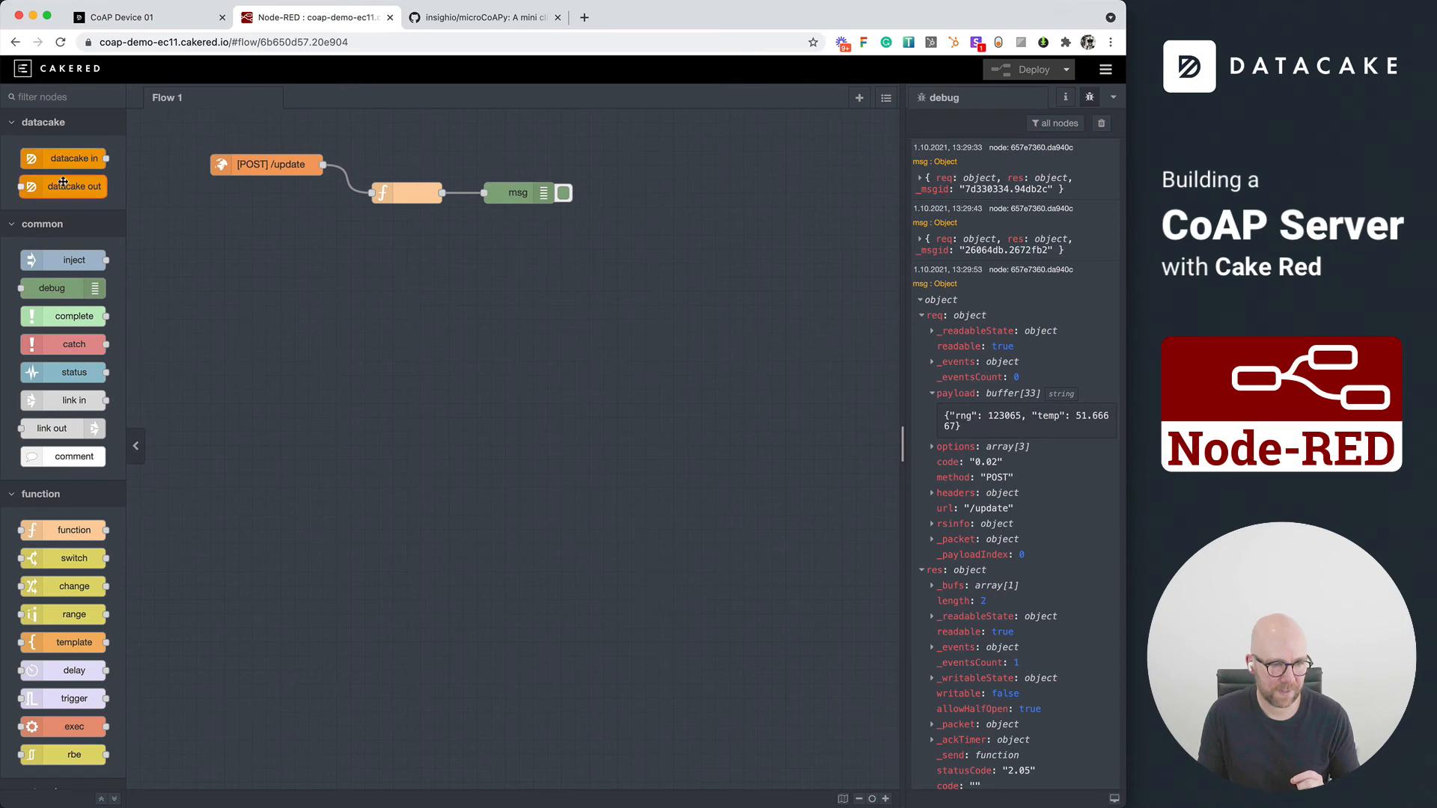
drag(62, 187, 573, 291)
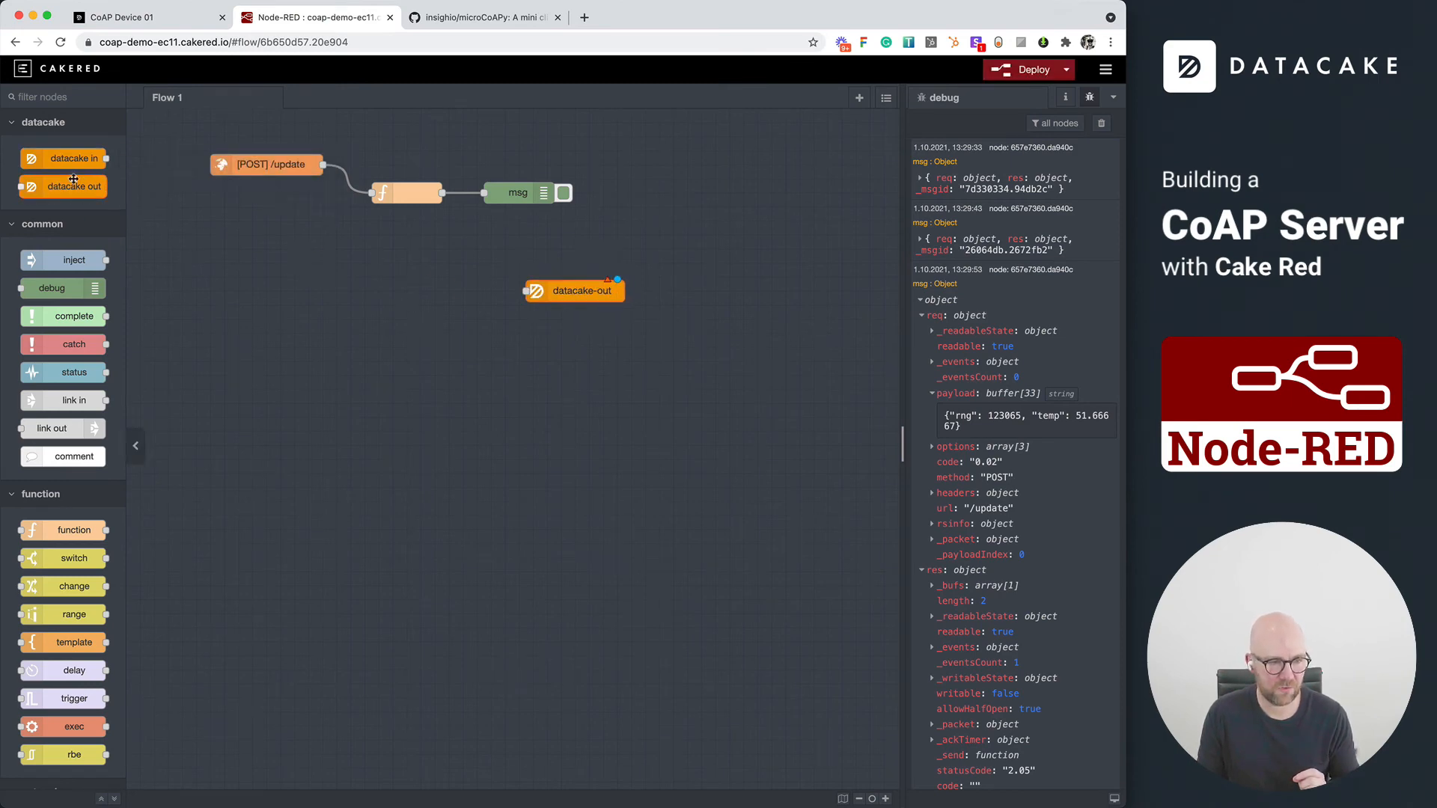
drag(63, 187, 587, 332)
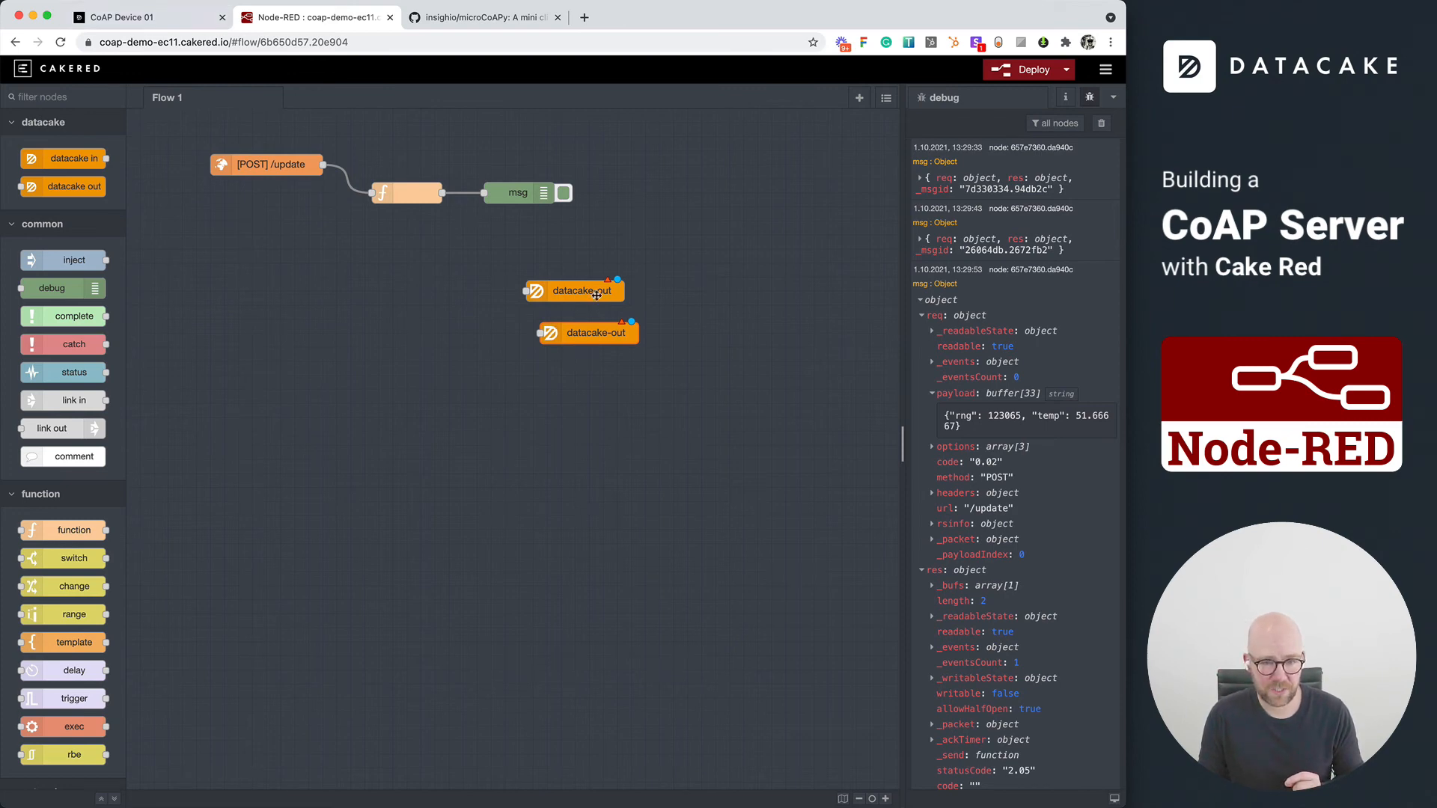
Step: Set the upper Datacake out node to workspace CoAP Demo and device CoAP Device 01
double_click(573, 290)
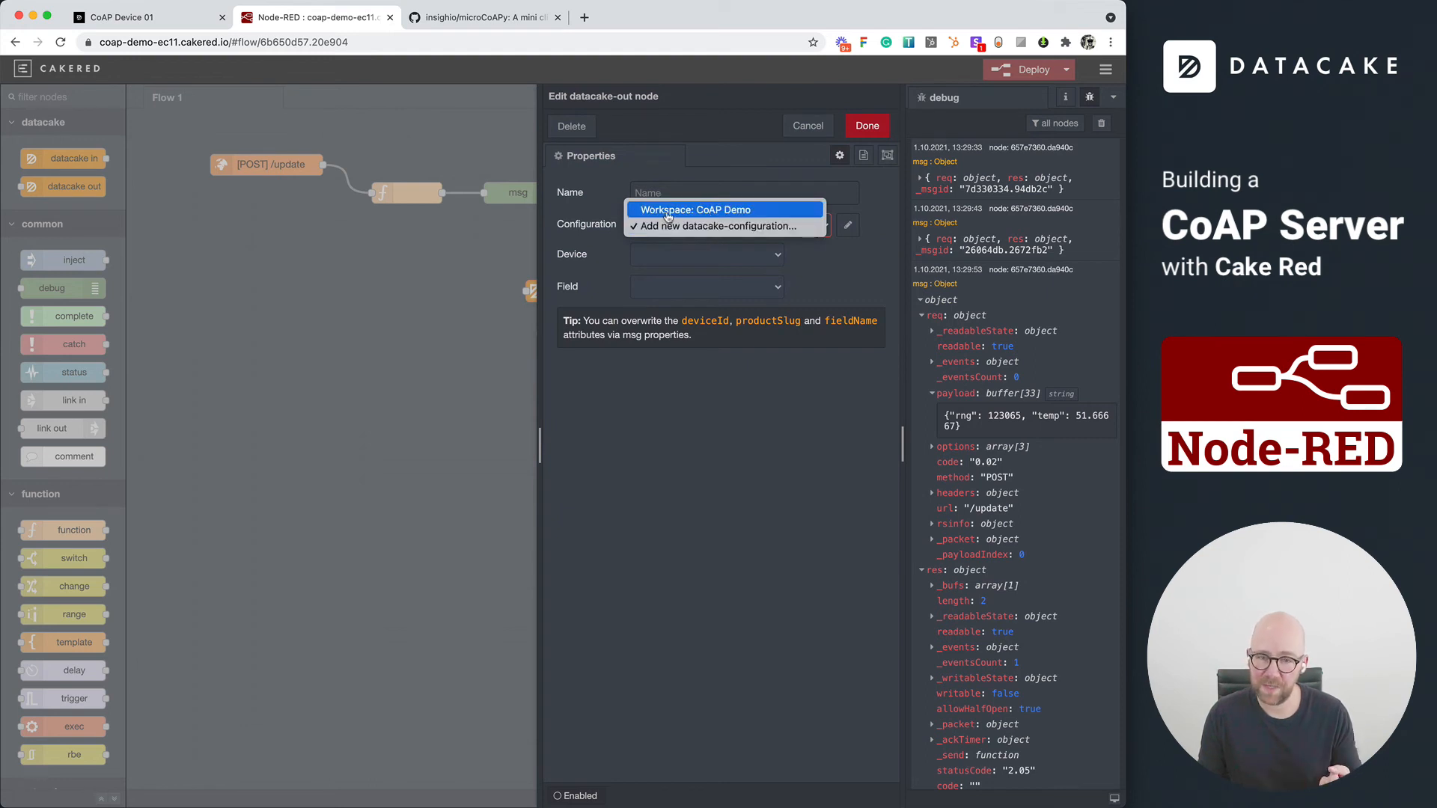
click(704, 209)
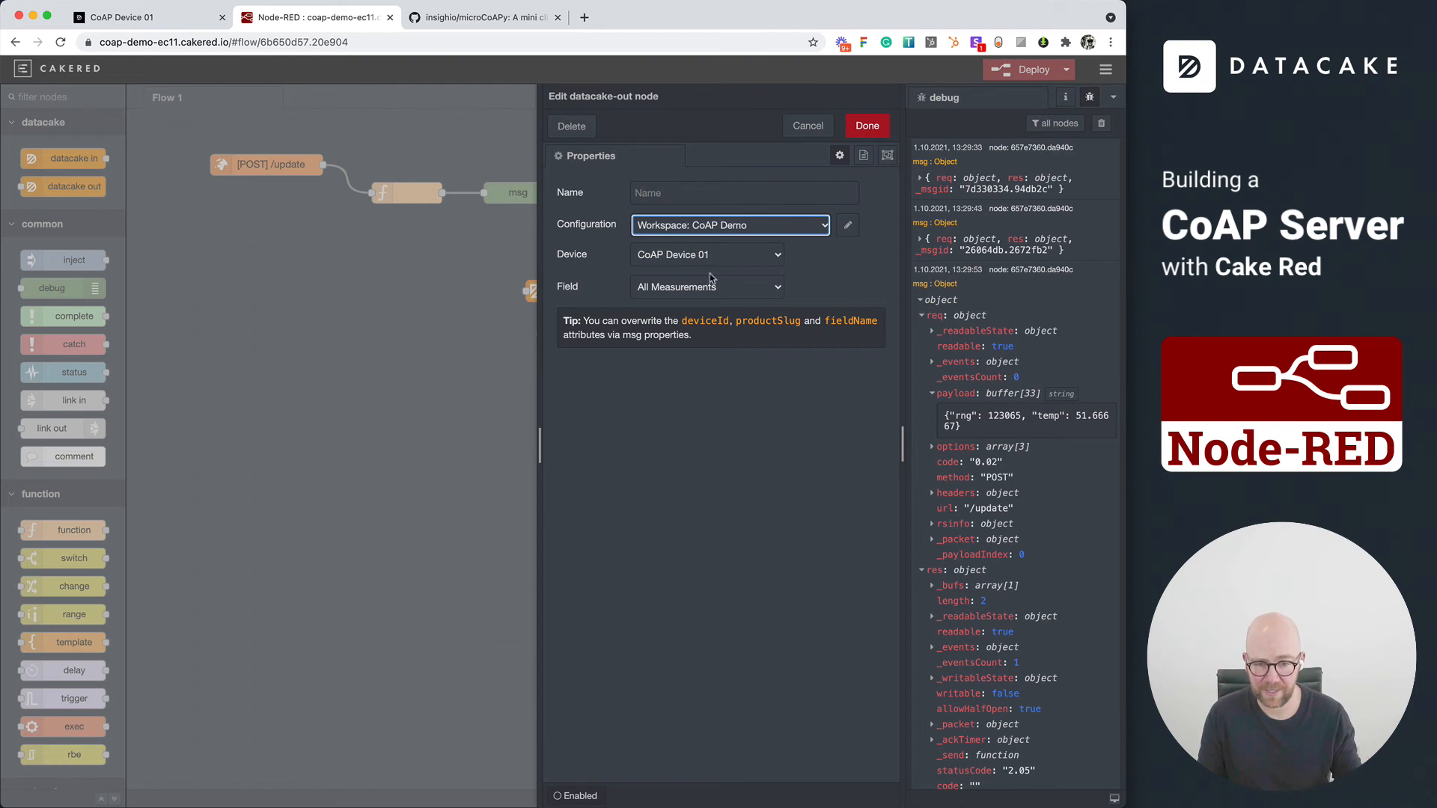
mouse_move(669, 265)
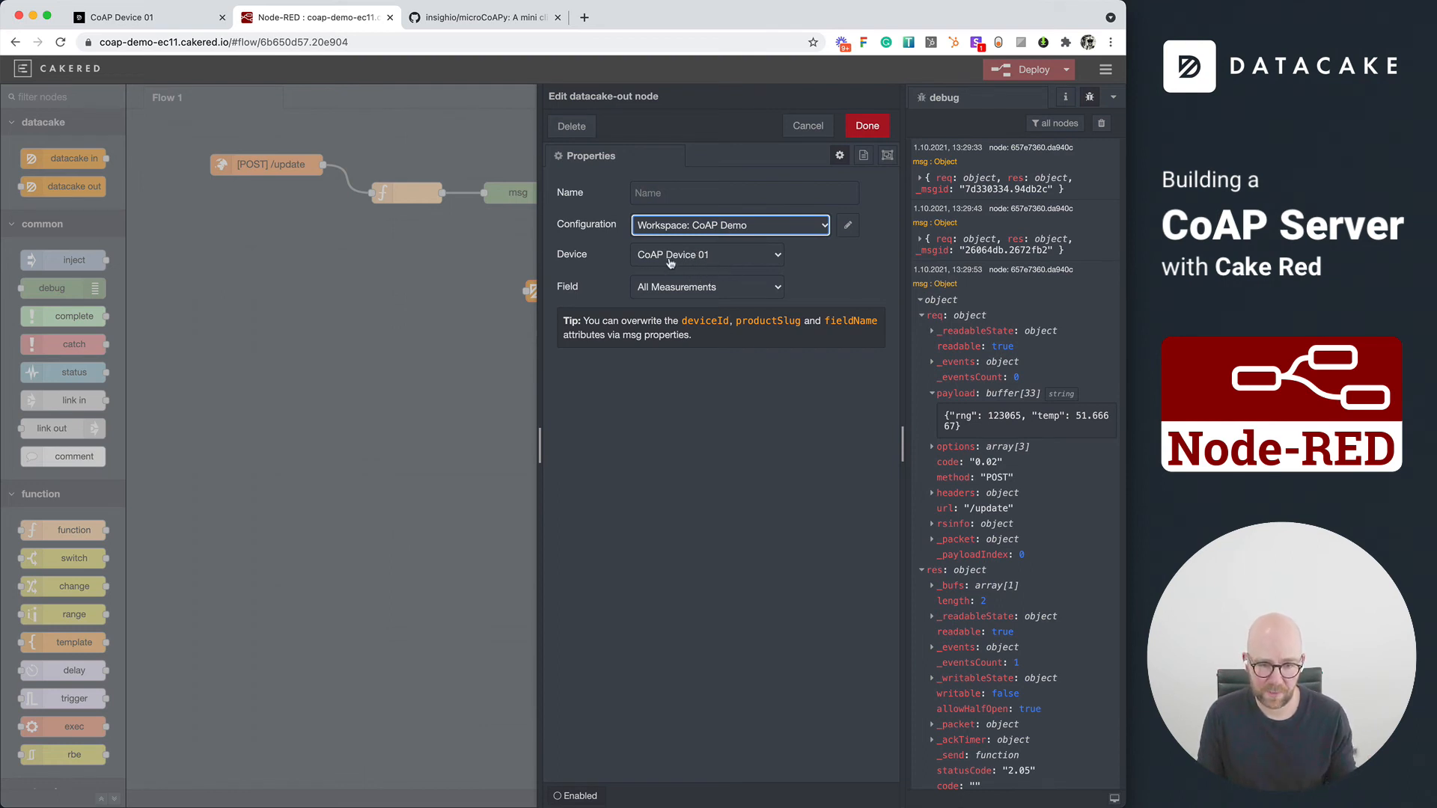
click(704, 287)
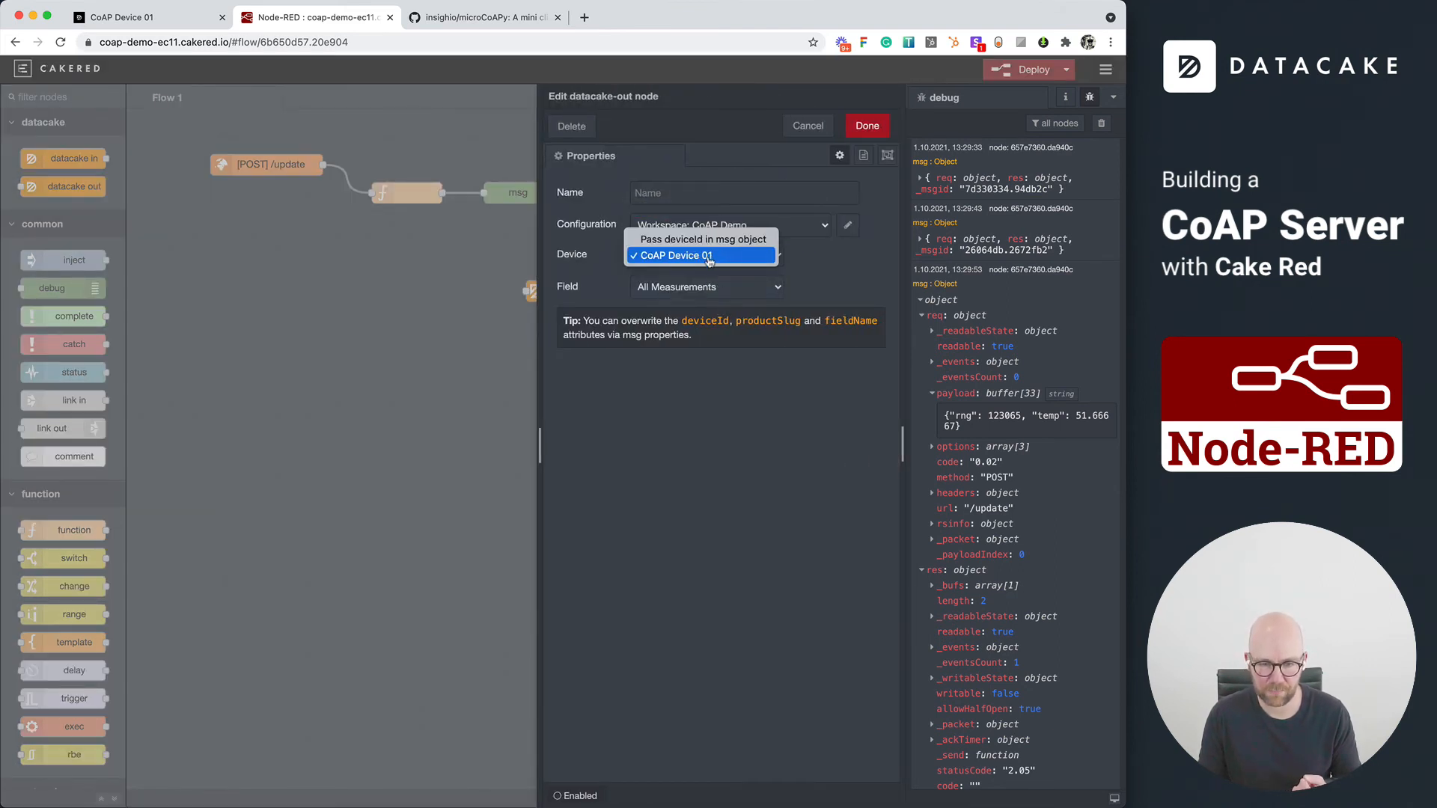
click(705, 287)
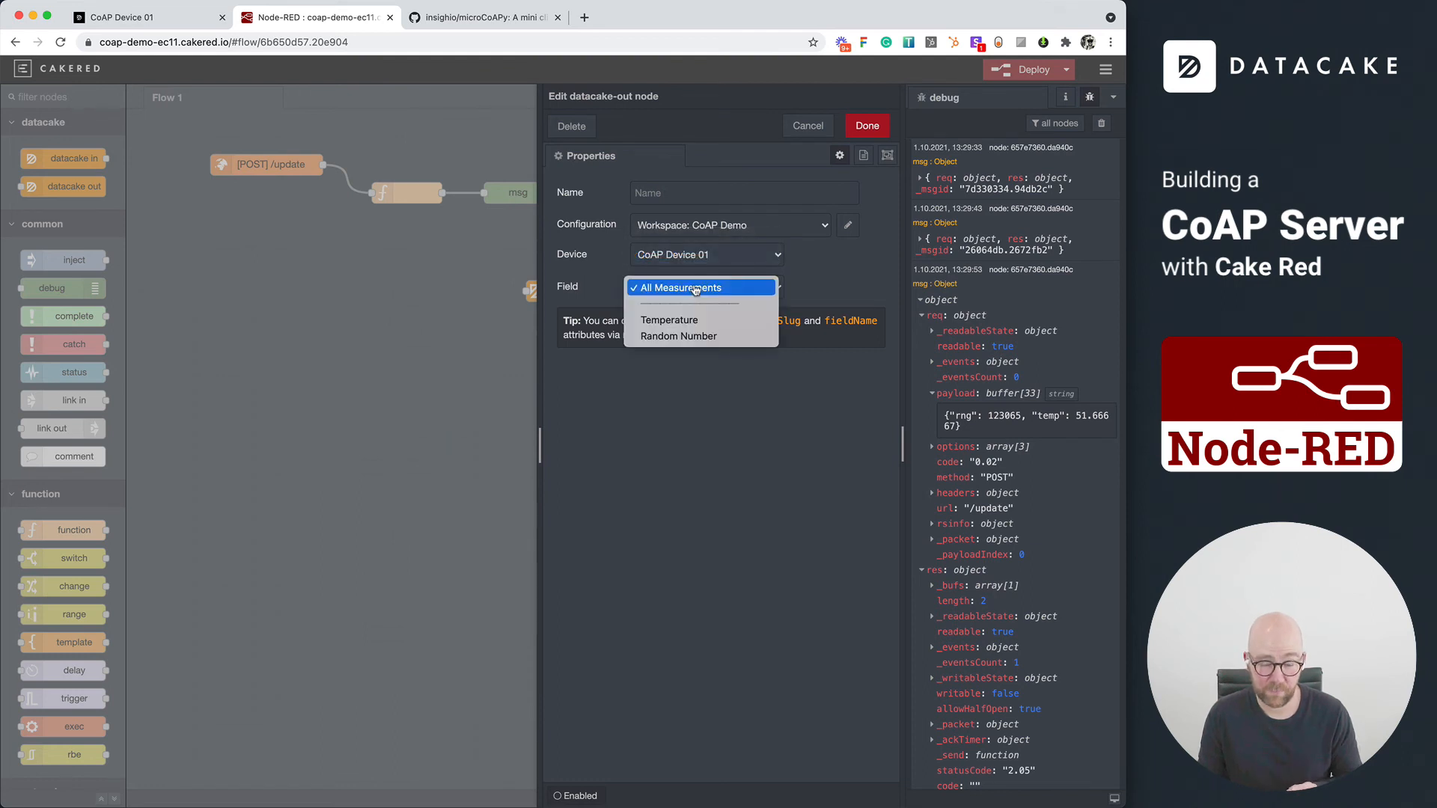
mouse_move(701, 337)
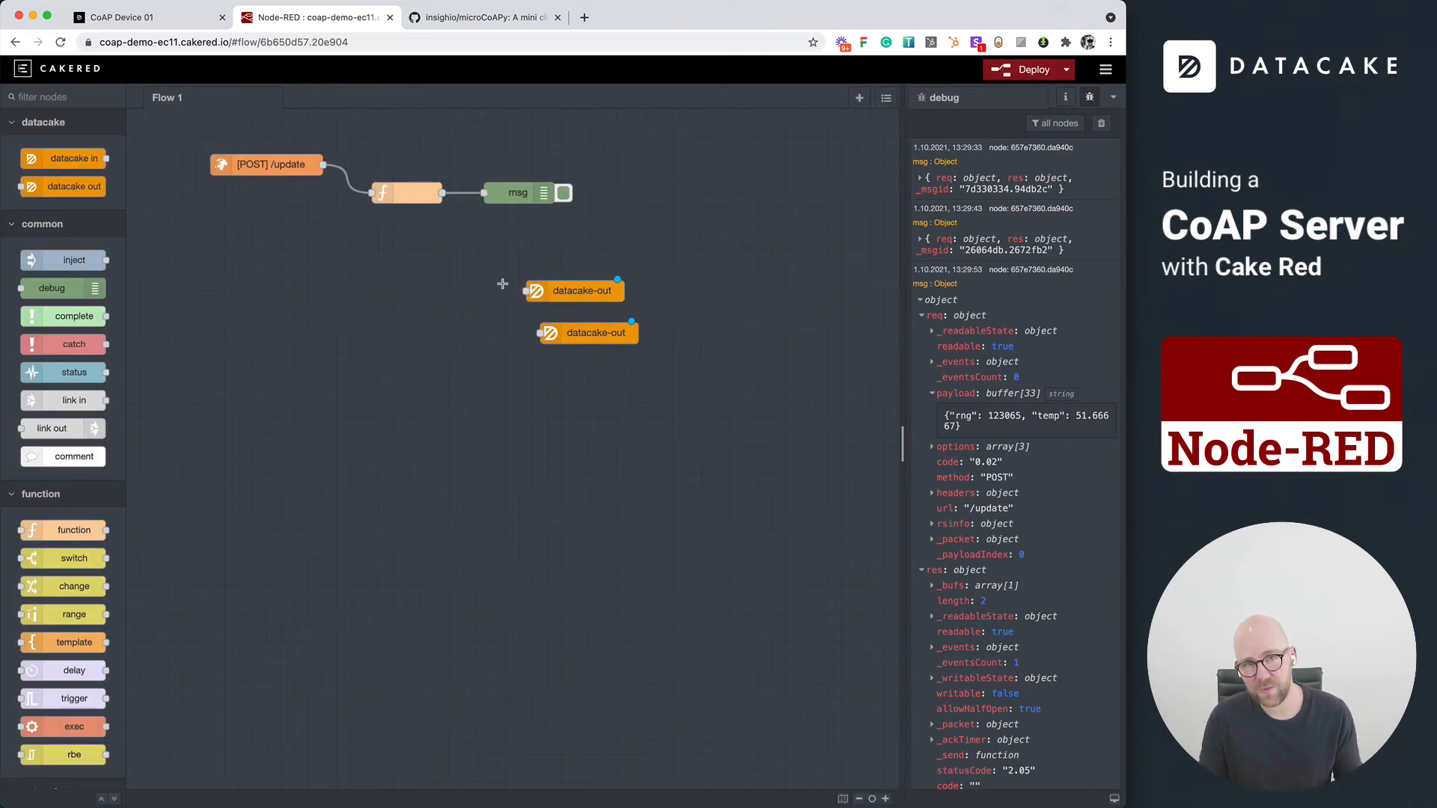
Step: Add a two-output function node splitting payload into temperature and random number
click(518, 193)
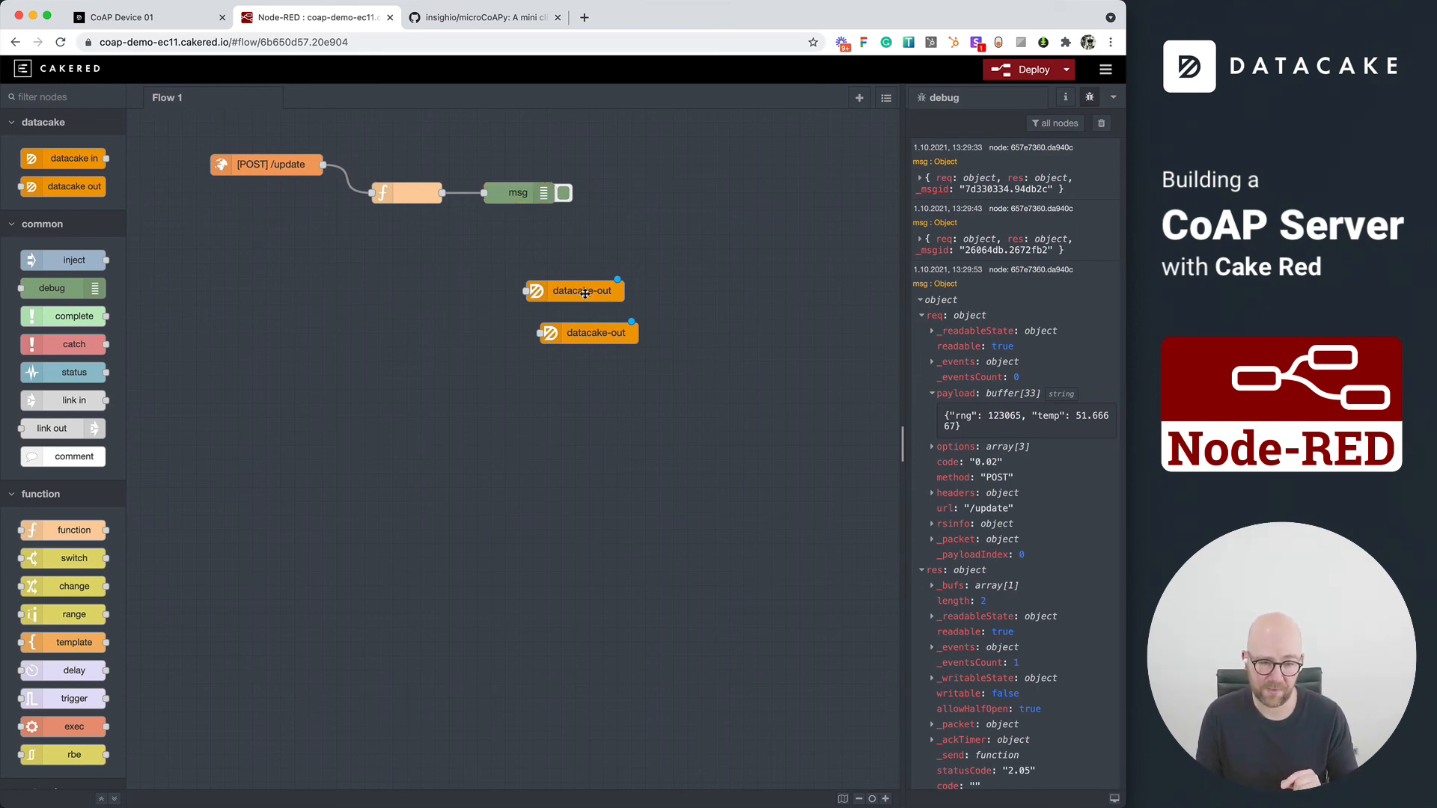
mouse_move(579, 129)
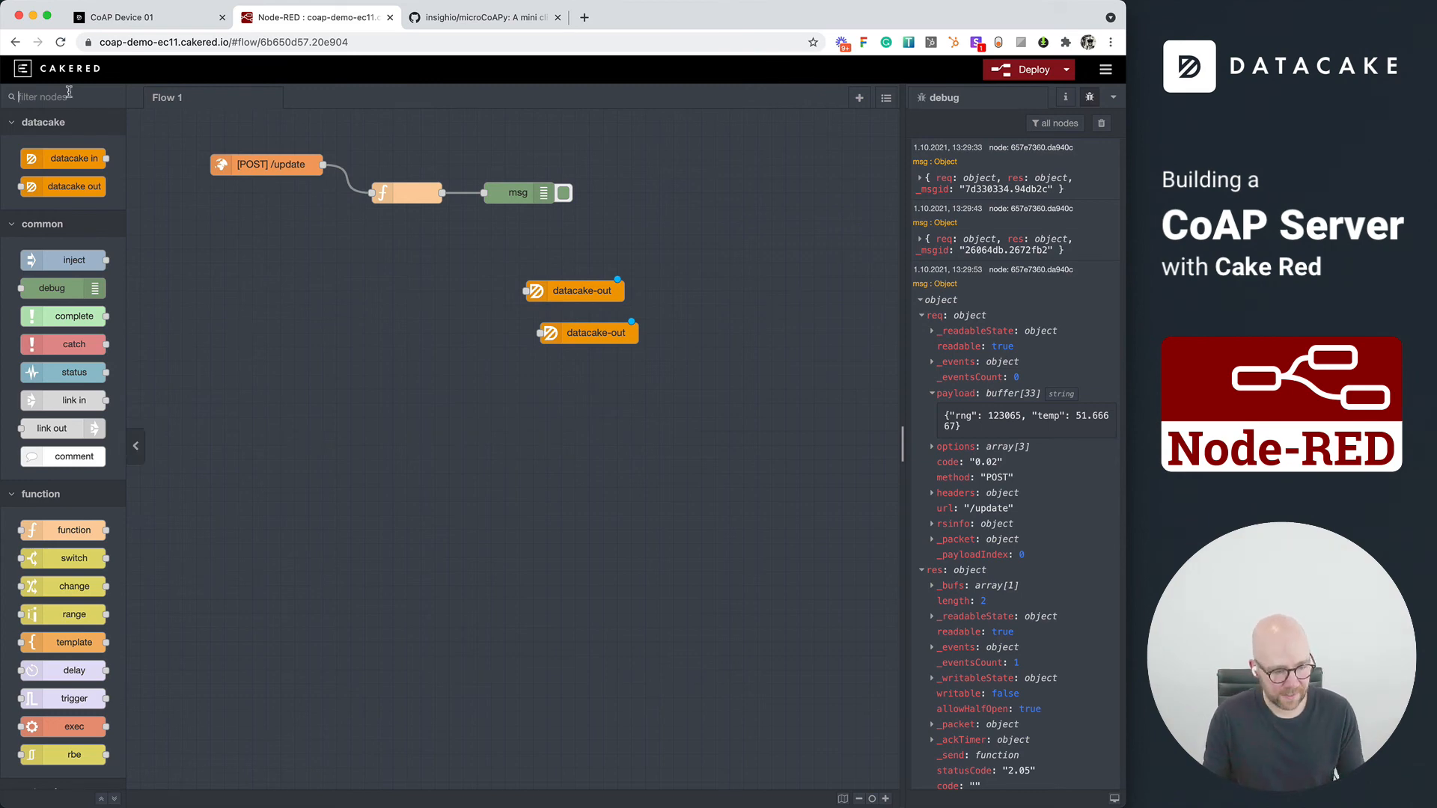
text(fun)
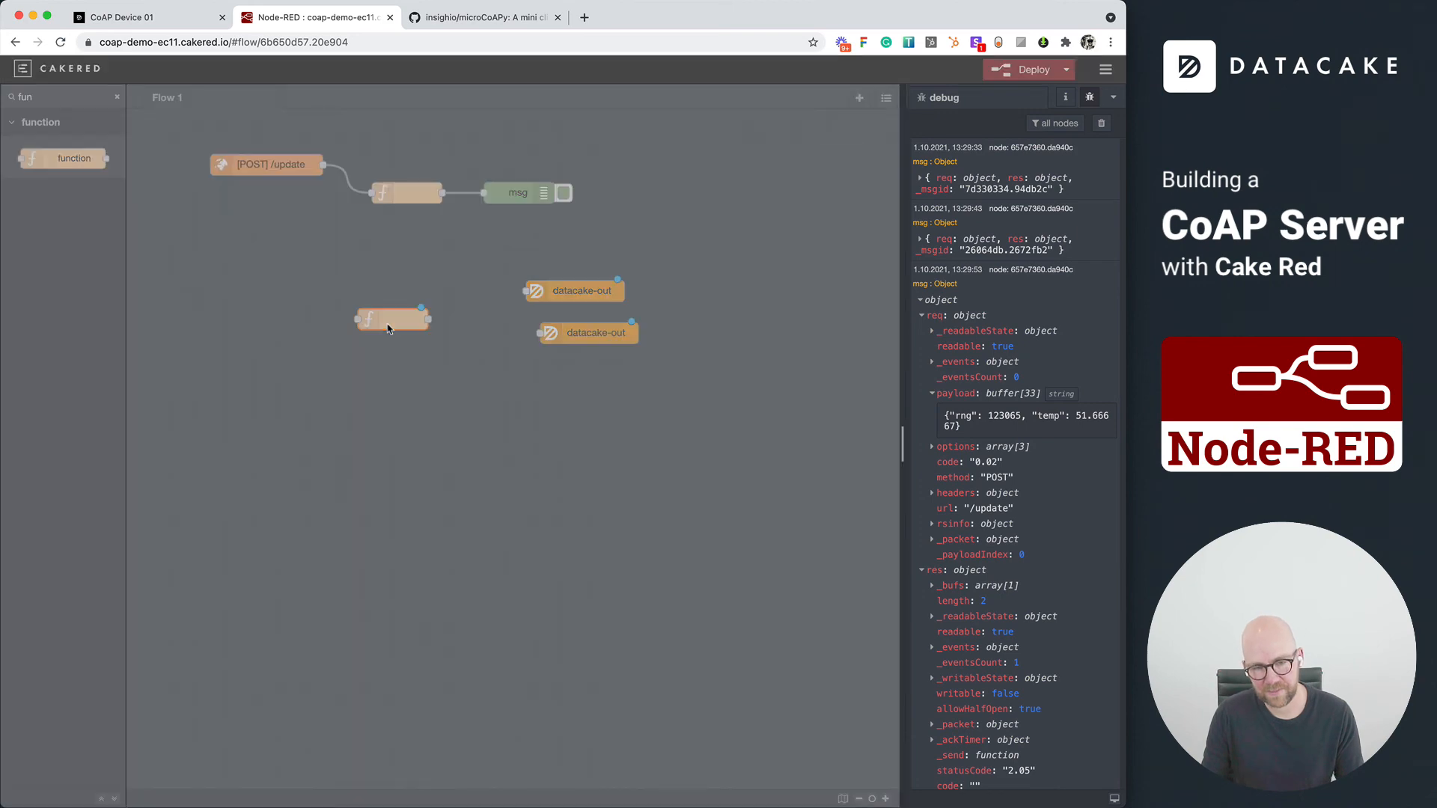
double_click(392, 319)
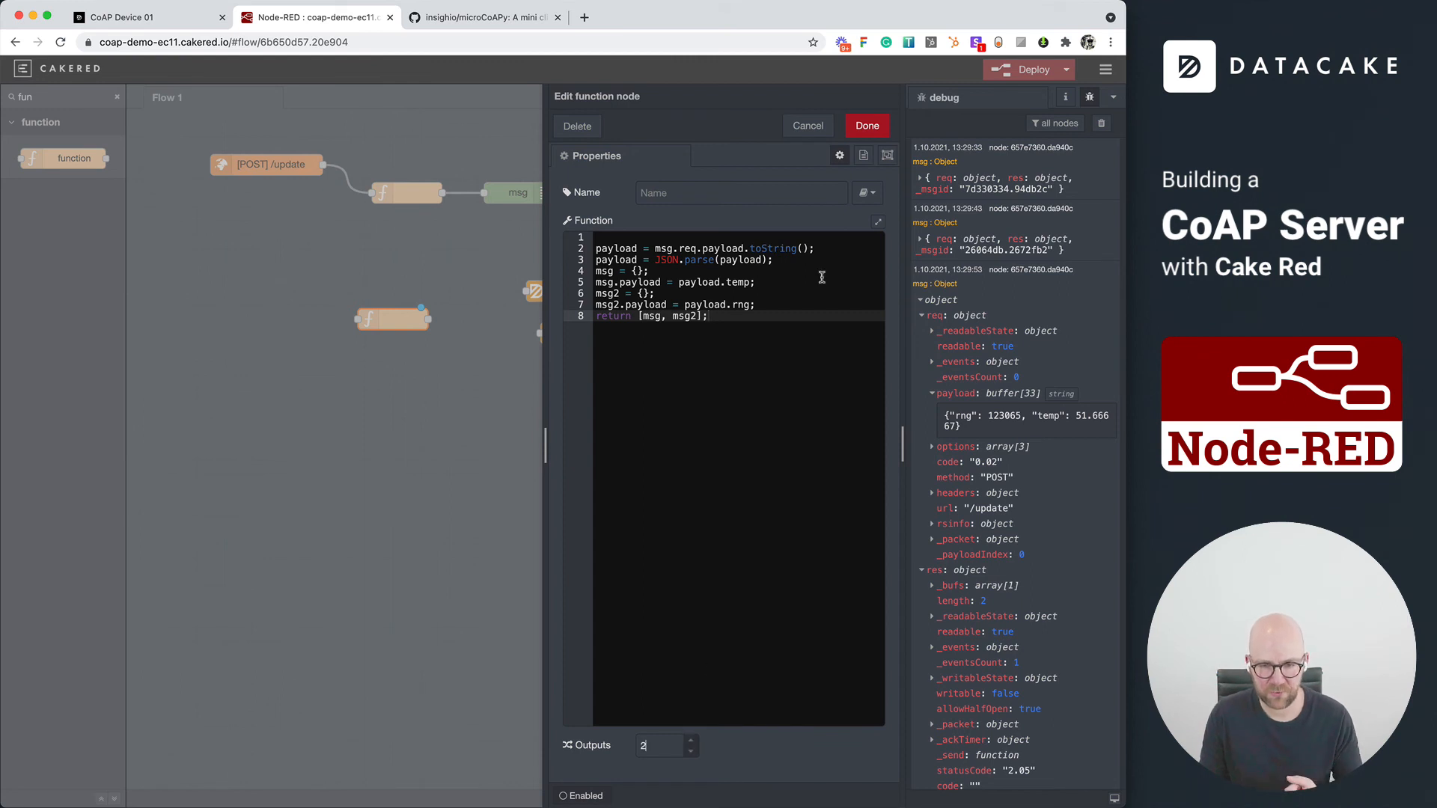
click(865, 125)
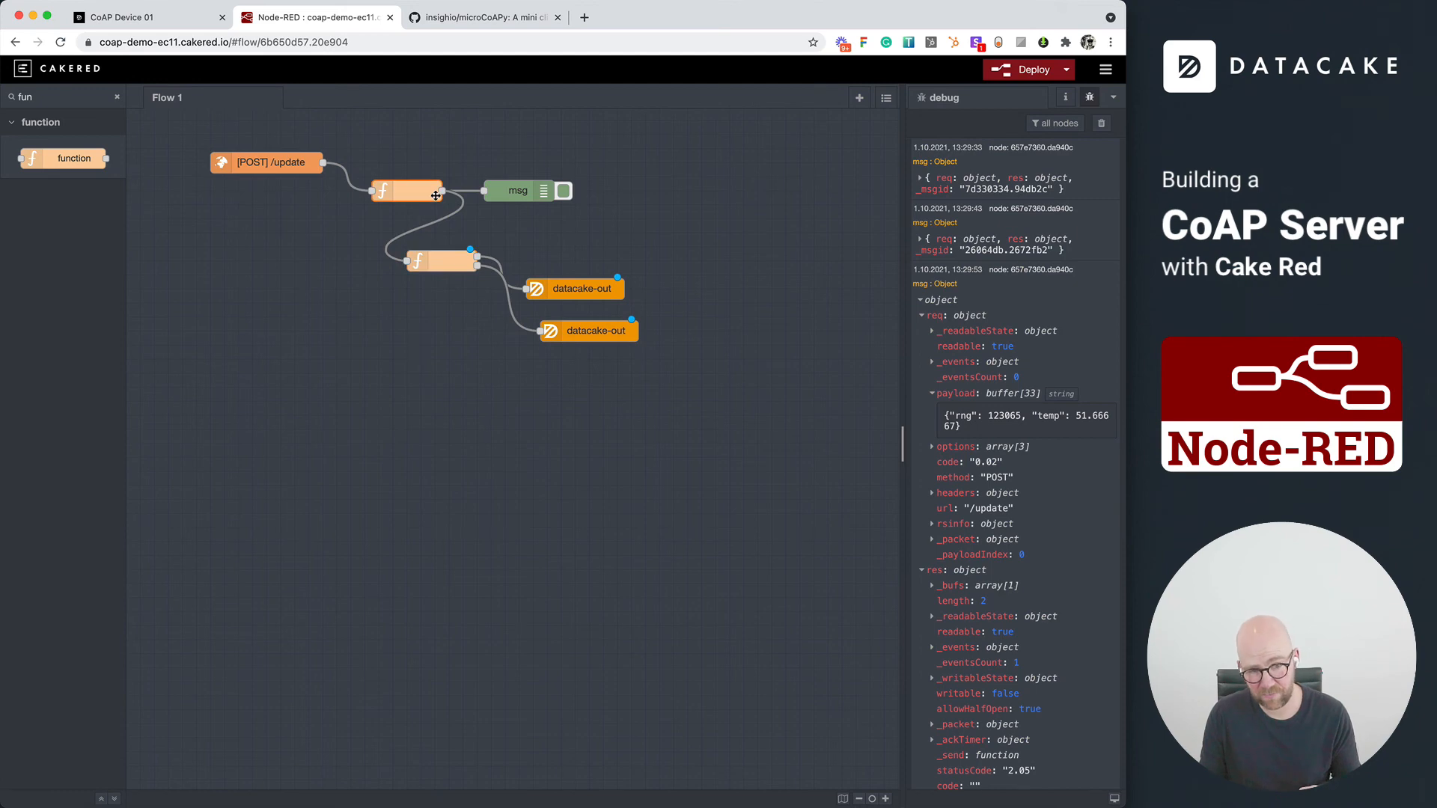
Step: Review the existing reply function's code and leave it unchanged
double_click(407, 190)
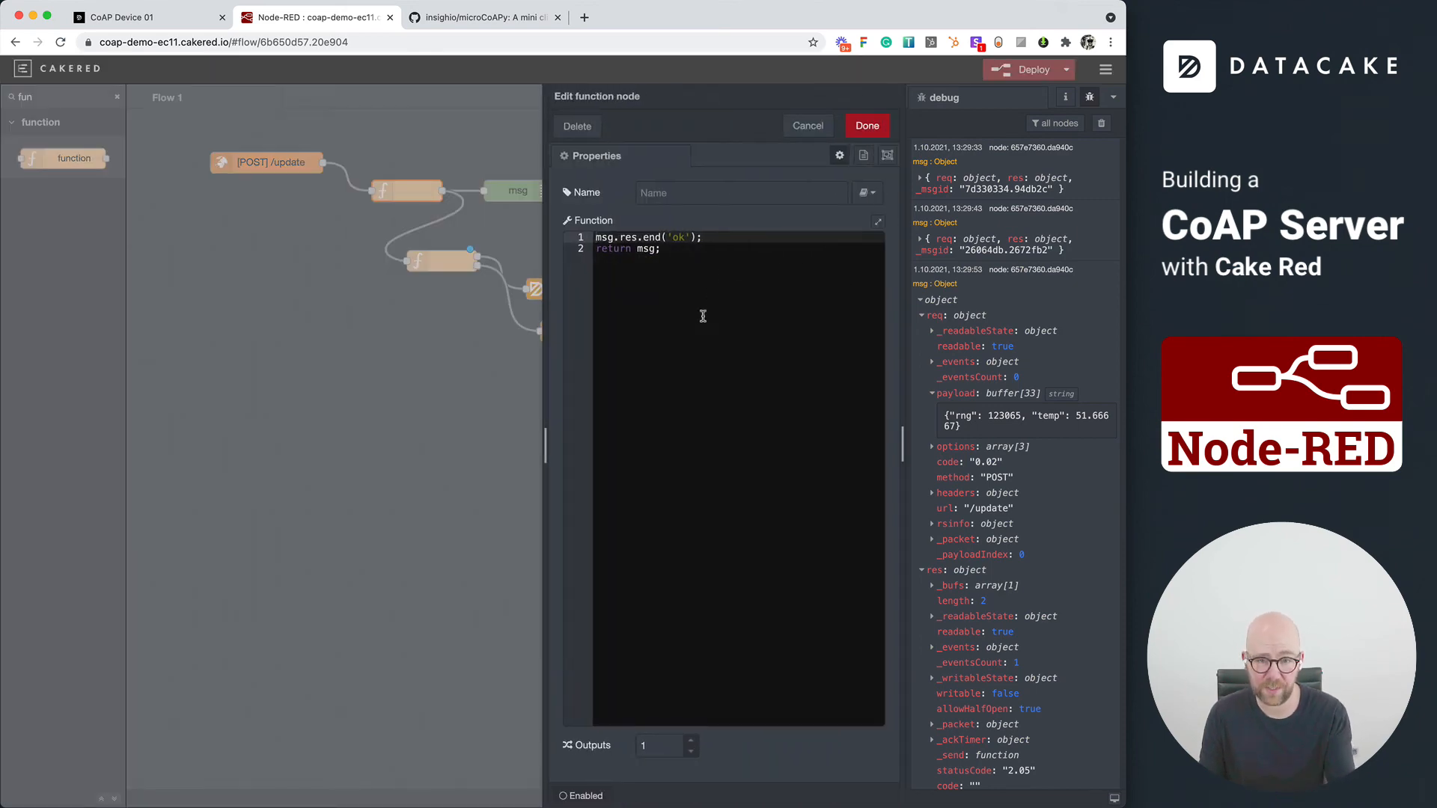
click(864, 126)
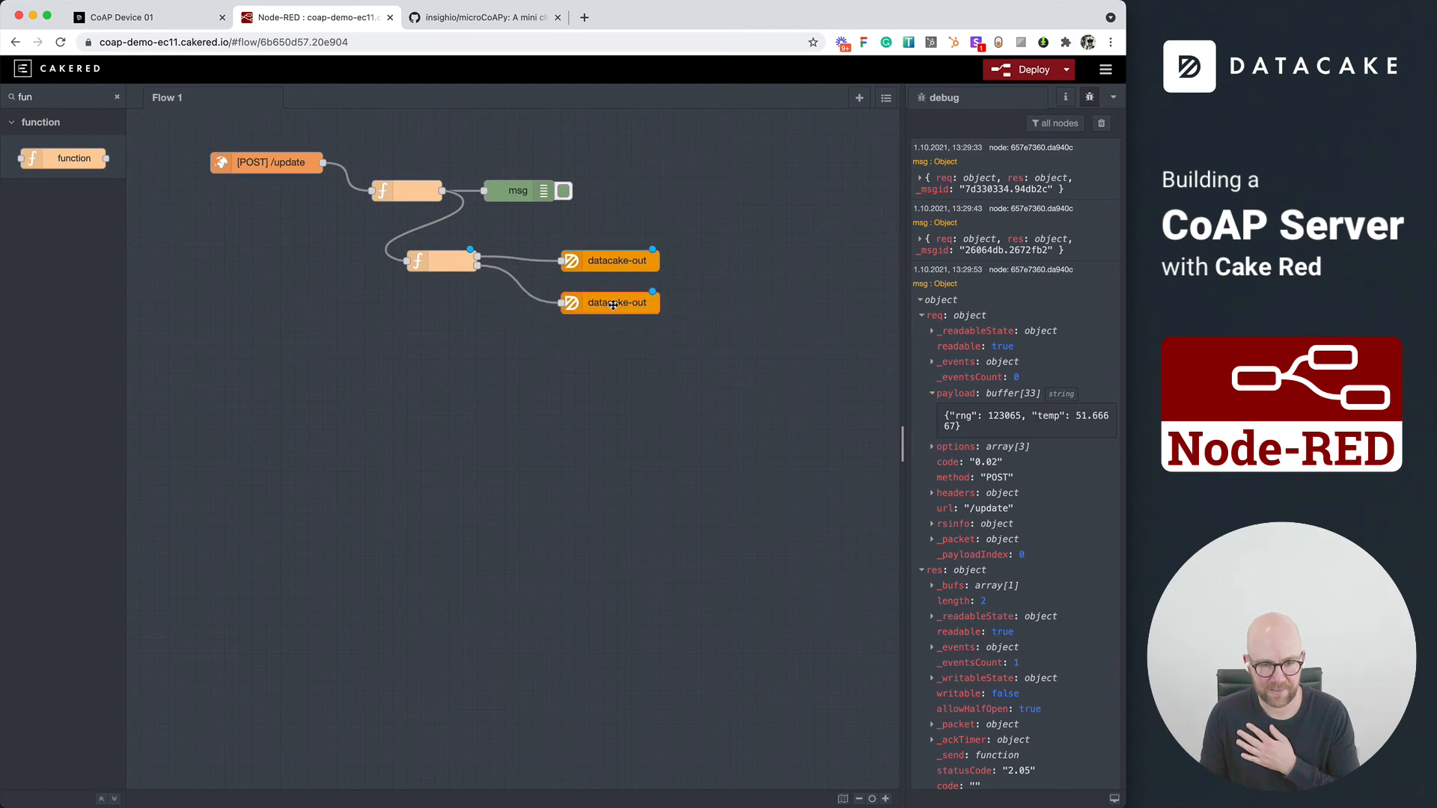
Step: Deploy the flow, clear the debug sidebar and check the device's values in Datacake
click(1028, 68)
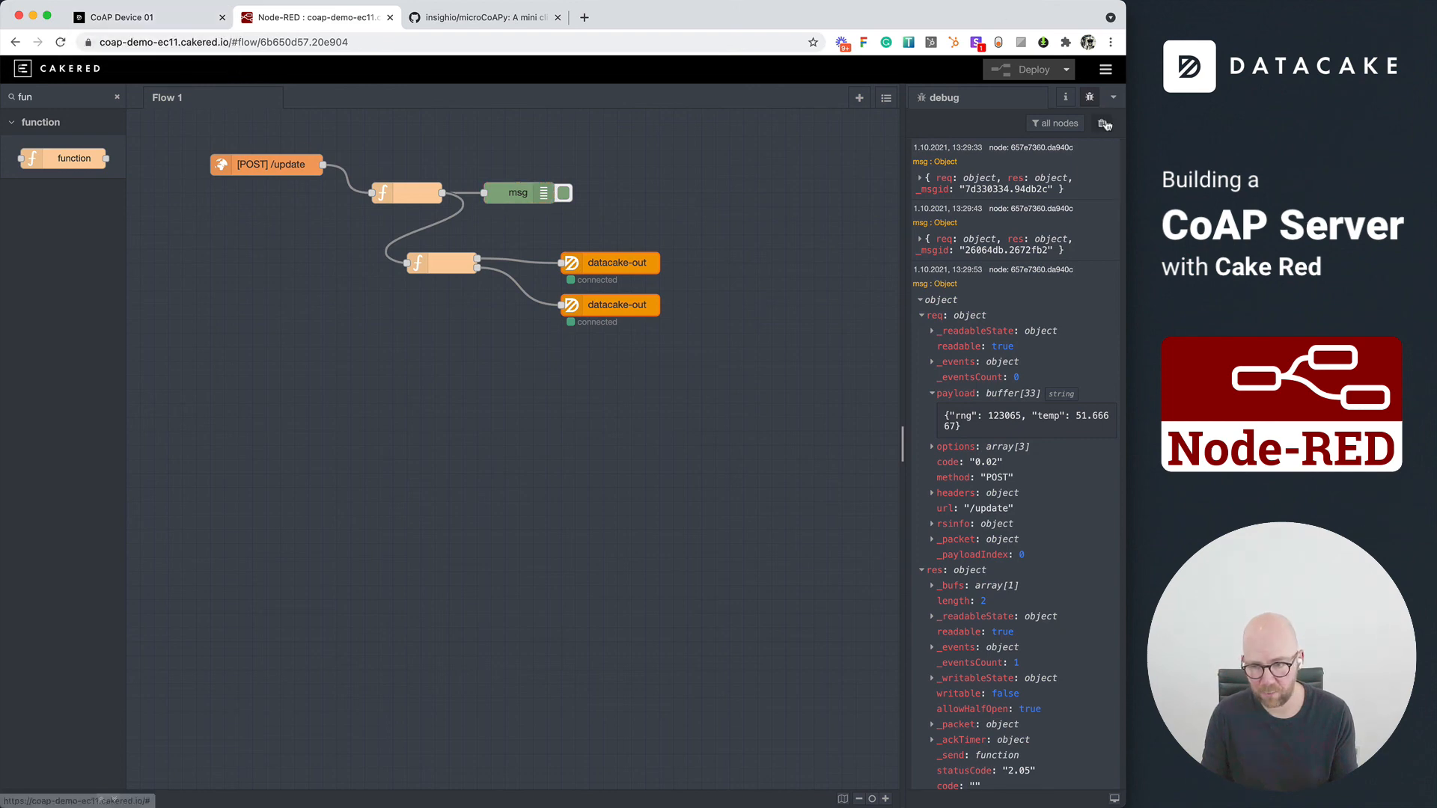
click(1105, 123)
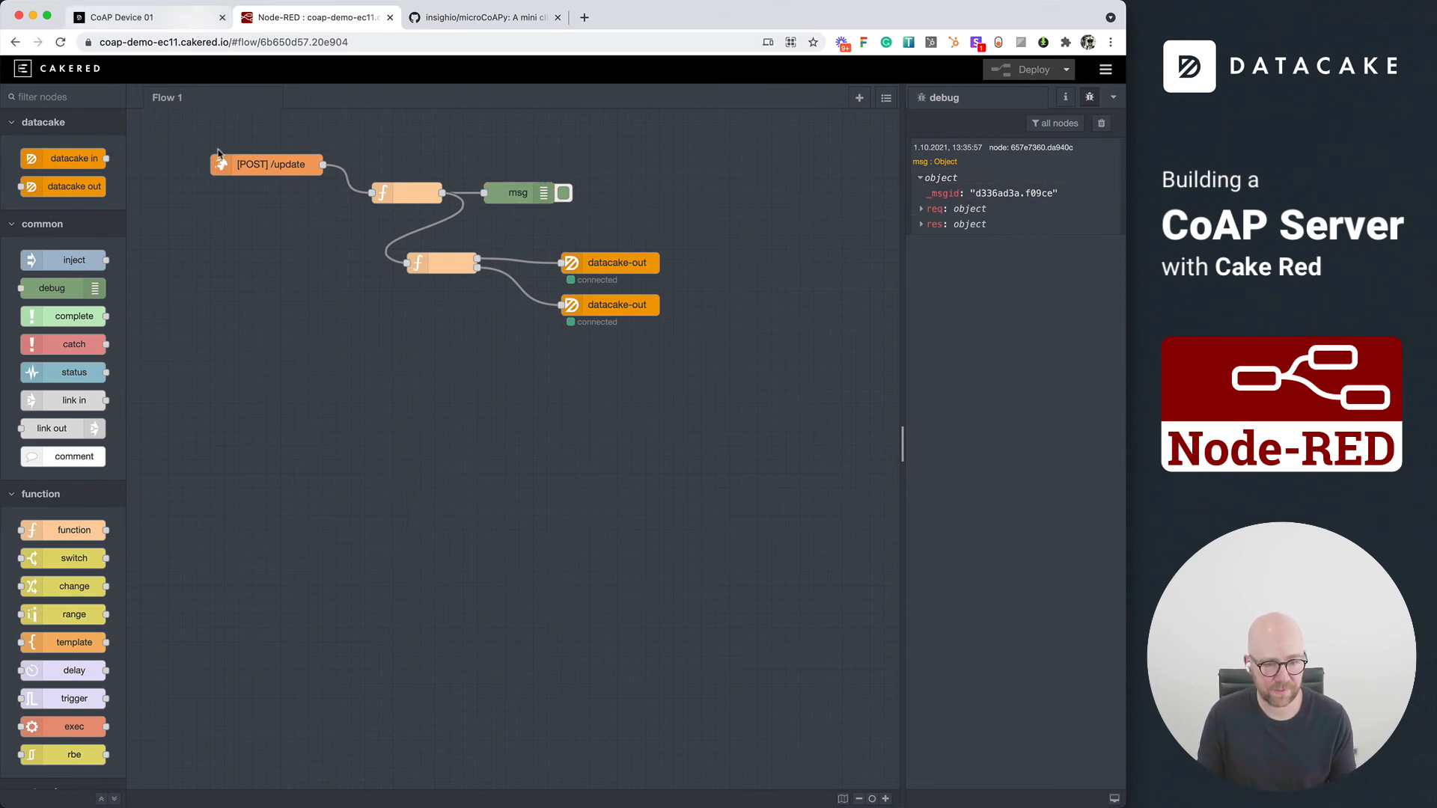
click(119, 17)
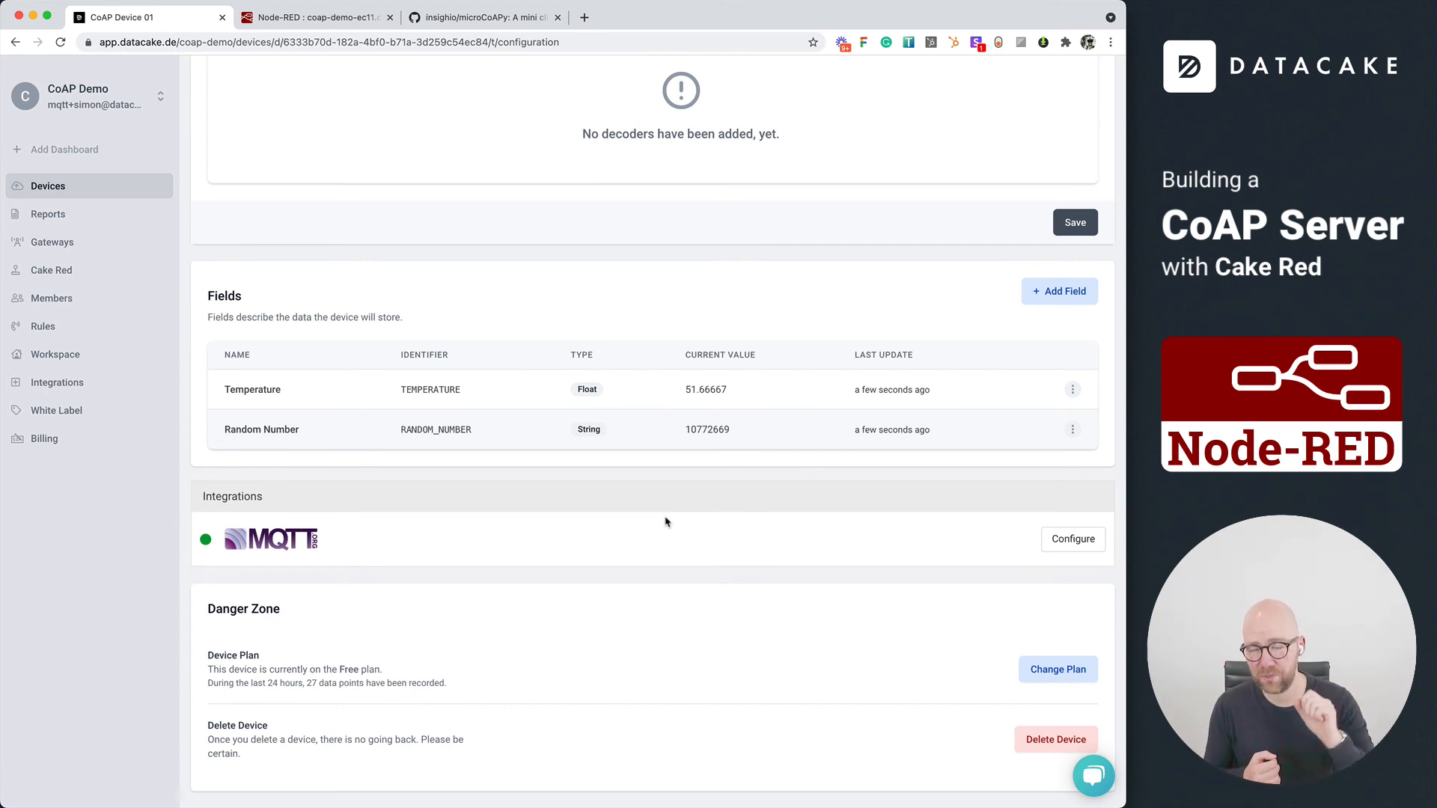
Step: Add a Value widget showing Temperature to the CoAP Device 01 dashboard
scroll(up, 3)
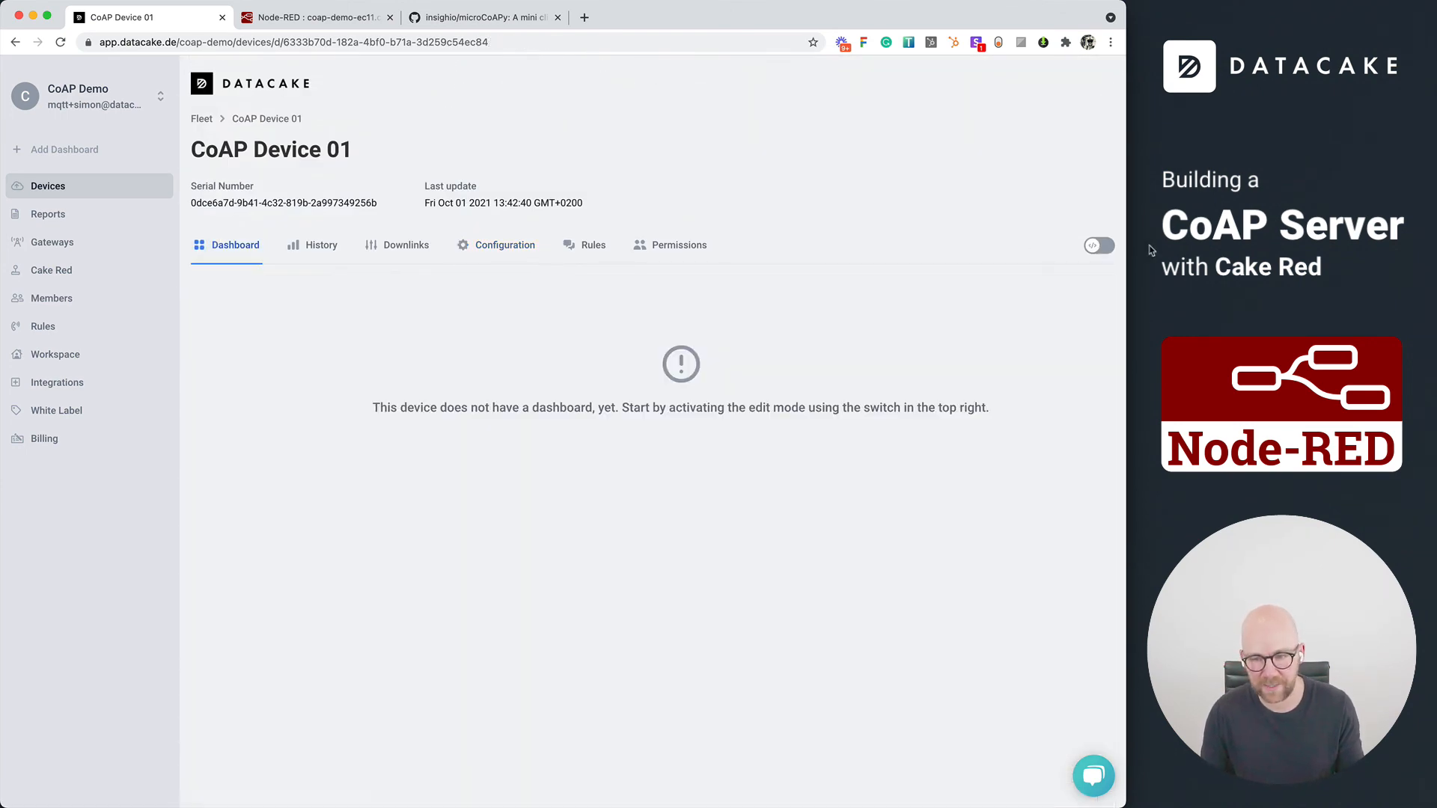
click(1097, 245)
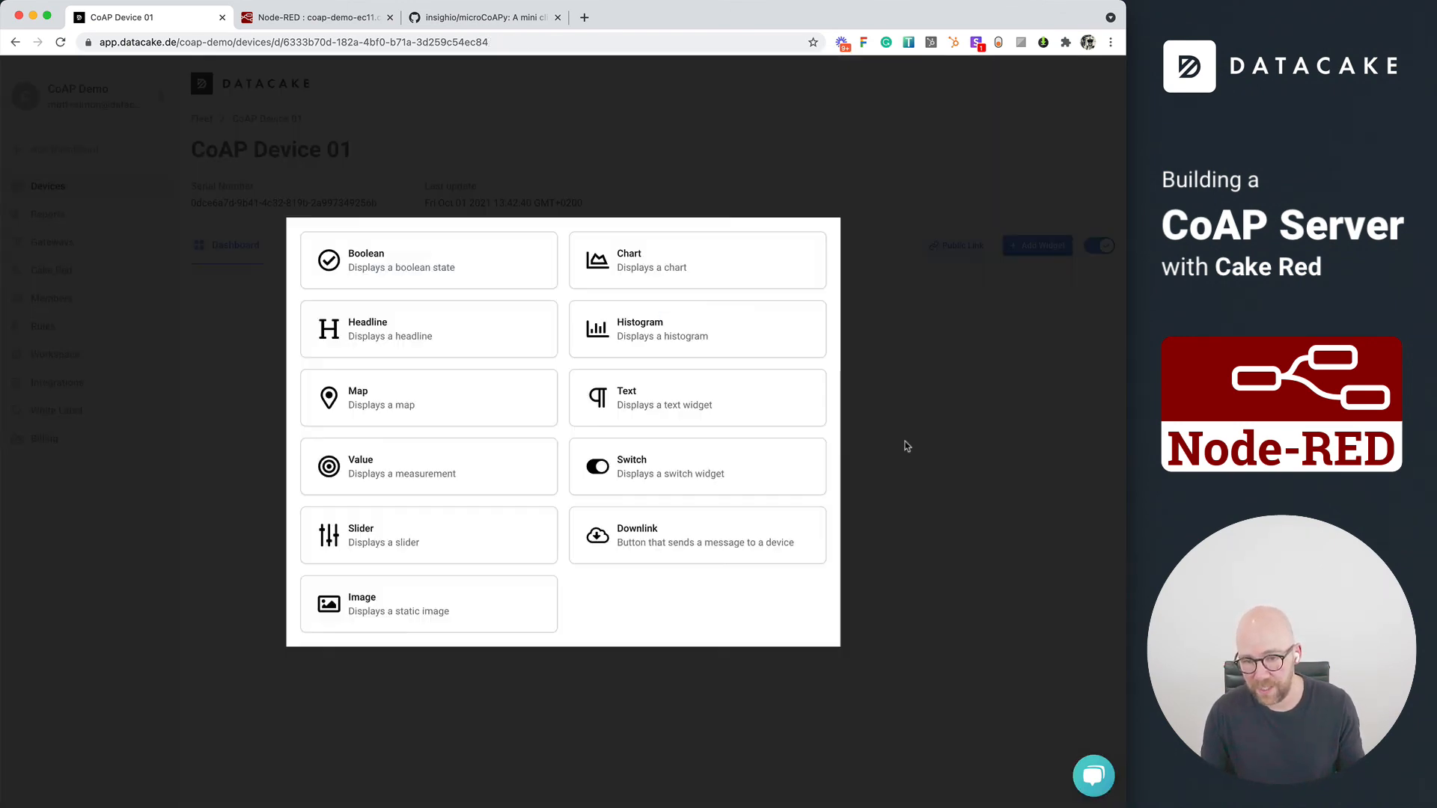
click(428, 466)
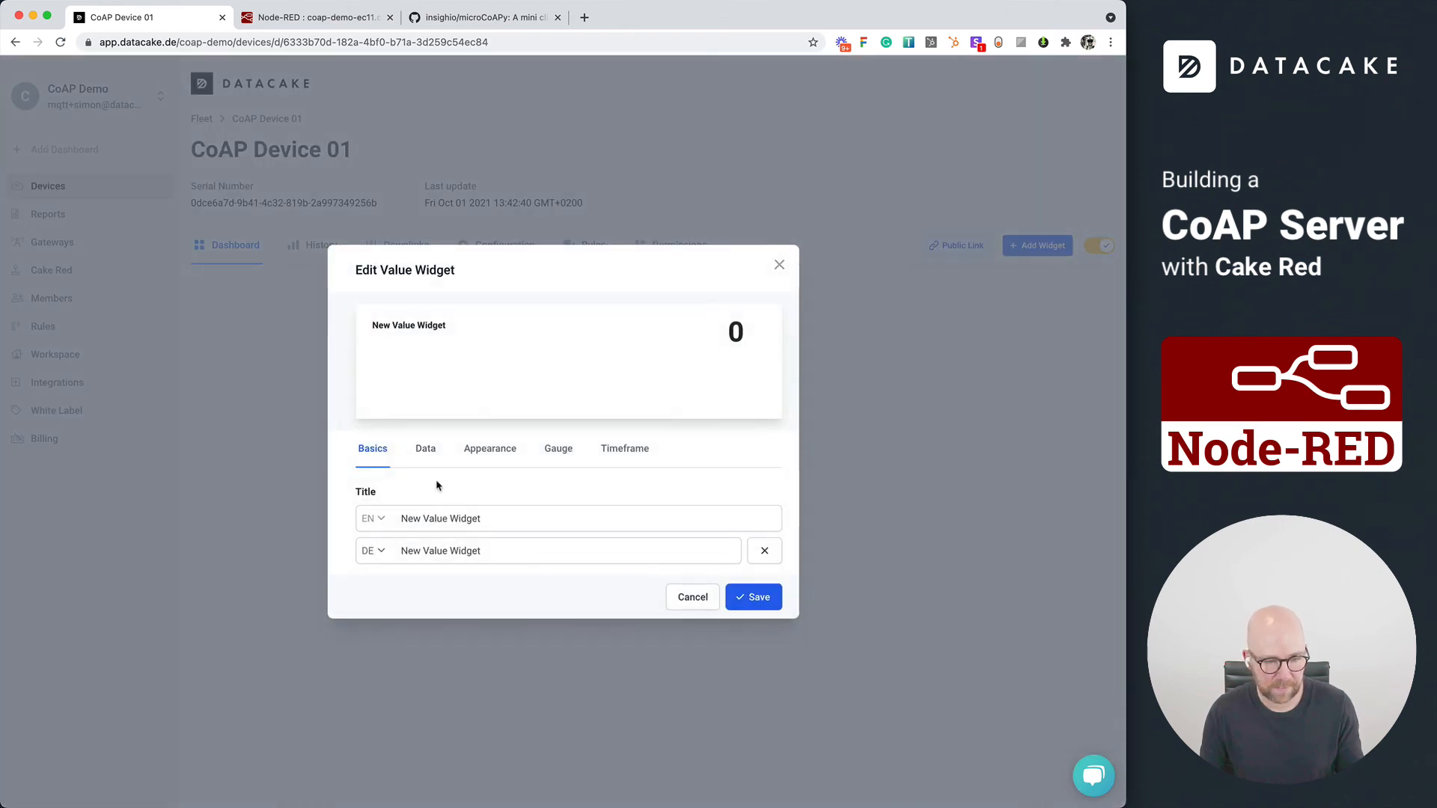
click(425, 448)
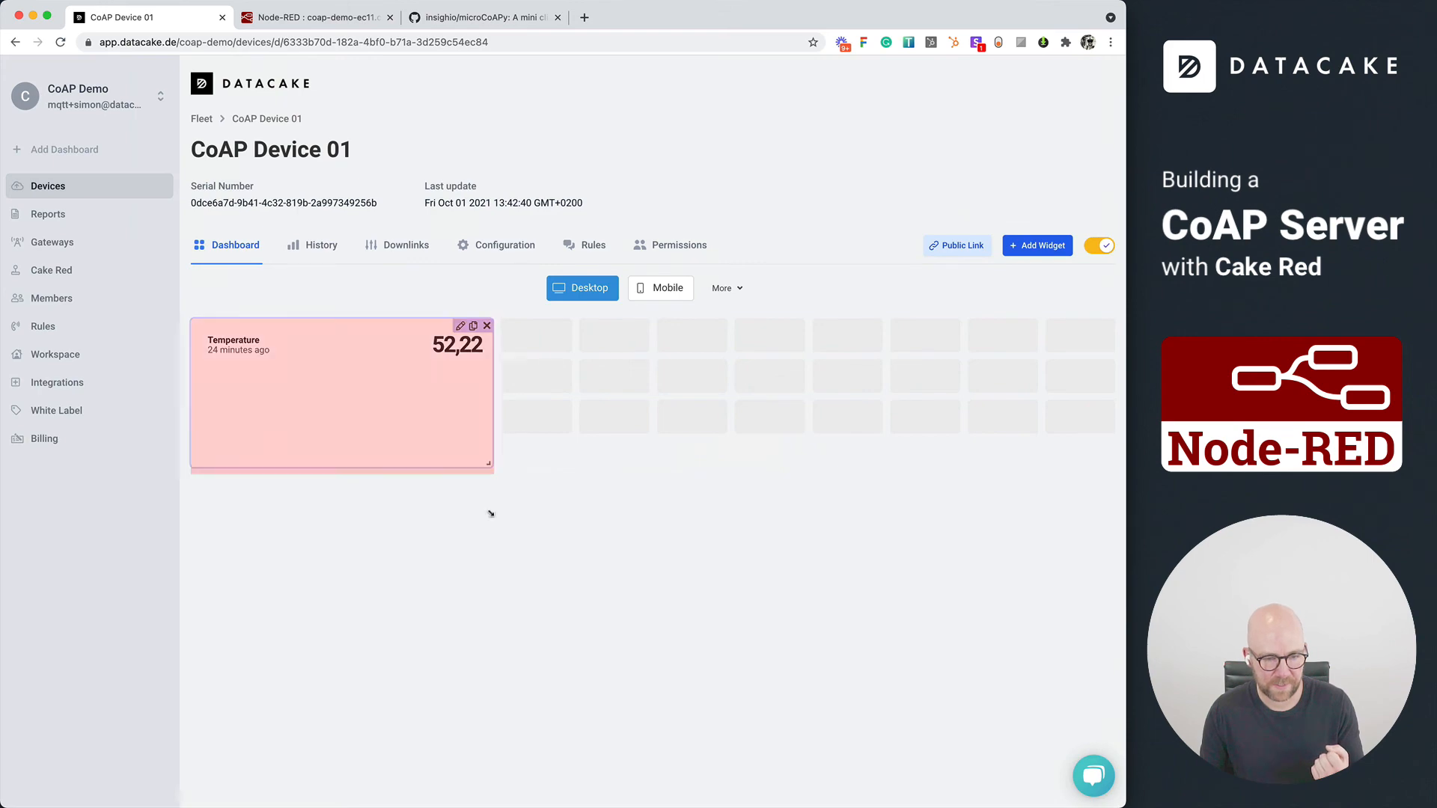
Step: Add a second Value widget showing Random Number and finish editing the dashboard
click(1037, 244)
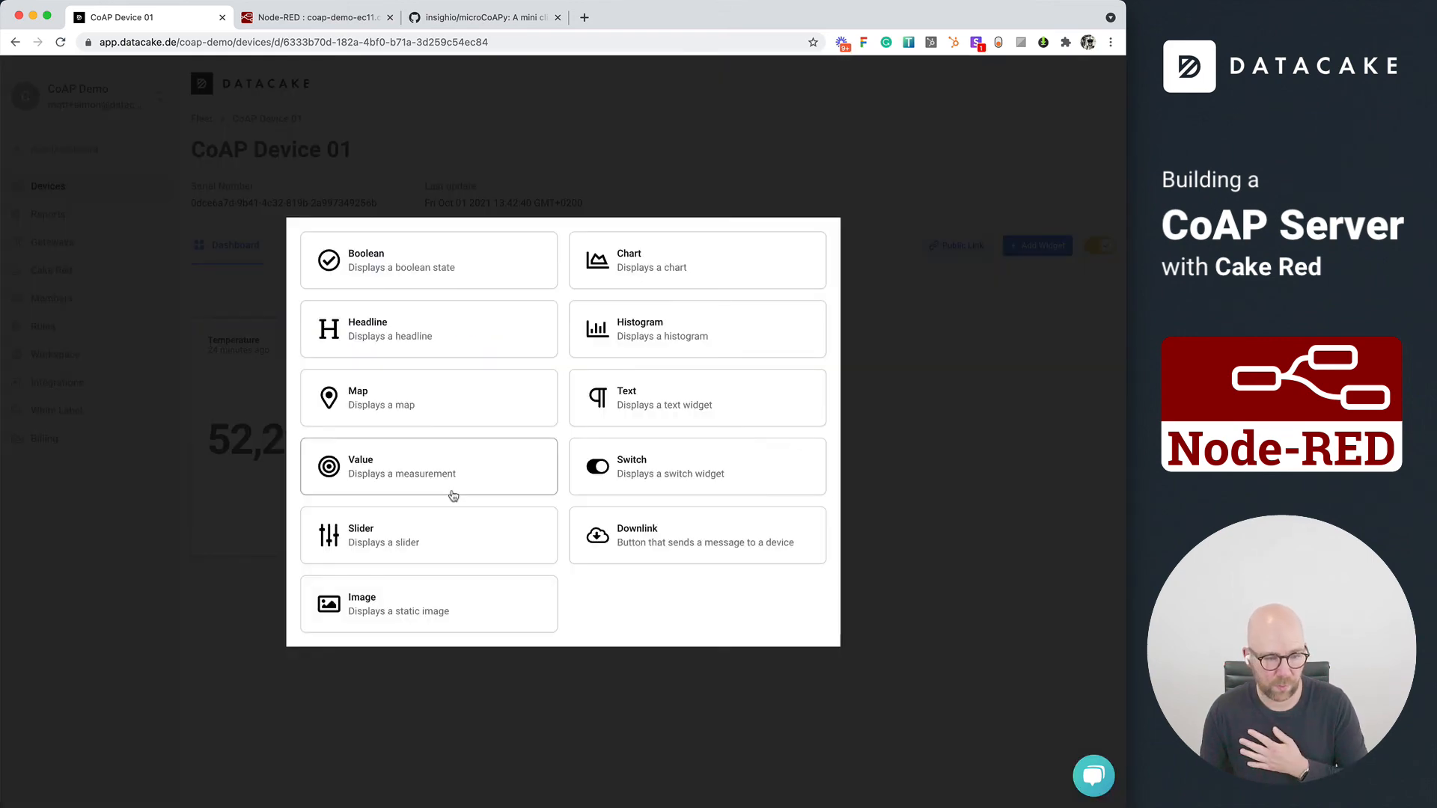
click(428, 465)
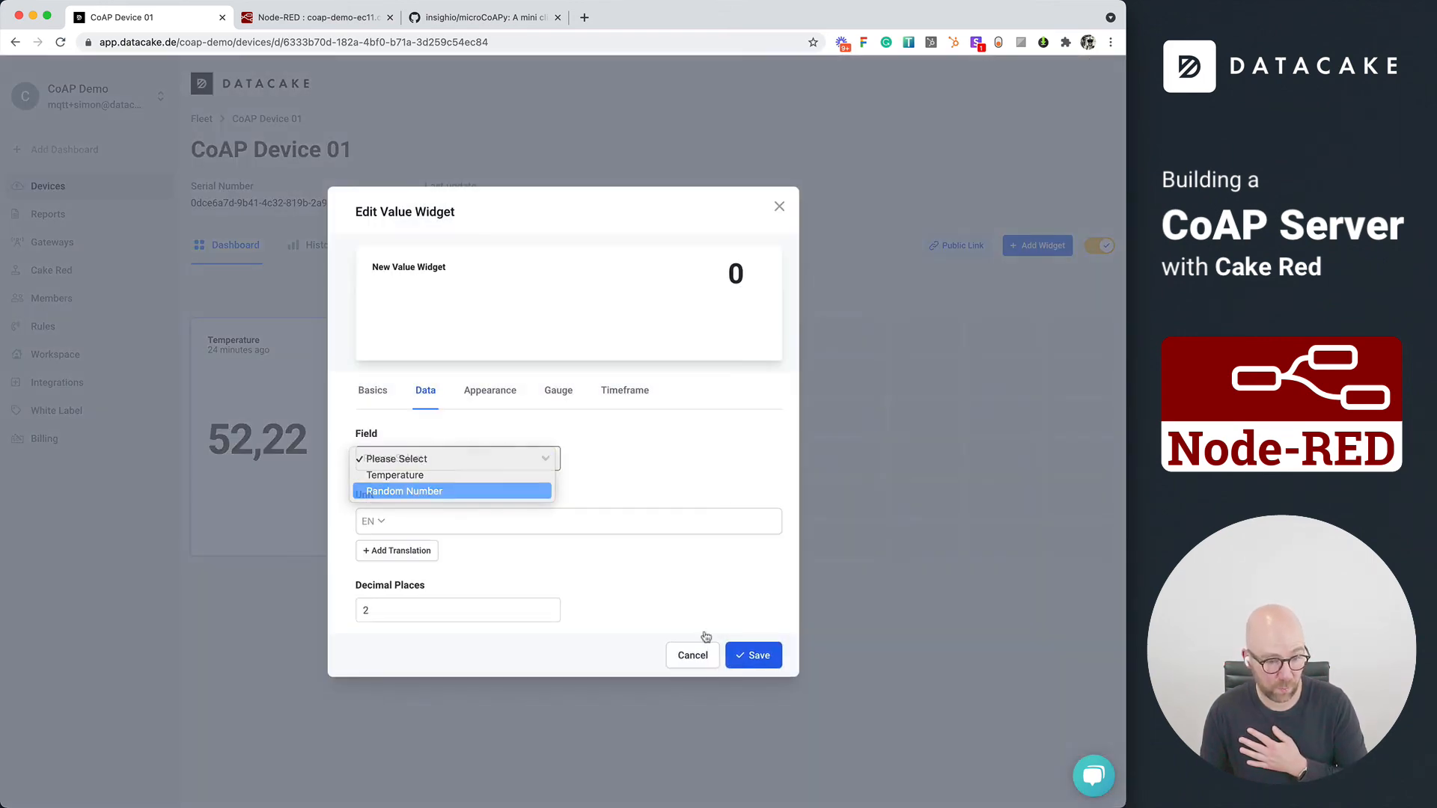
click(752, 656)
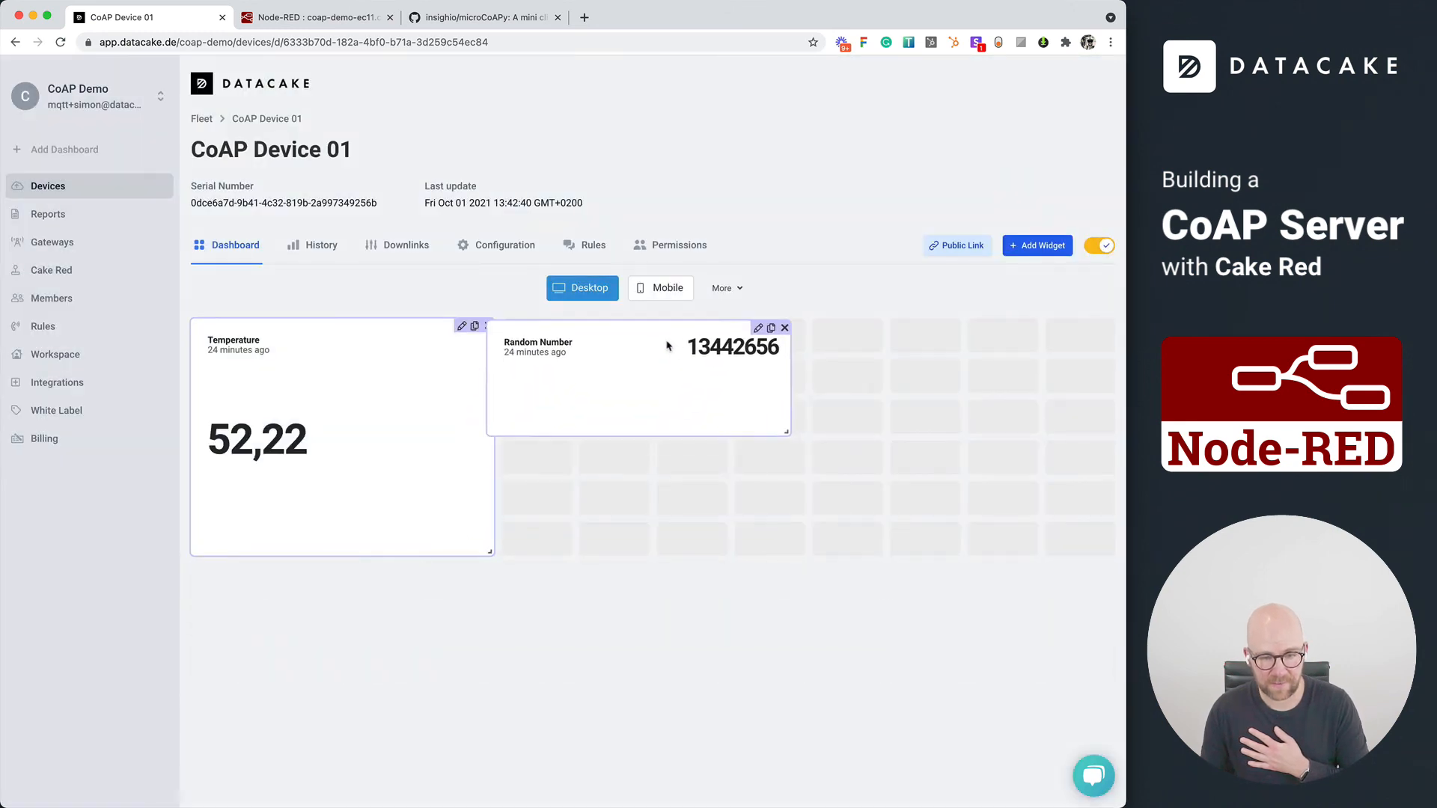
click(1099, 246)
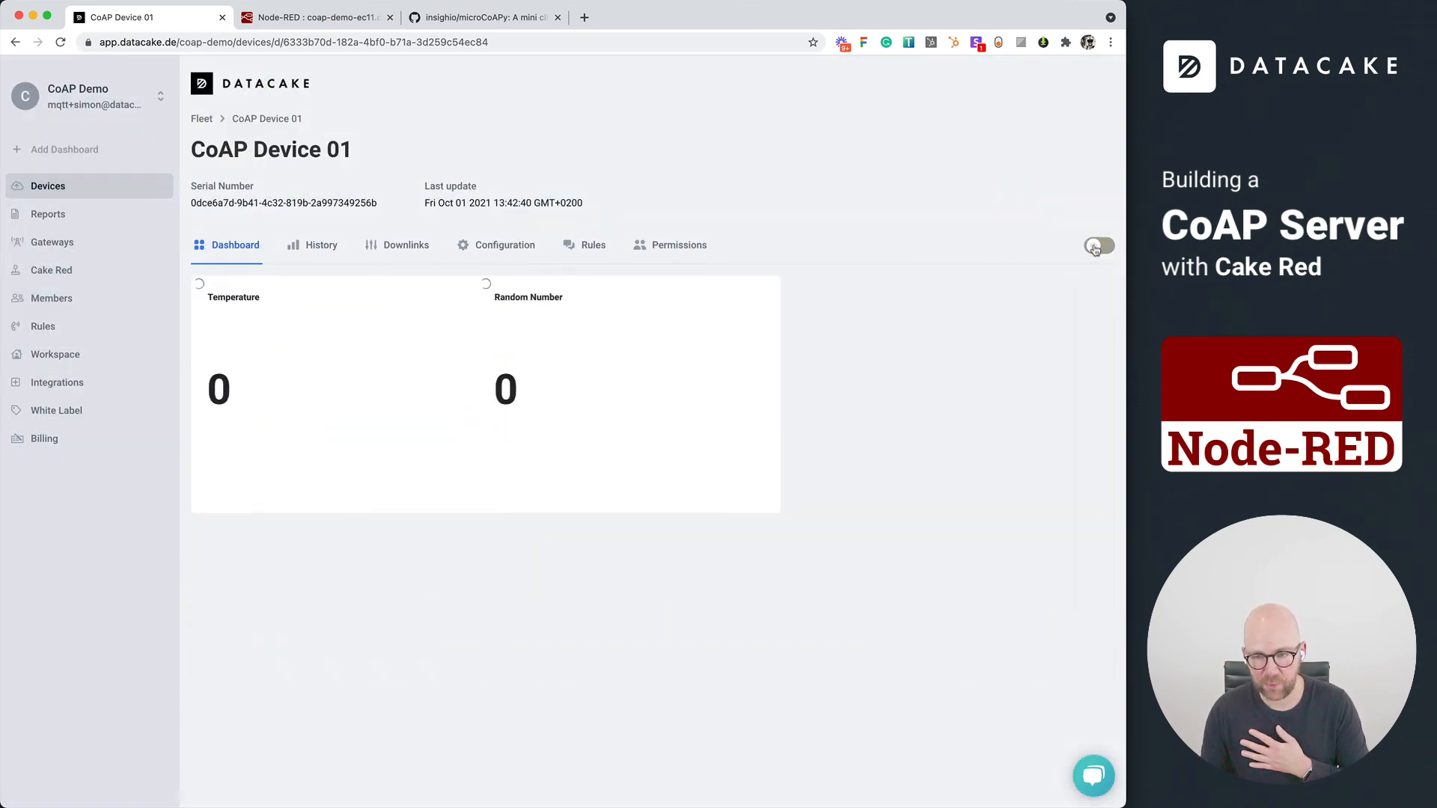
click(1097, 243)
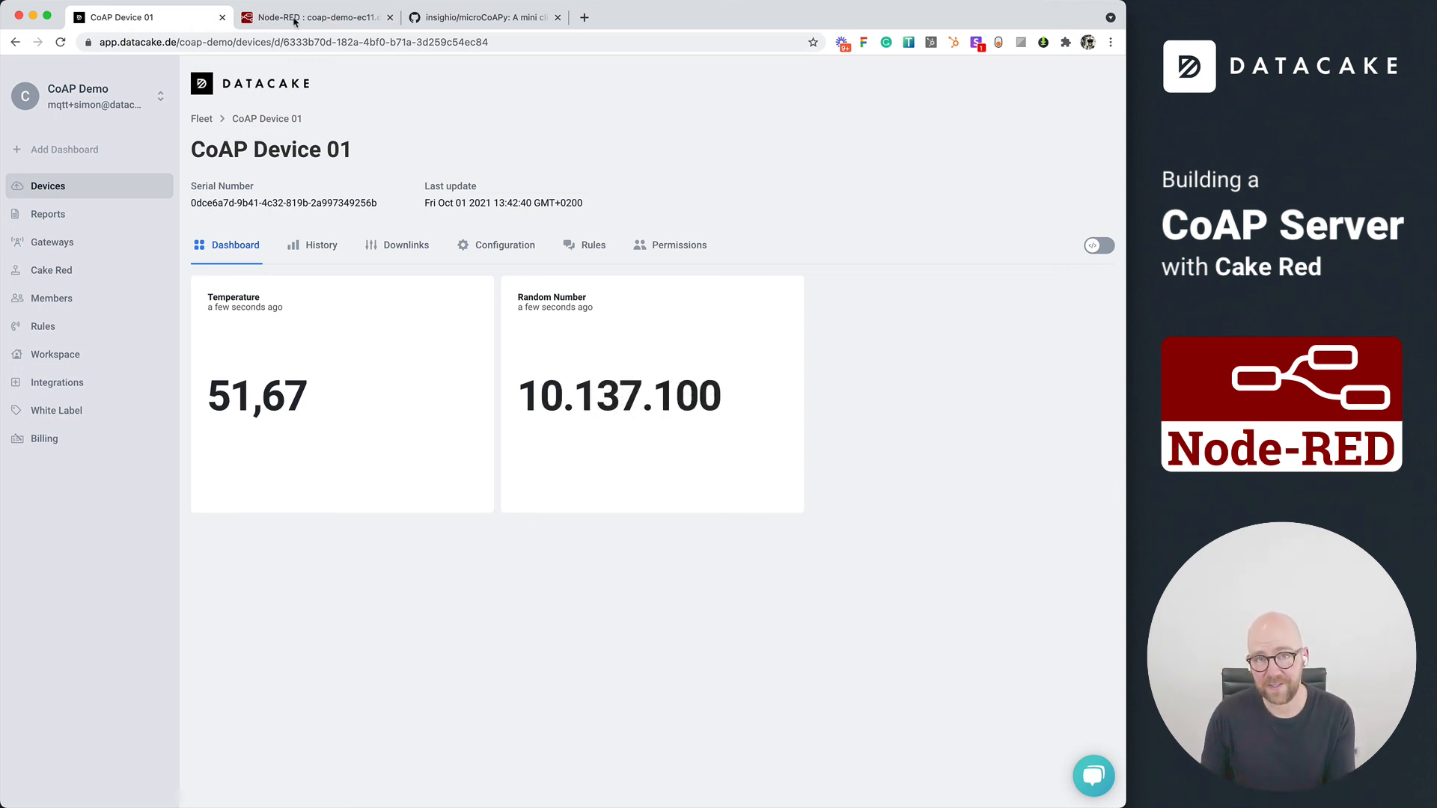
Step: Glance at the Cake Red flow and return to the Datacake dashboard
click(312, 17)
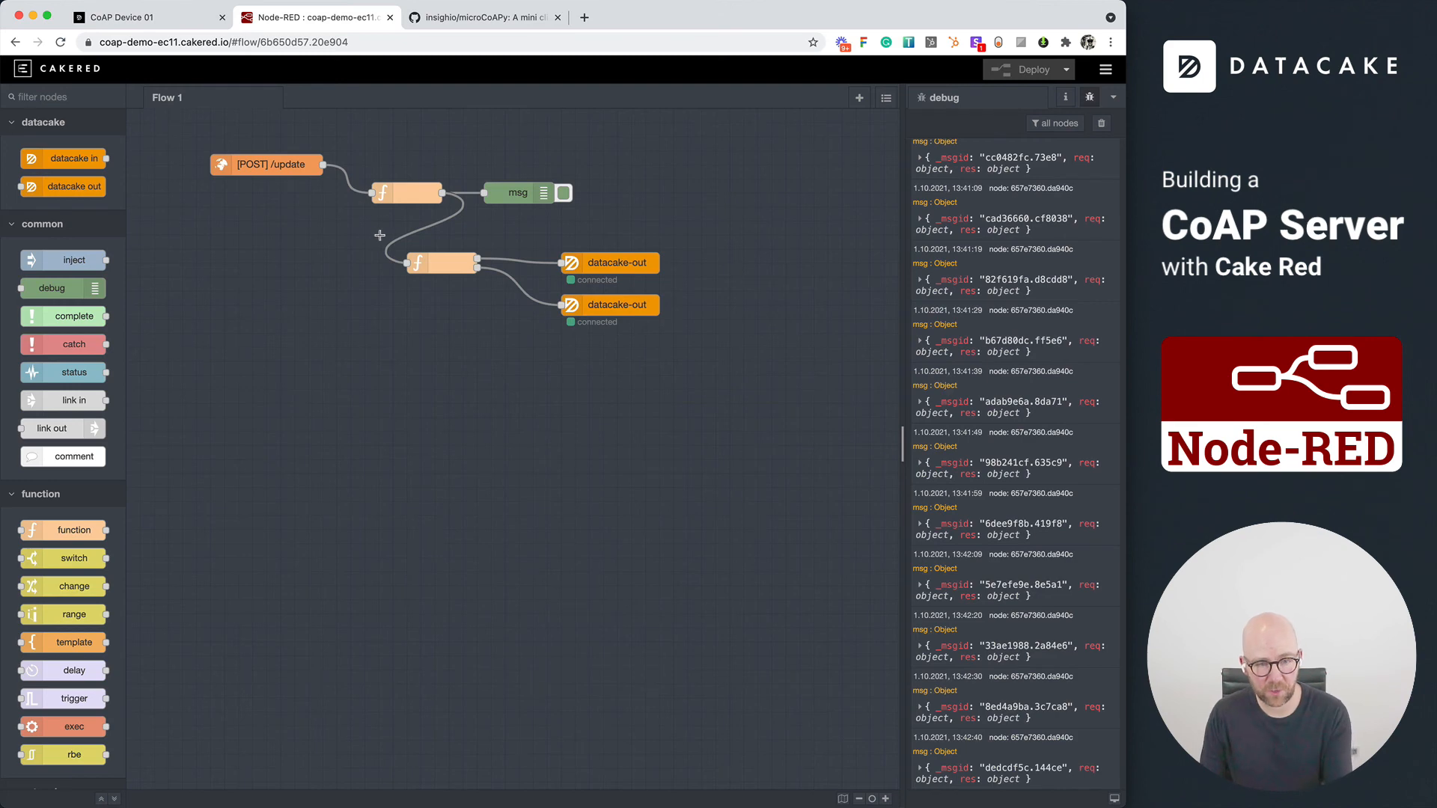
mouse_move(372, 350)
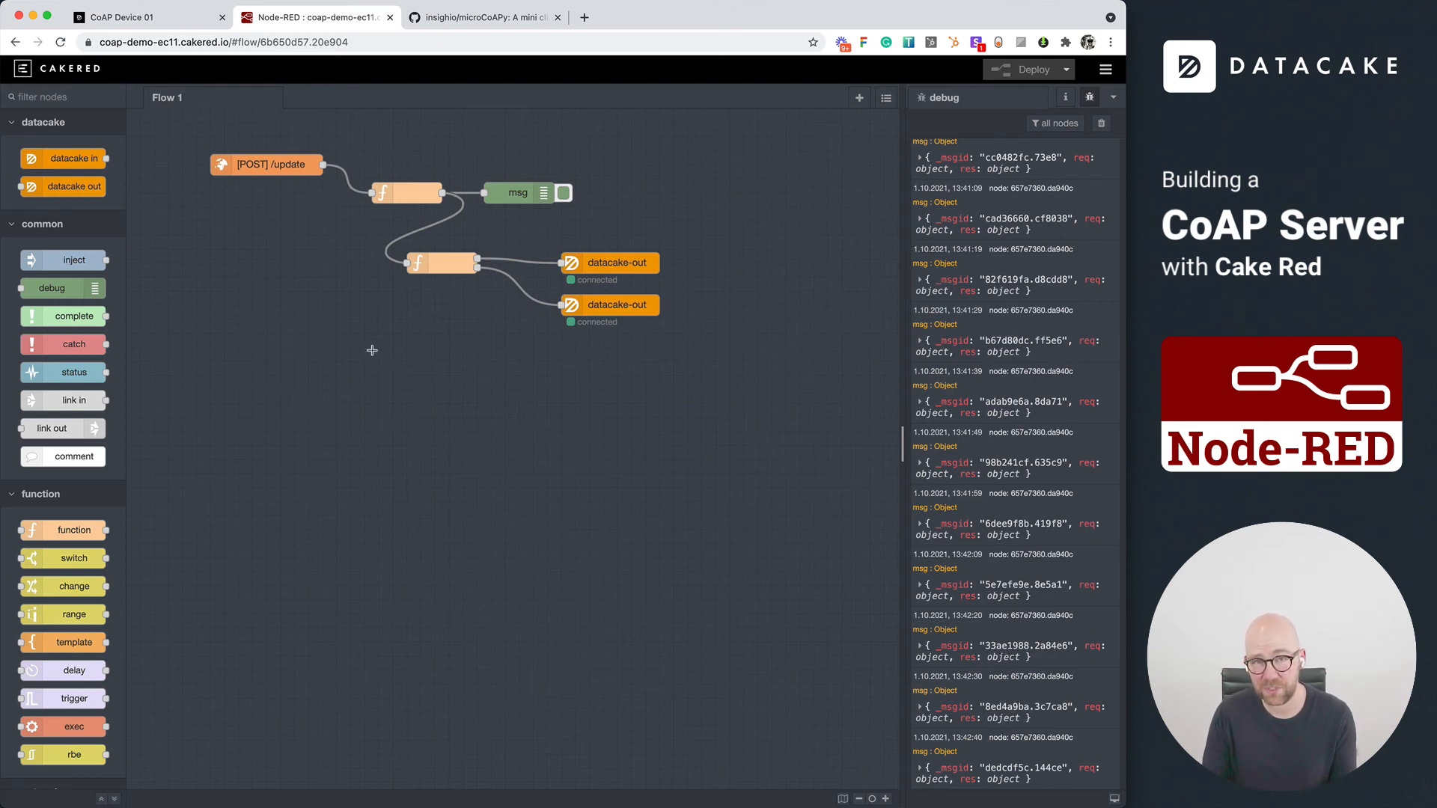
click(146, 16)
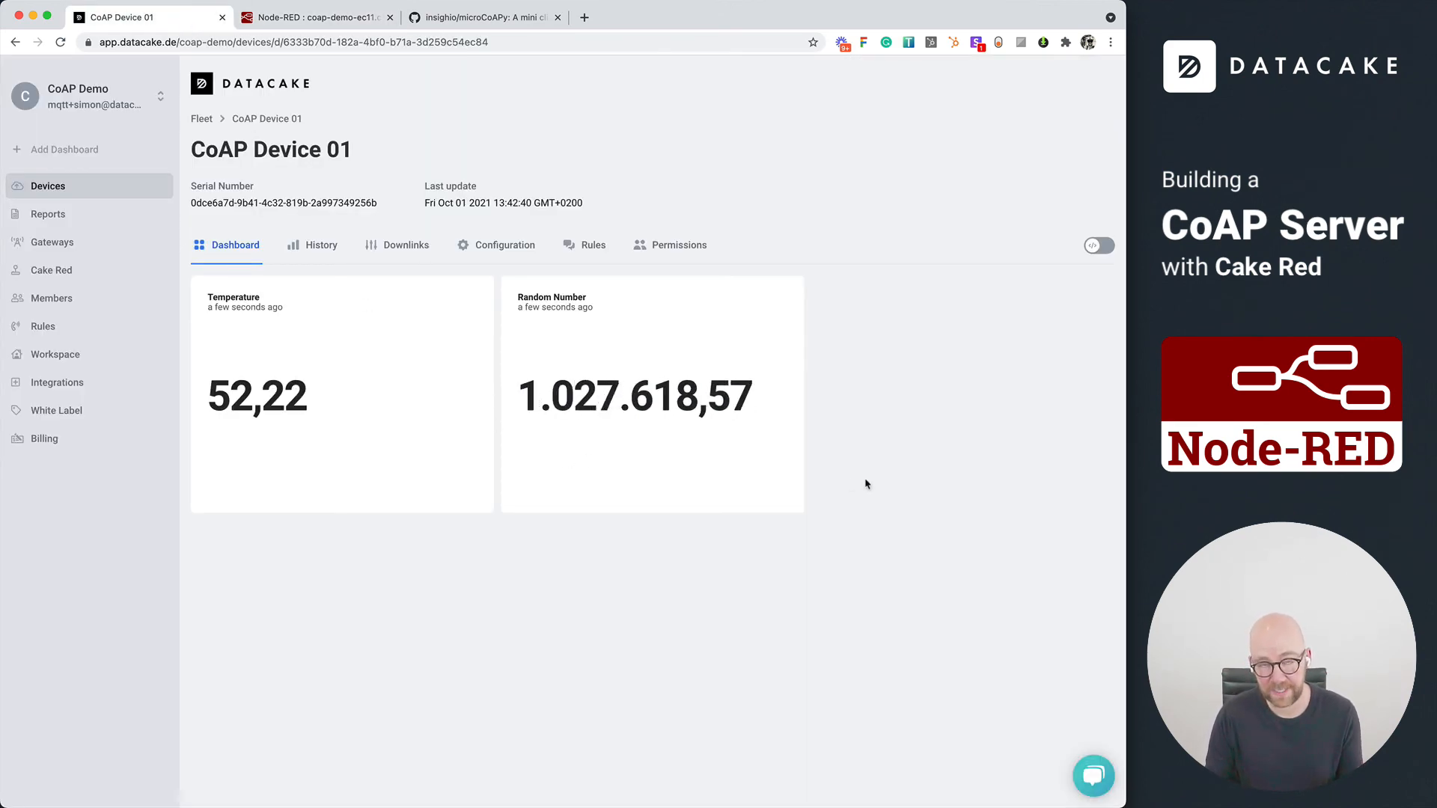